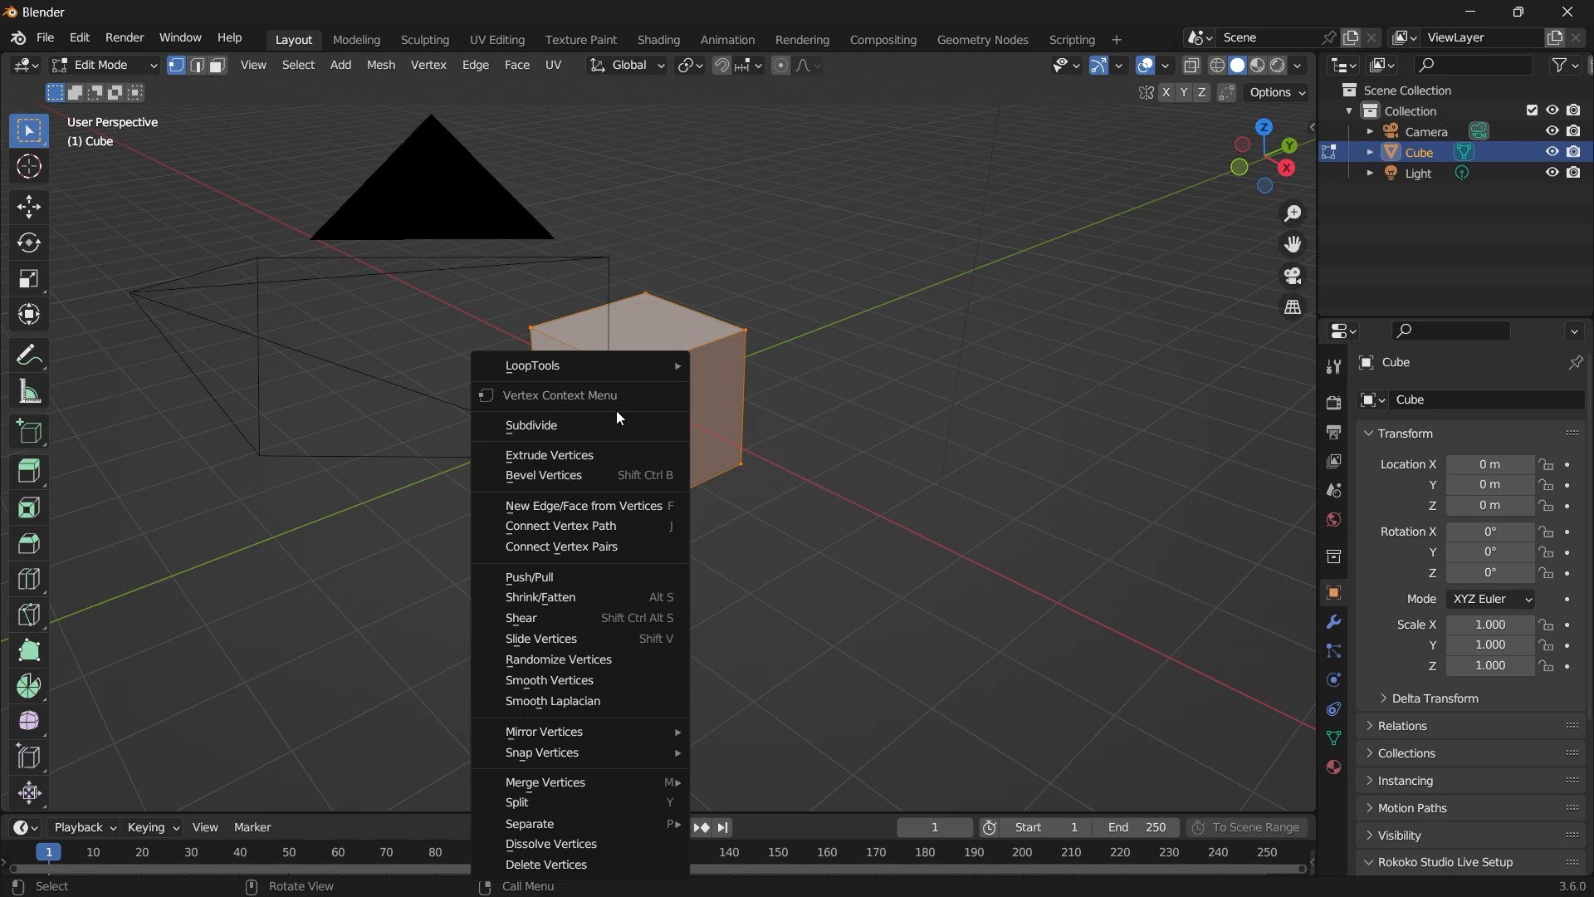
Subdivide the cube with 3 cuts and round it into a sphere with To Sphere.
left_click(531, 425)
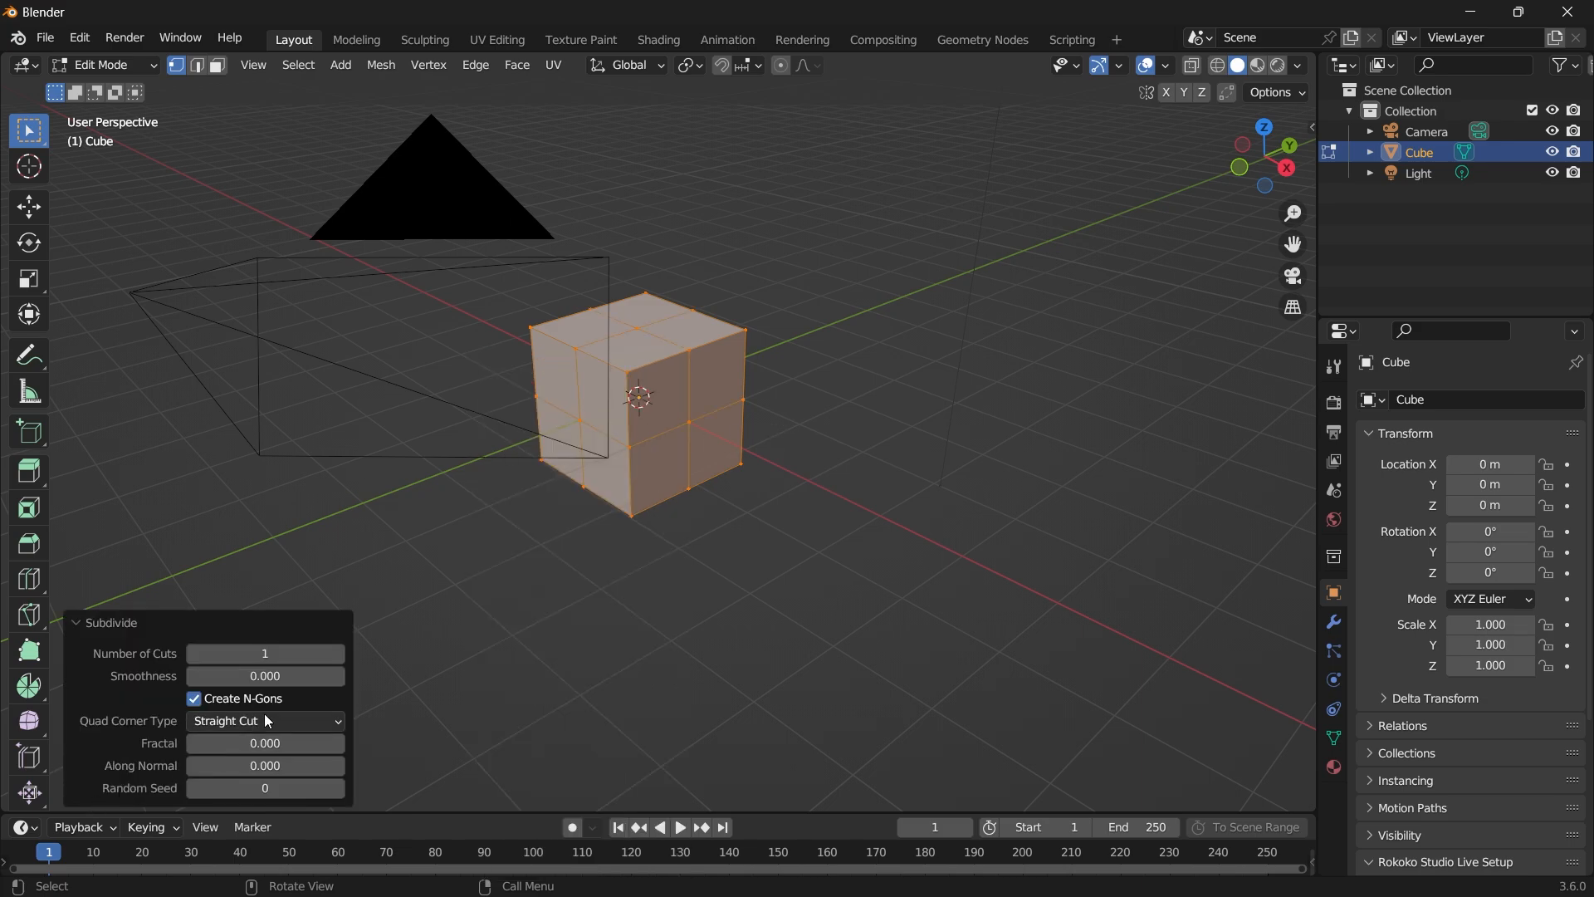
left_click(380, 64)
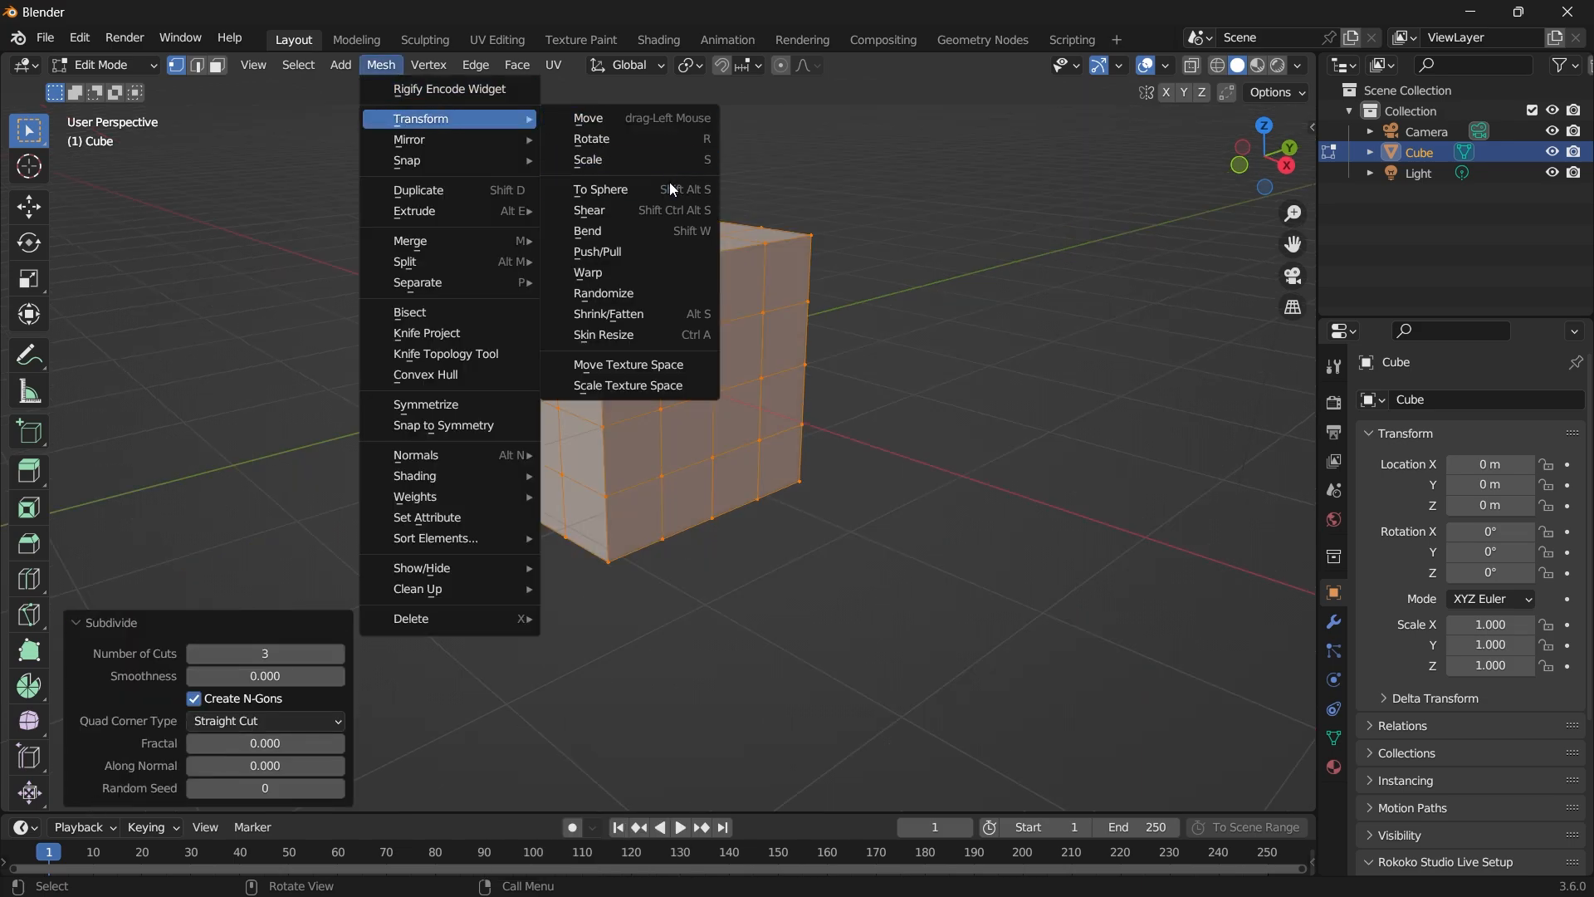
left_click(600, 189)
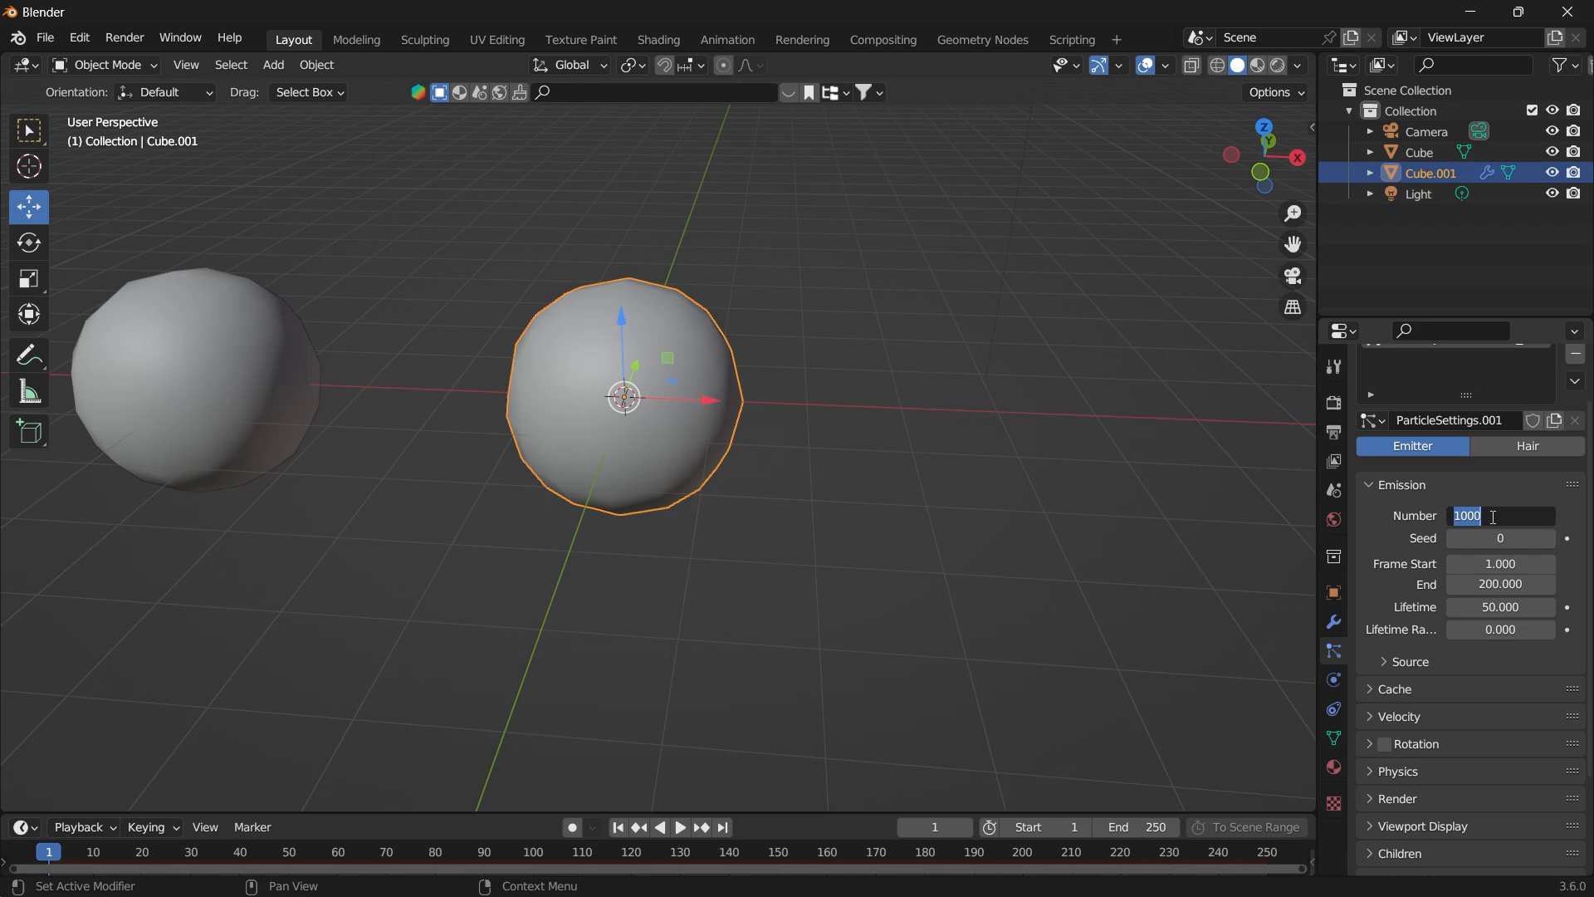
Set the particle system on Cube.001 to emit 5 particles.
type("5")
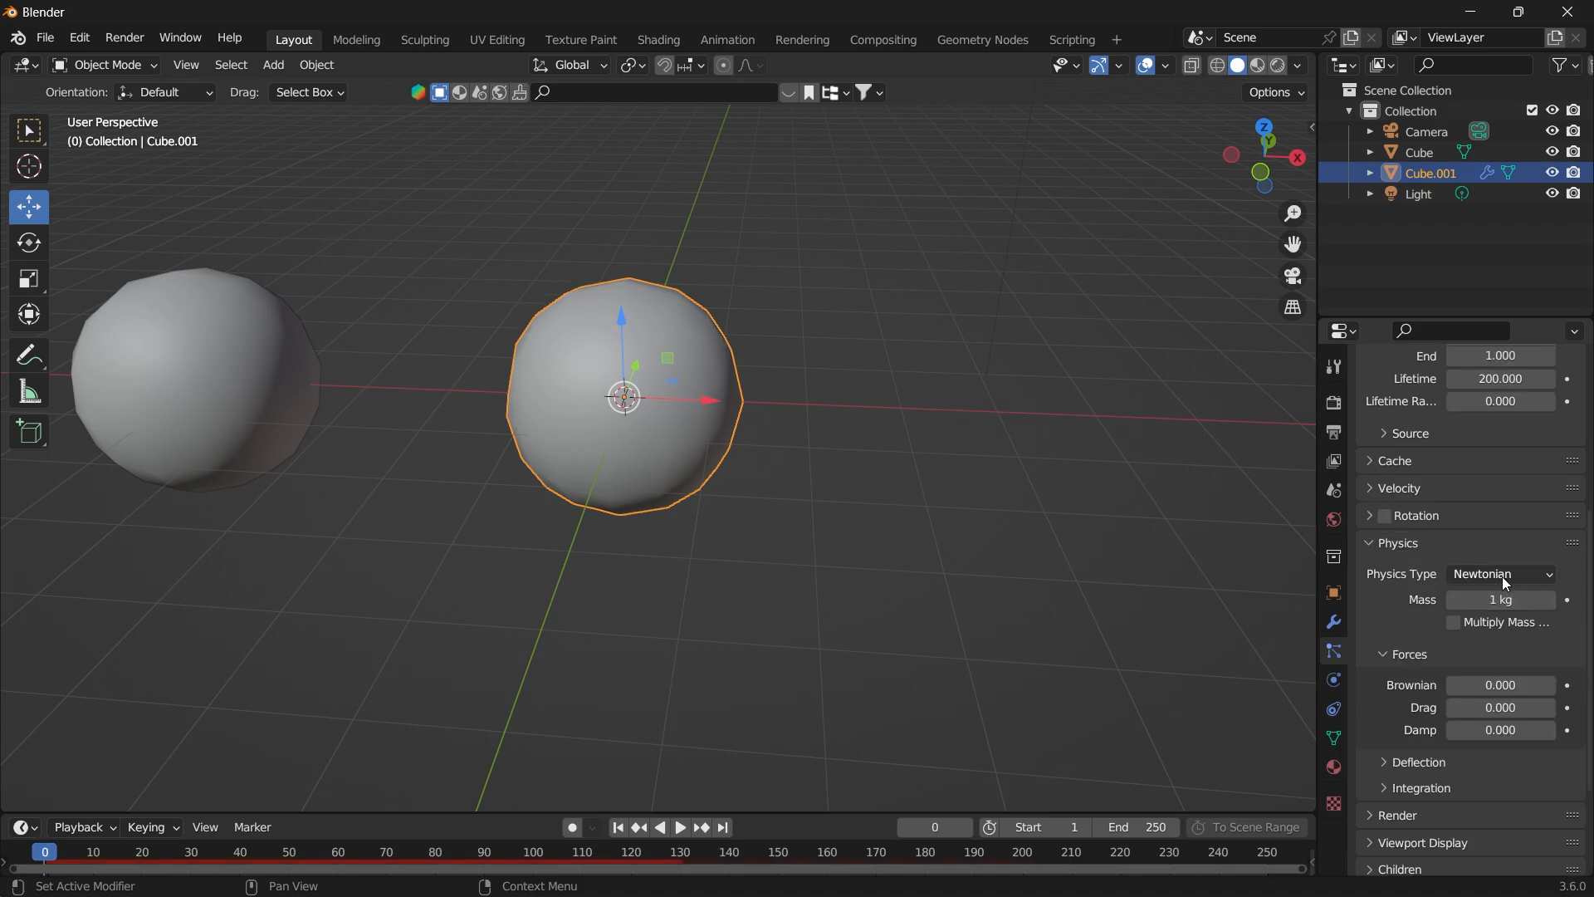
Switch the particle physics from Newtonian to Boids and expand the Movement settings.
left_click(1502, 573)
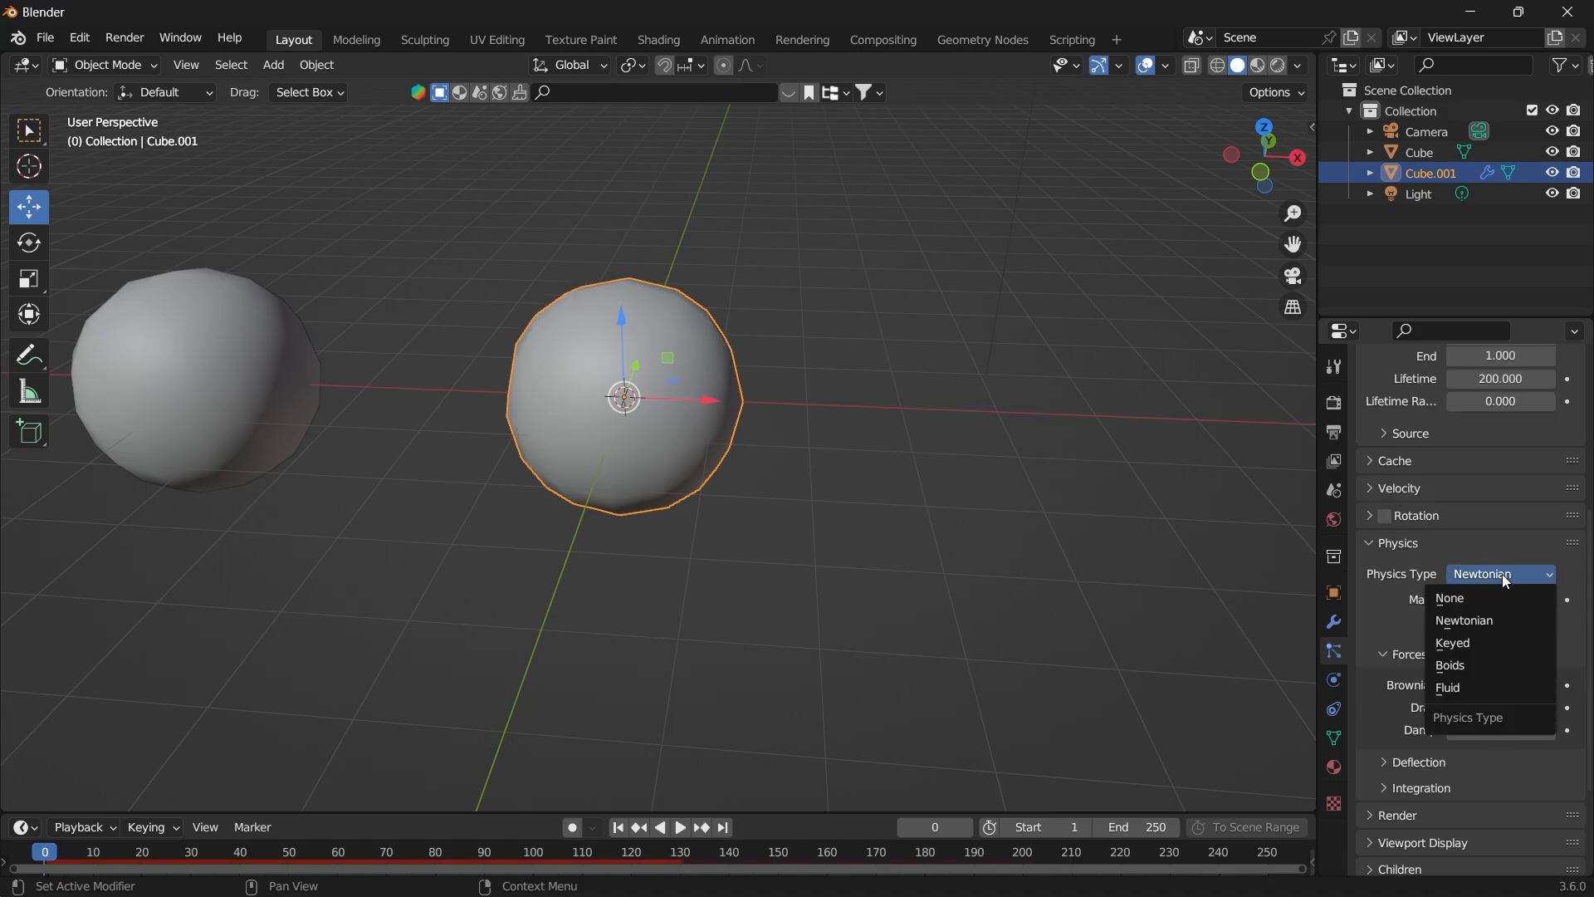
left_click(1449, 666)
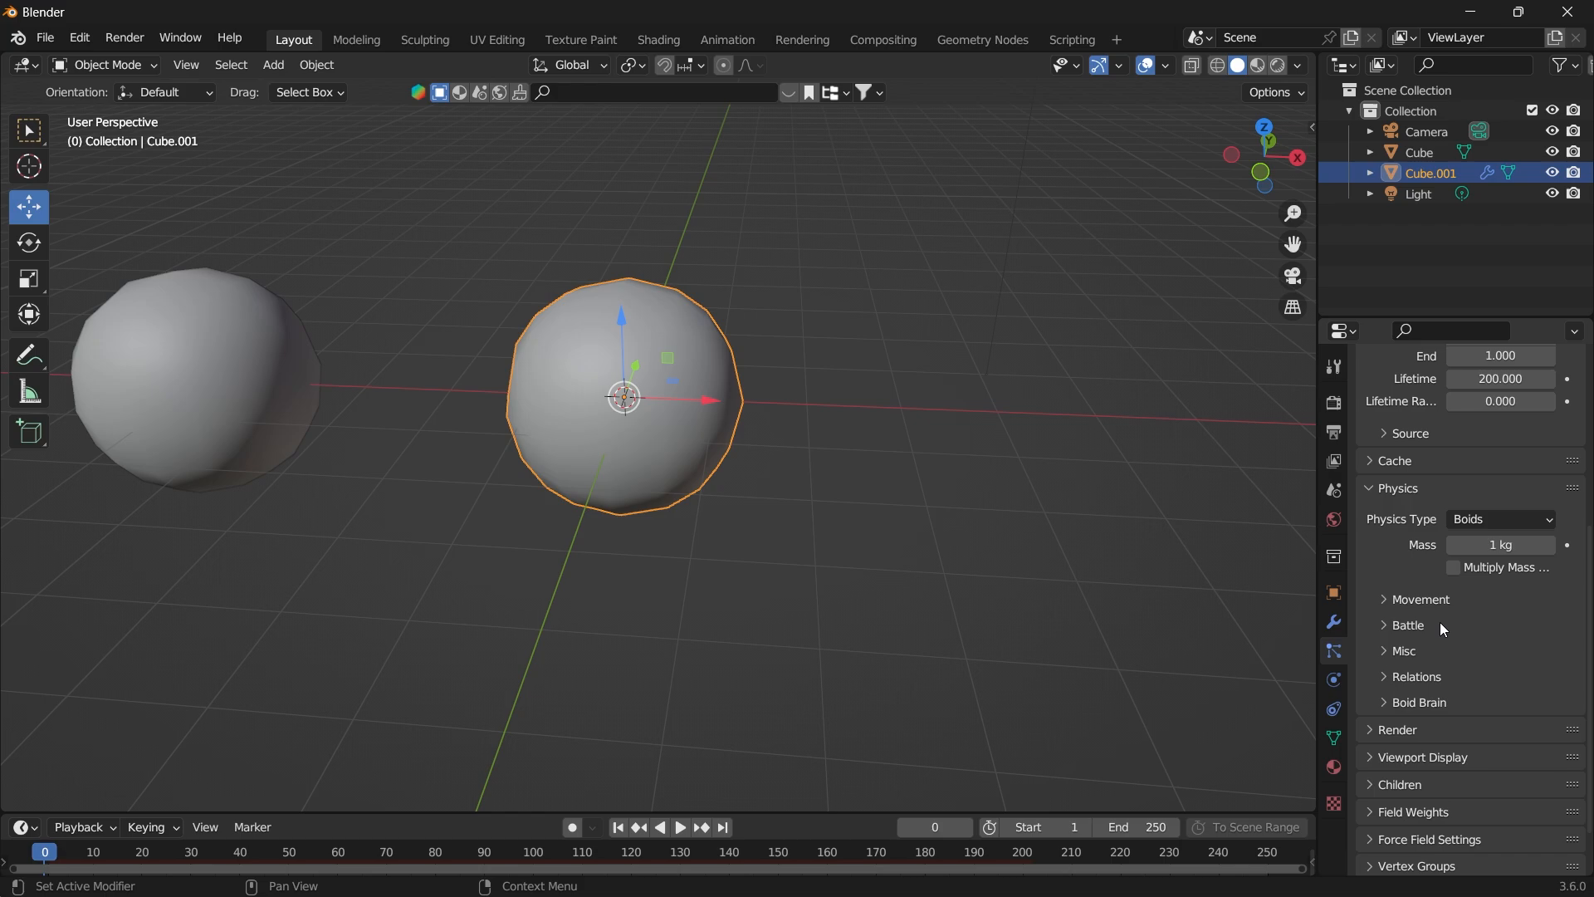
left_click(1418, 599)
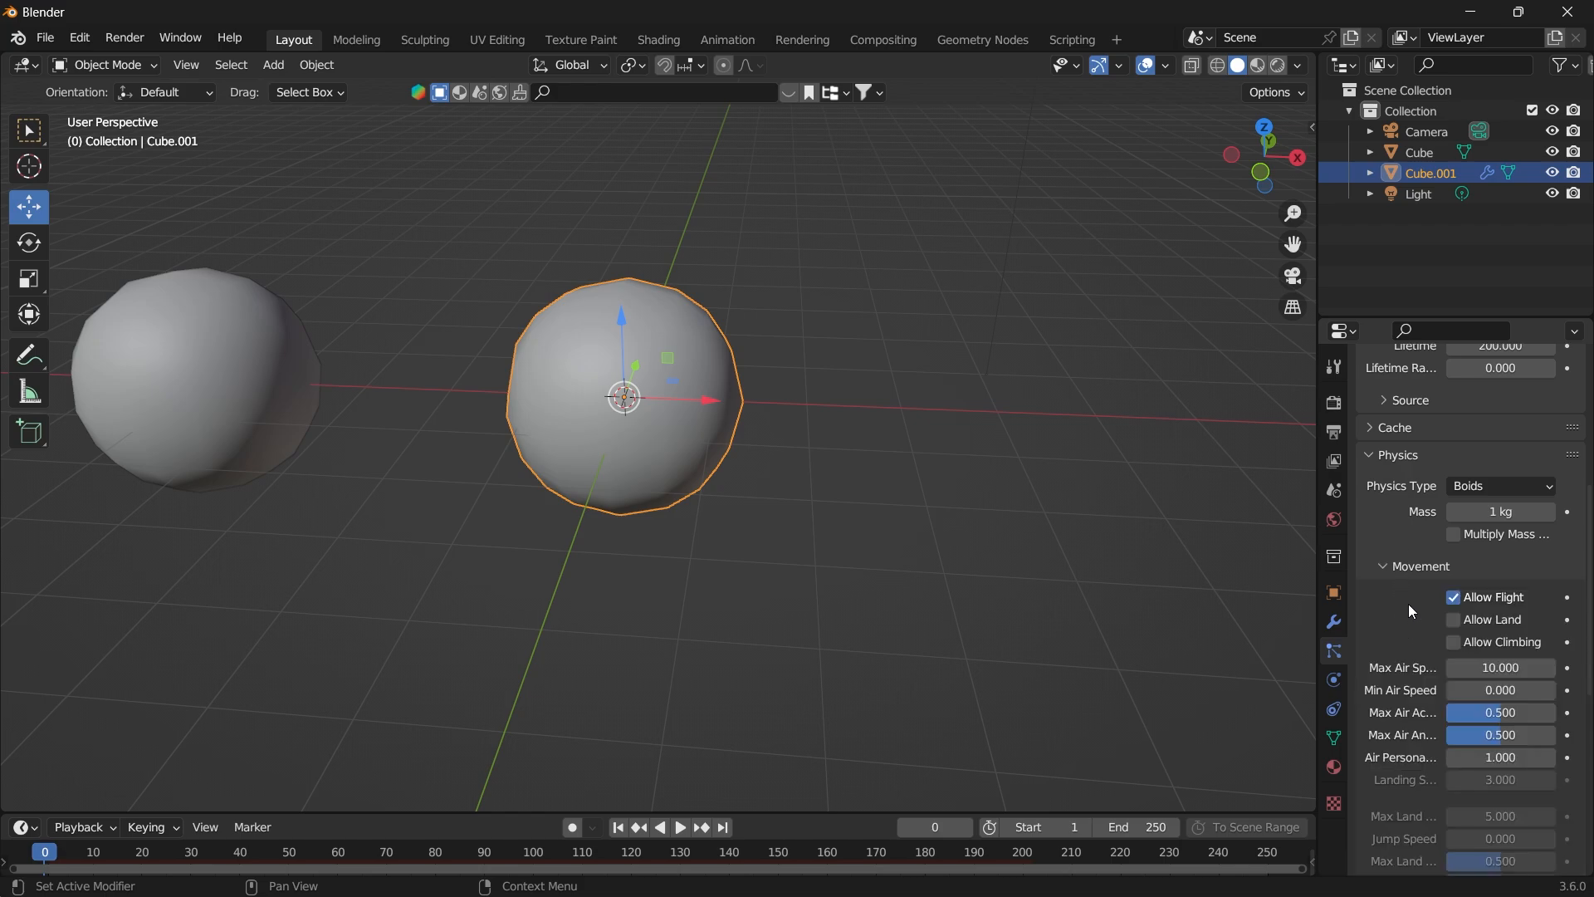
left_click(1385, 566)
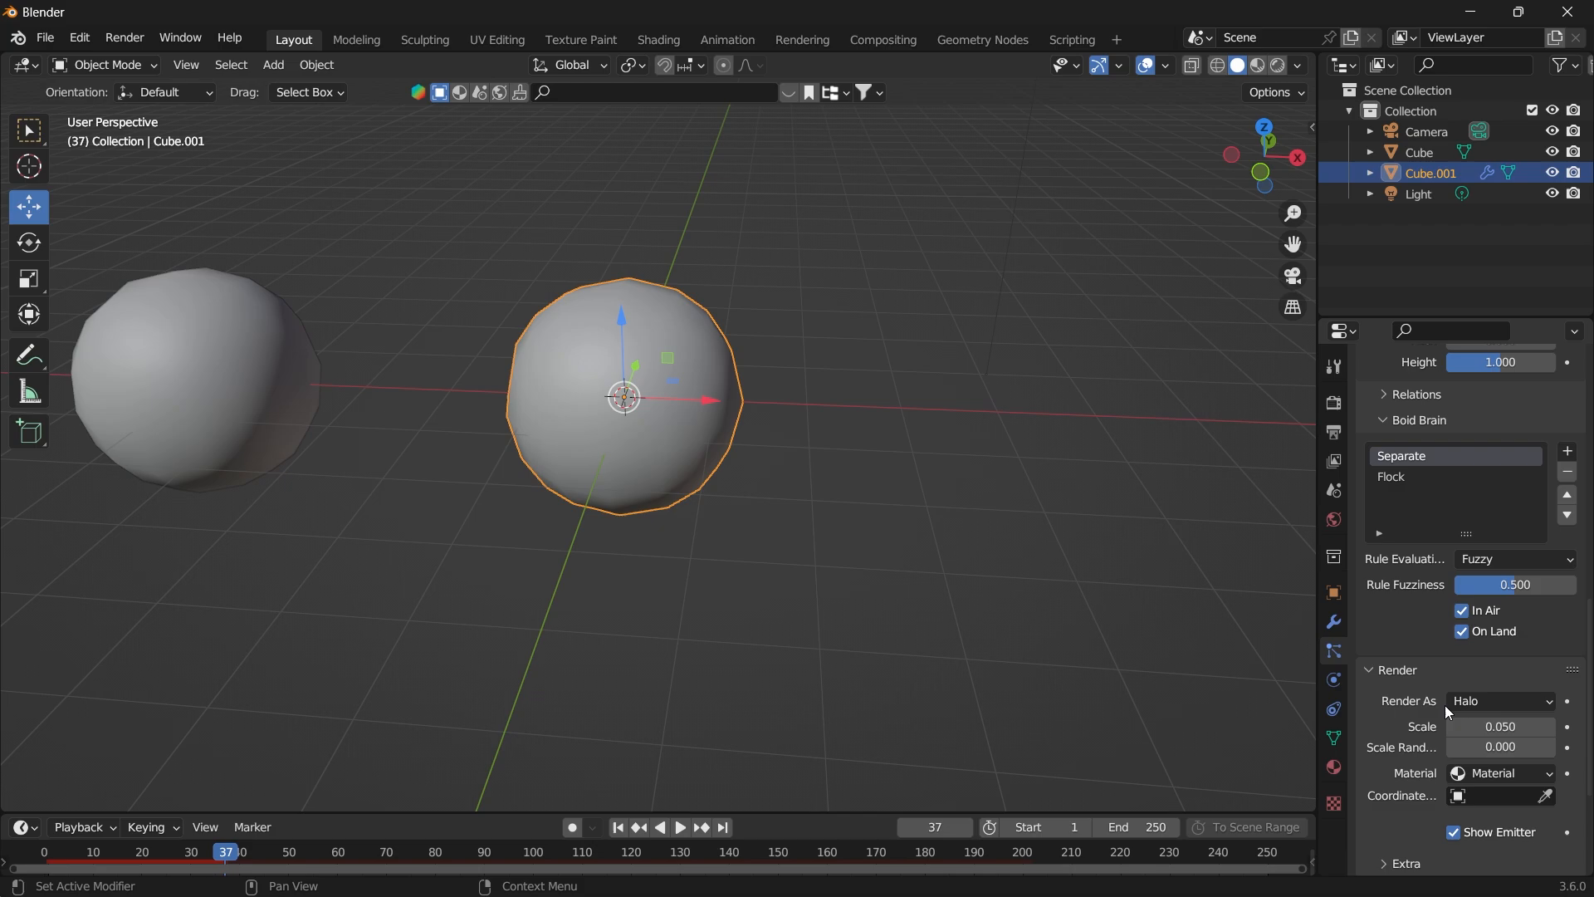
Render the particles as instances of the Cube sphere, scaled to about 0.58.
left_click(1499, 701)
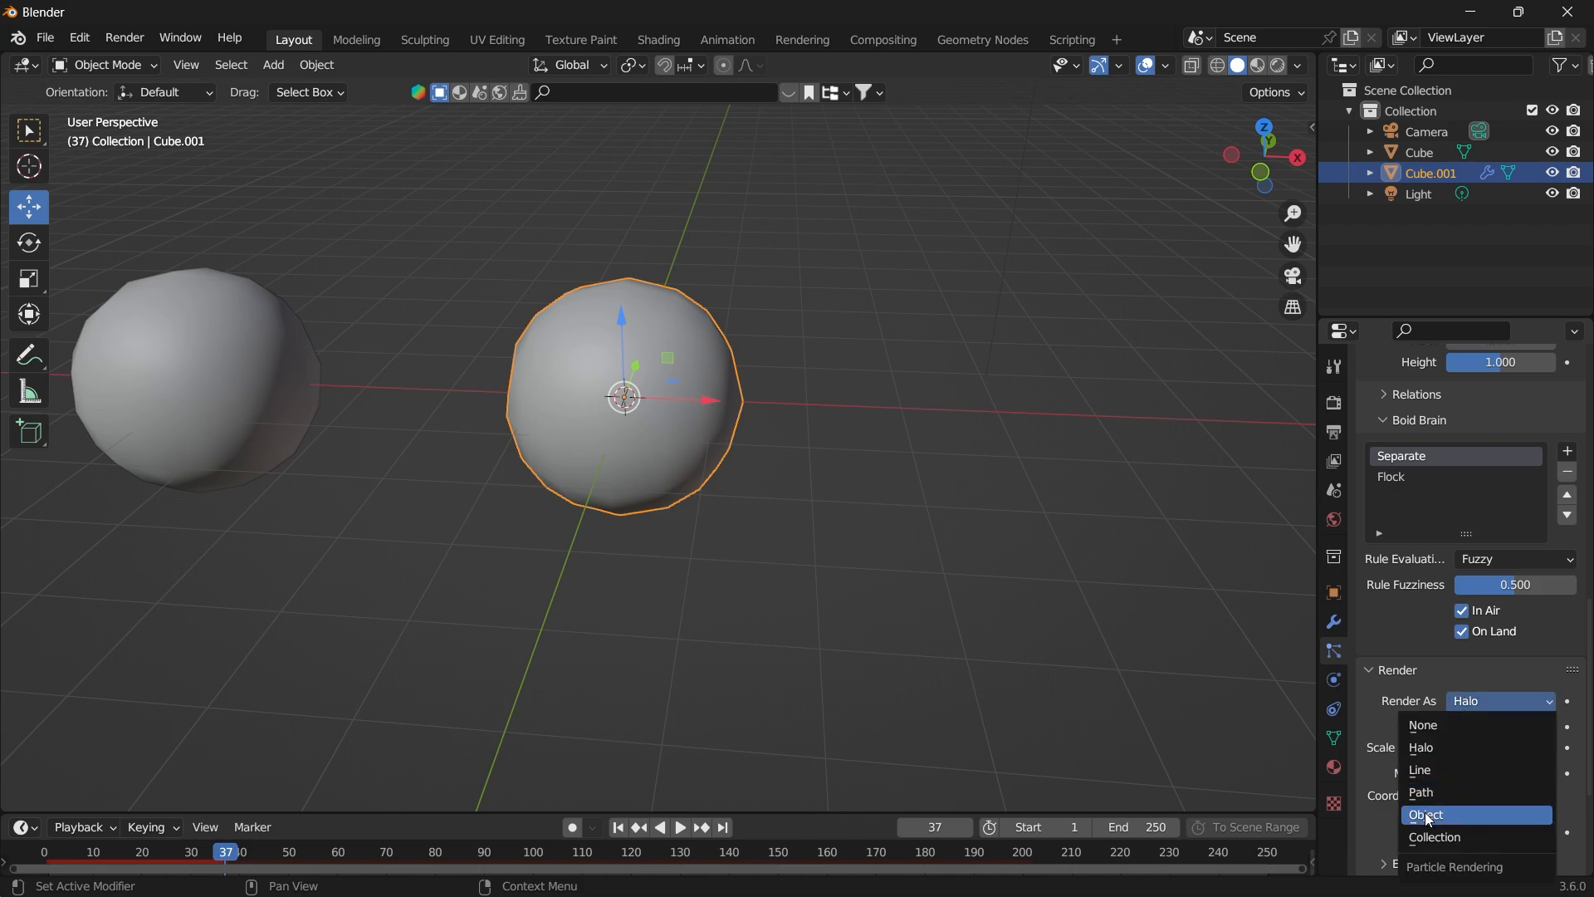
left_click(1426, 815)
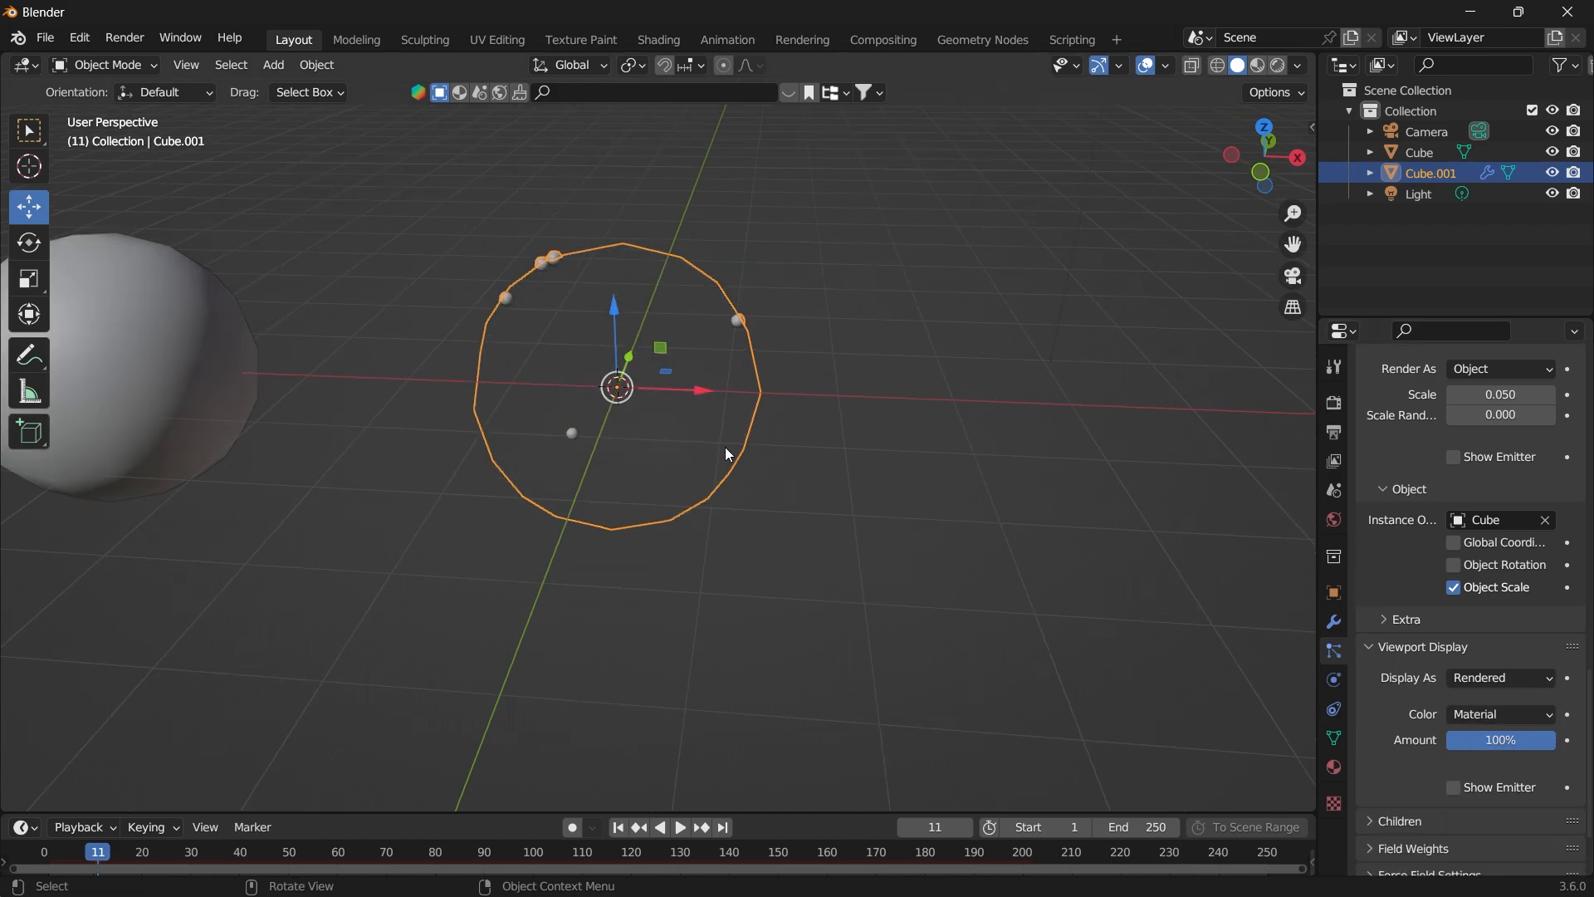
scroll("up", 3)
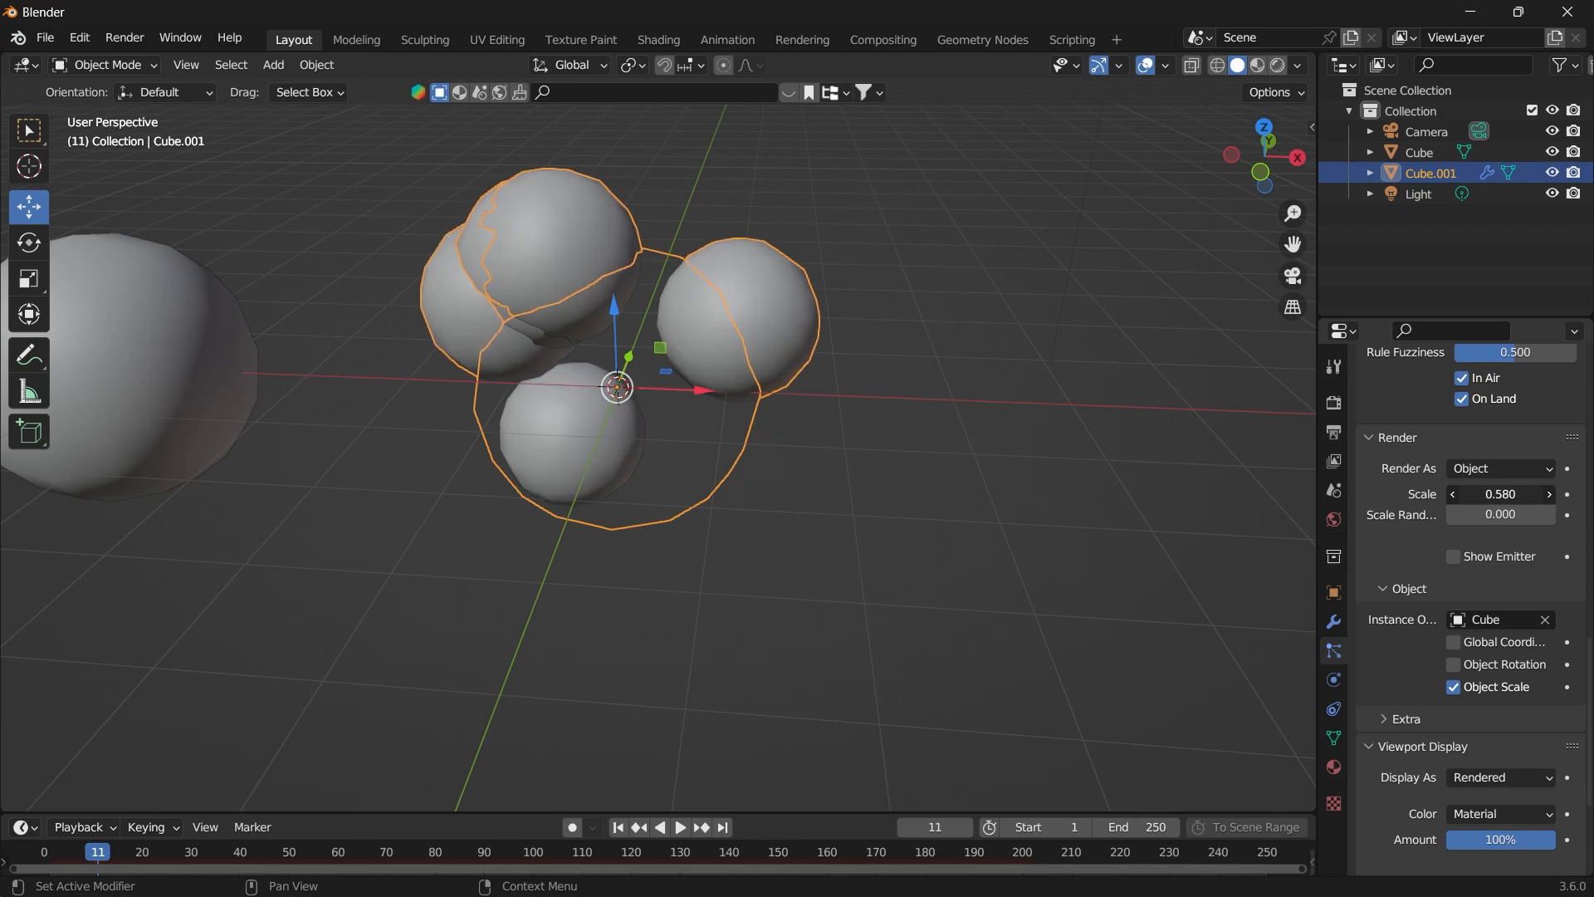
left_click(679, 827)
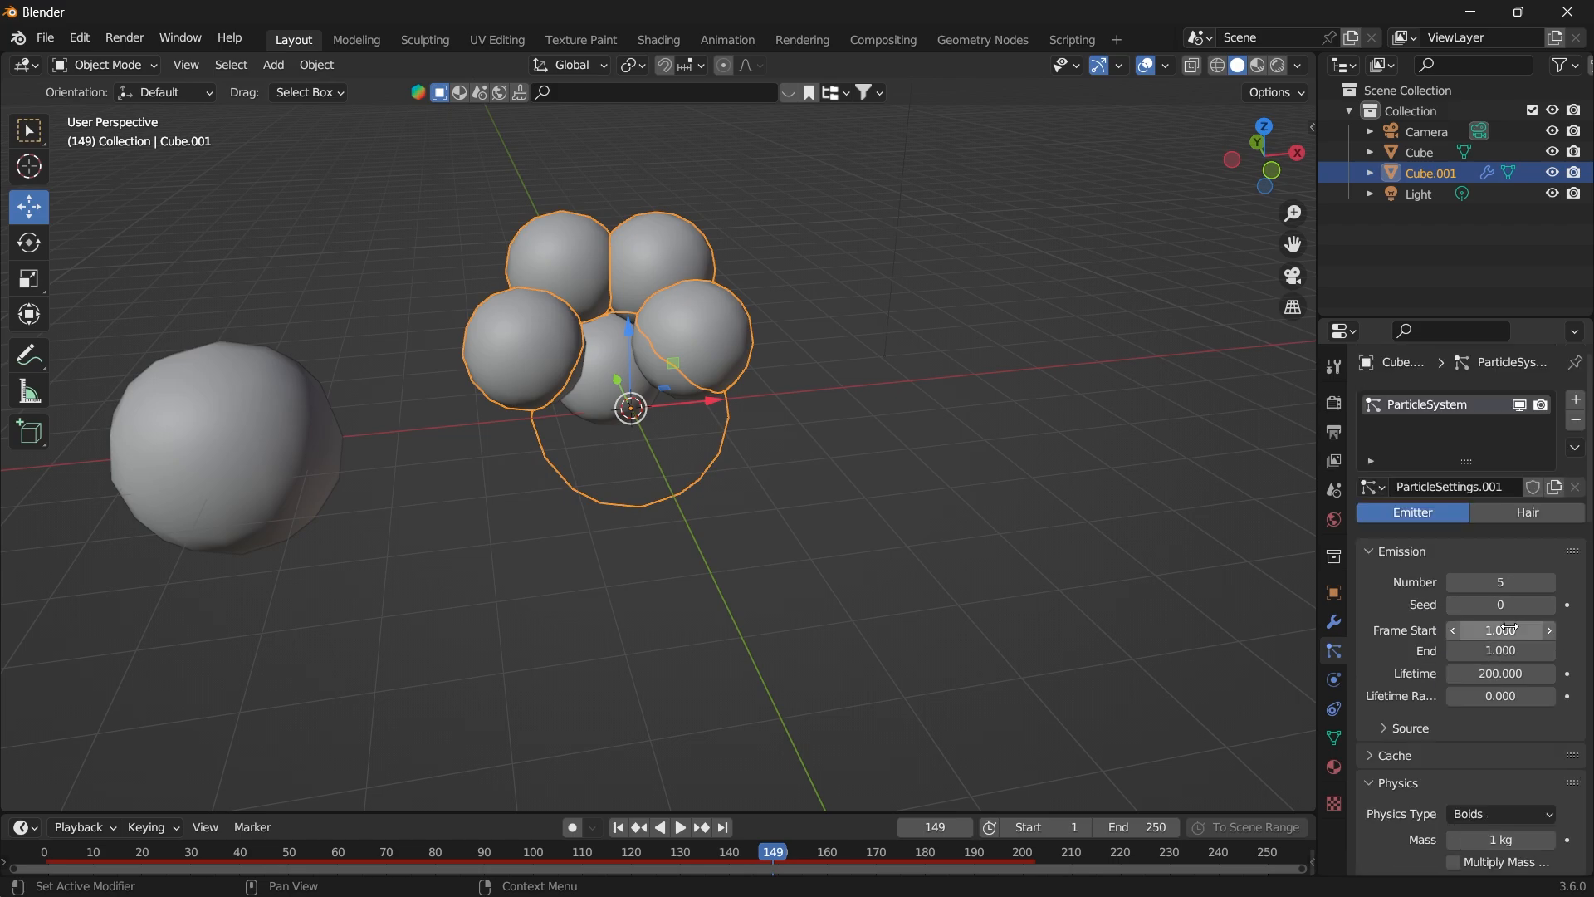
Add a Goal rule targeting a new Empty in the Boid Brain, move it above Flock, and replay.
left_click(1500, 673)
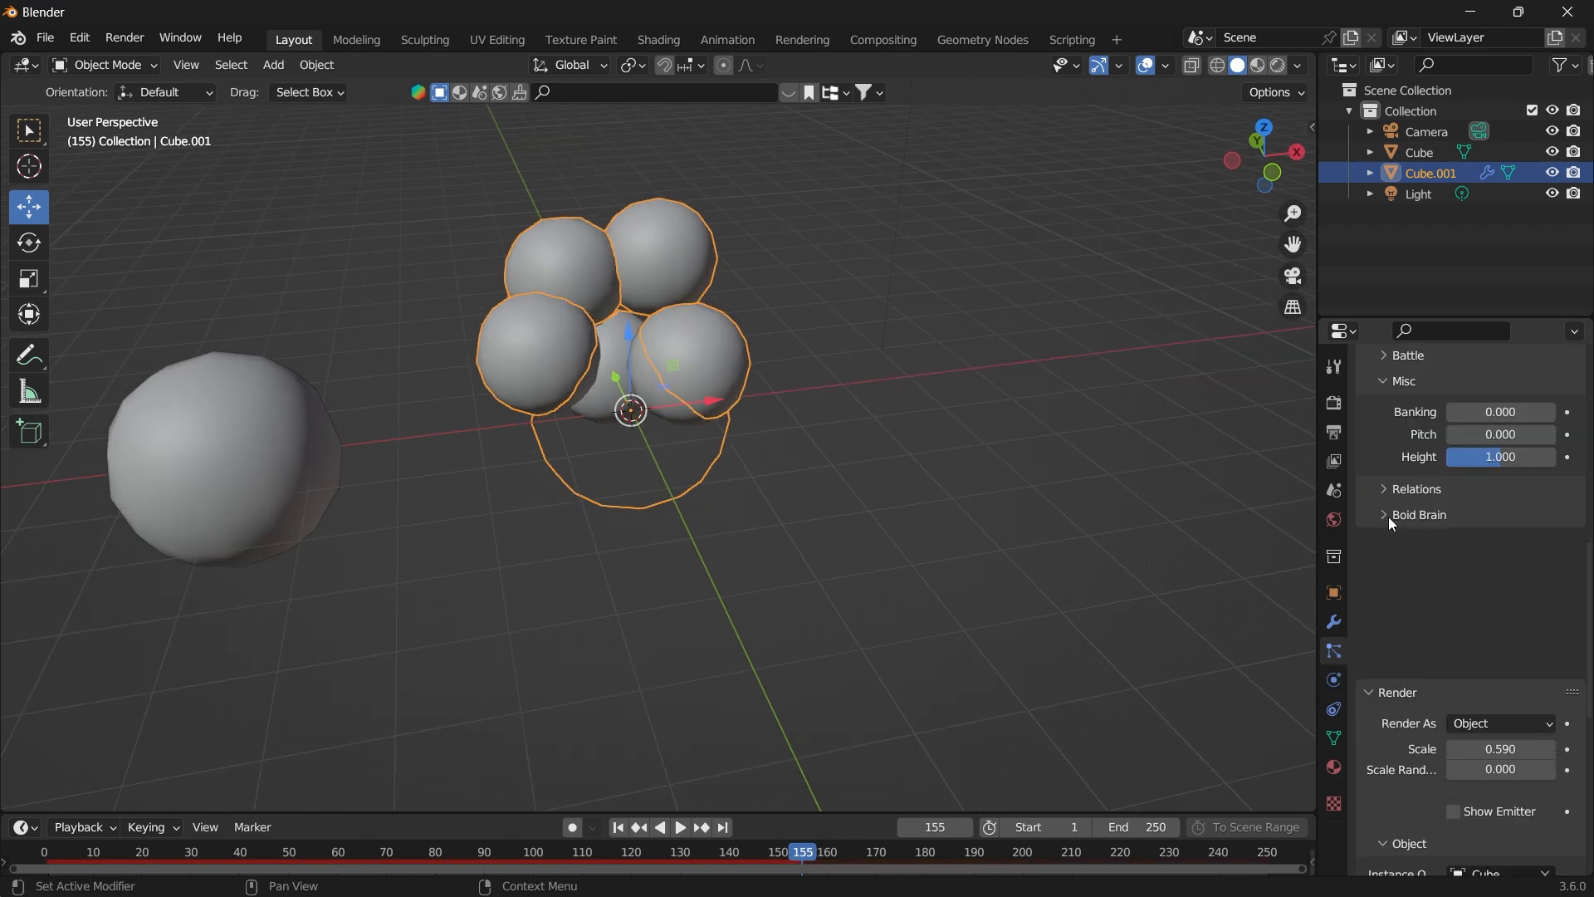
left_click(1417, 514)
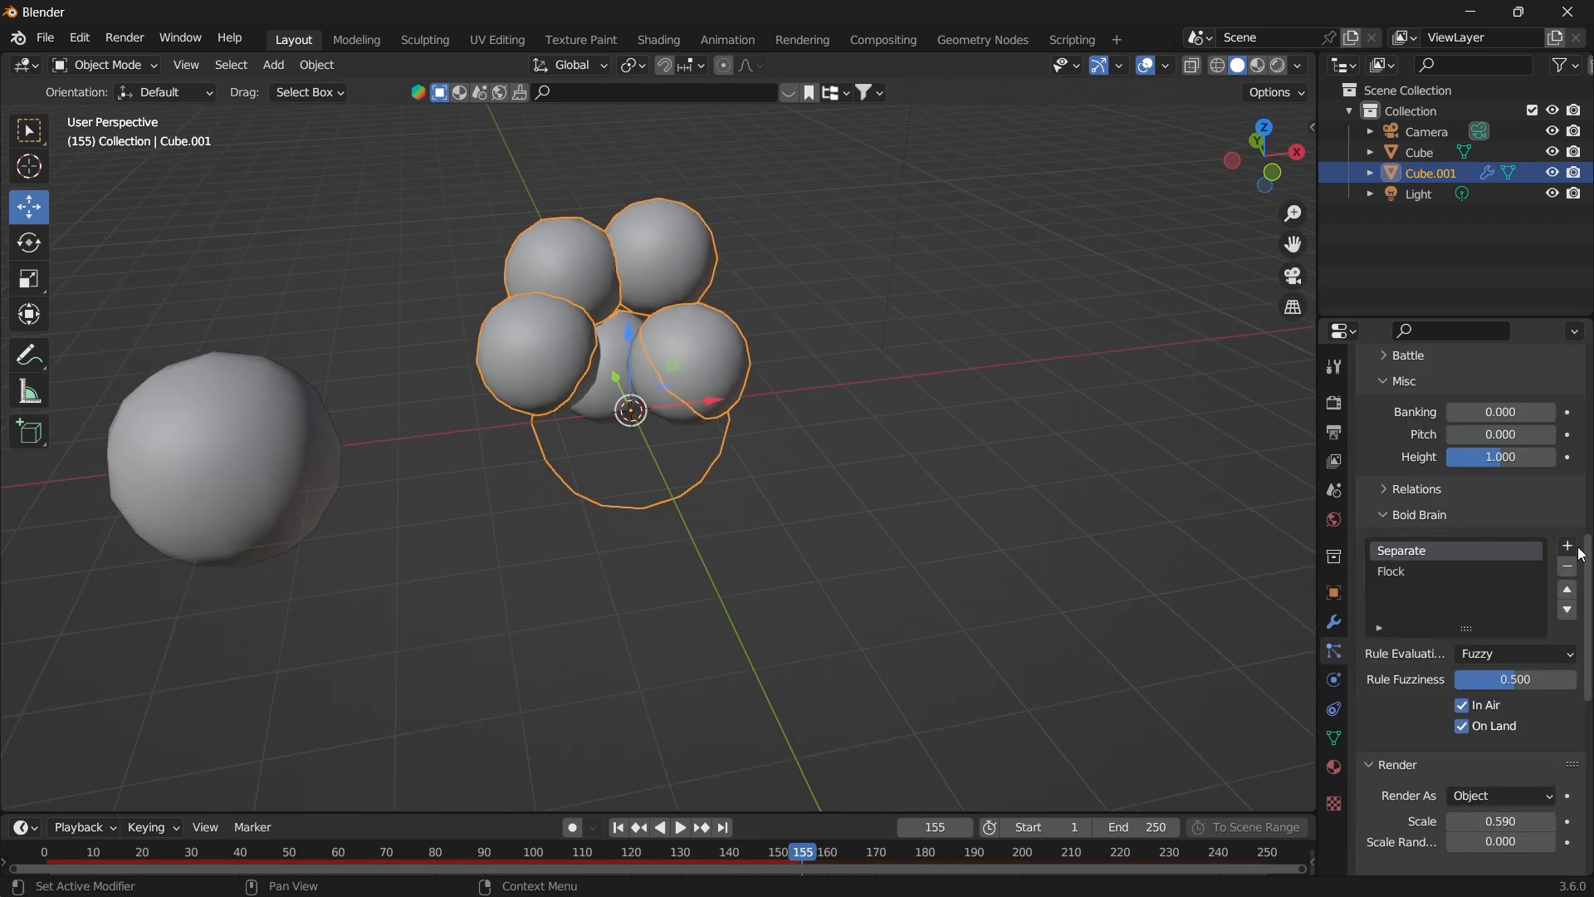
left_click(1567, 546)
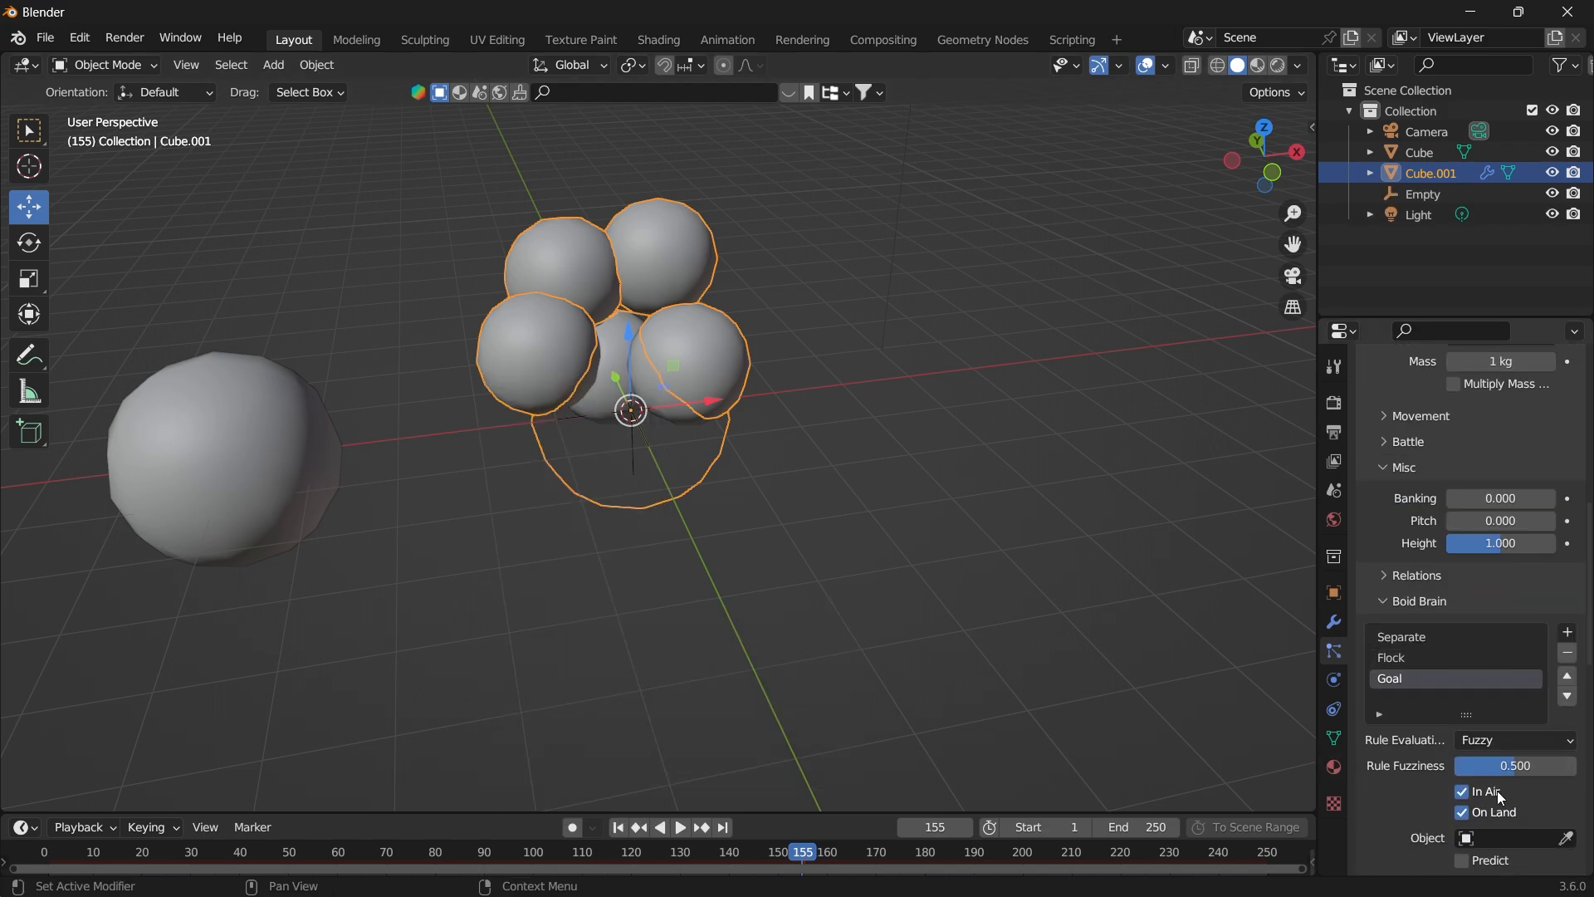
scroll("down", 3)
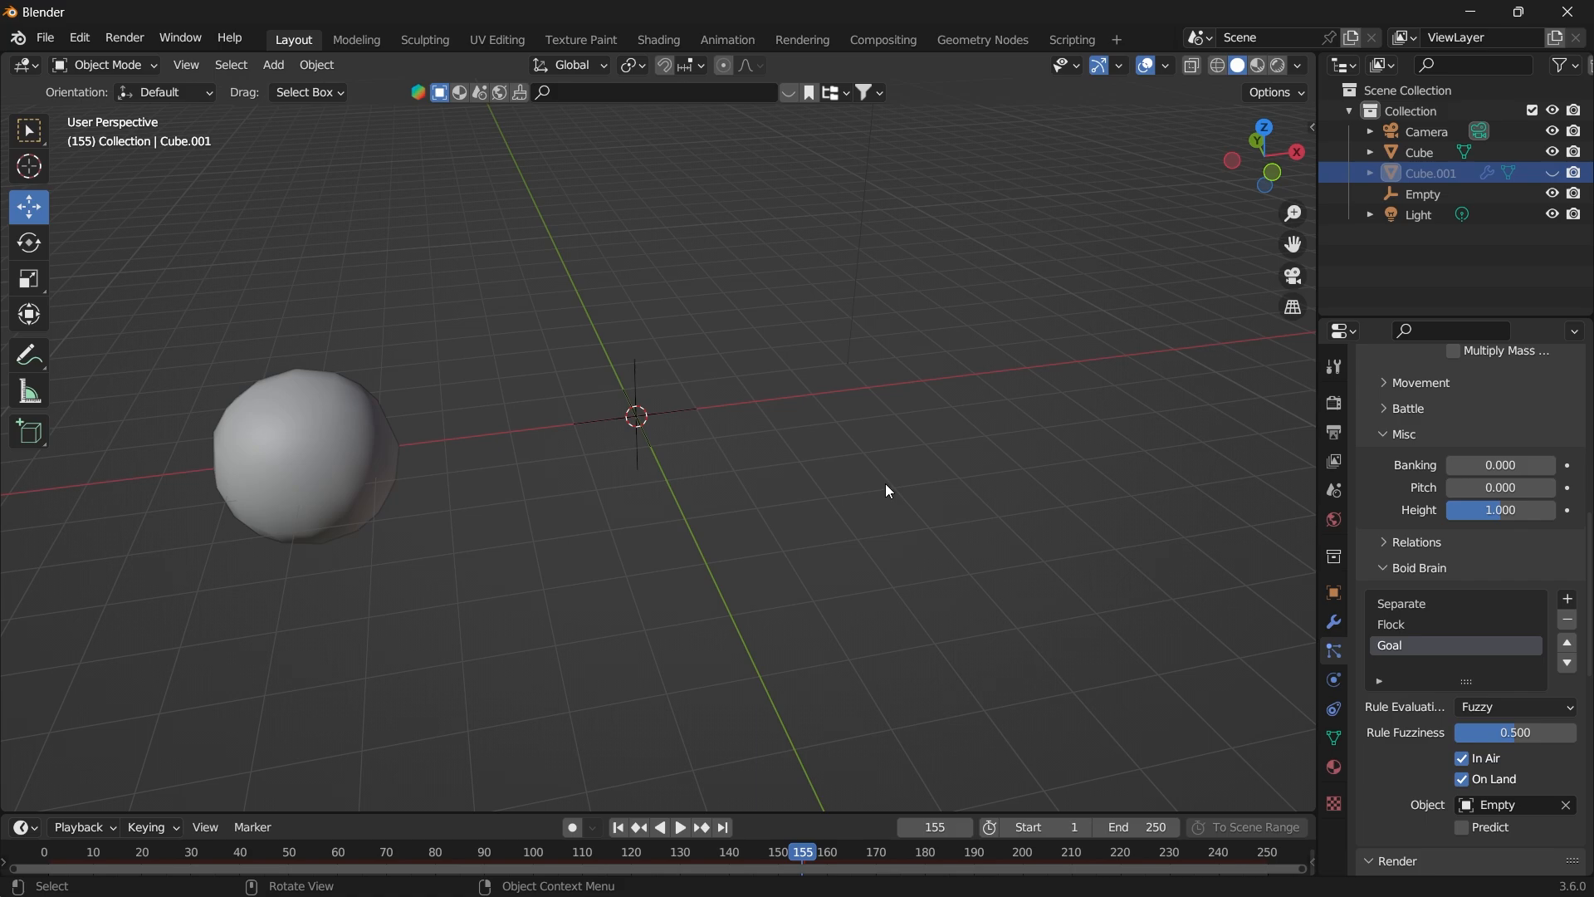
mouse_move(653, 442)
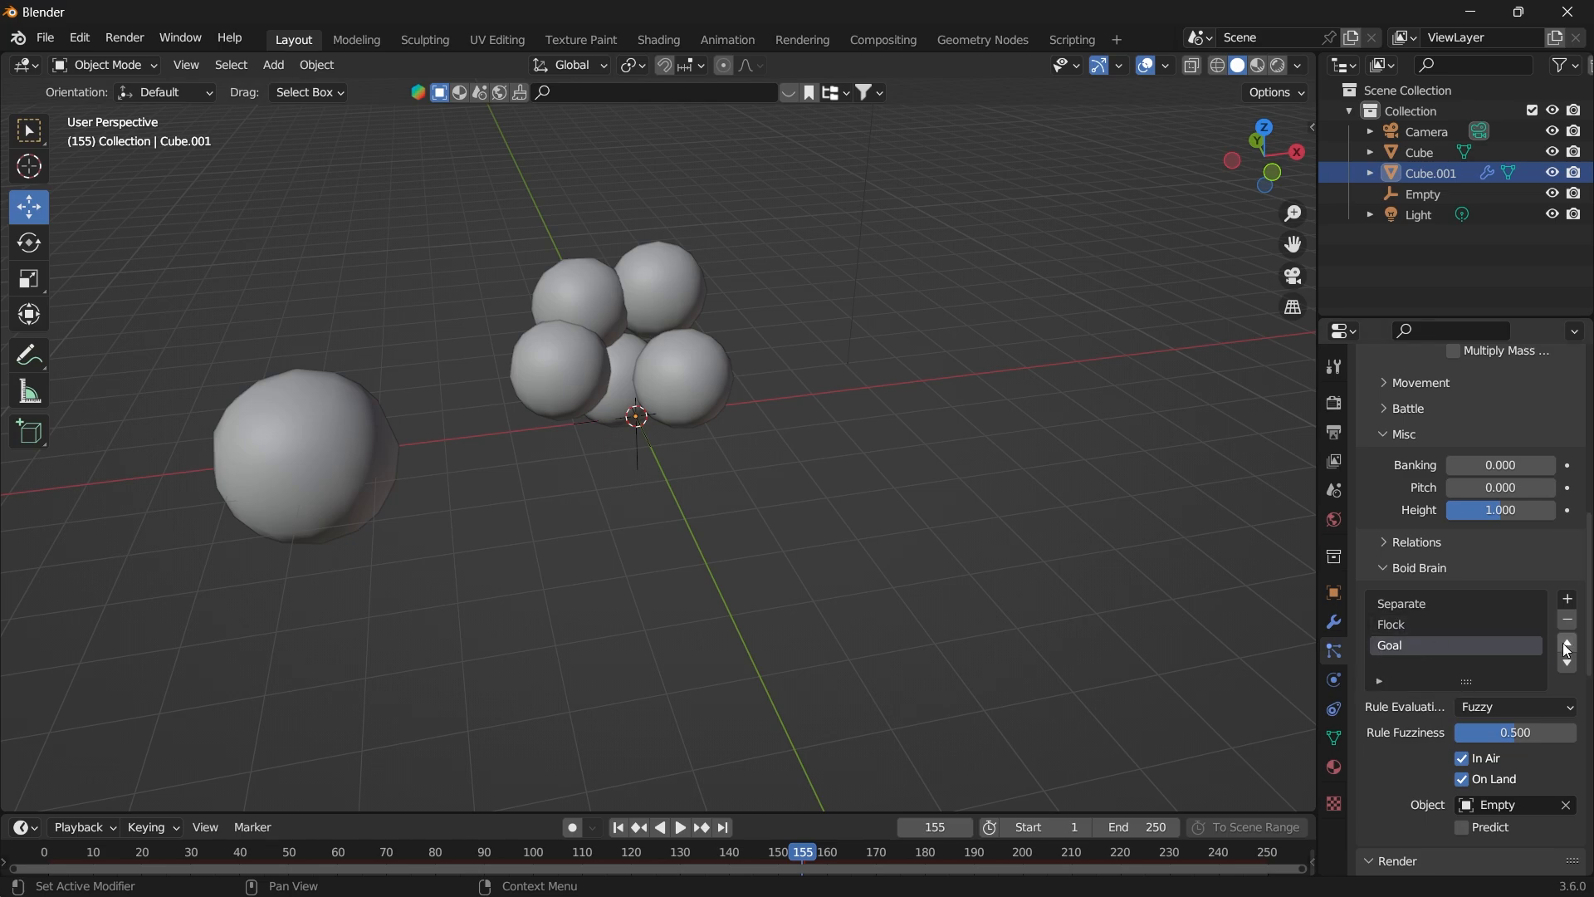
left_click(1564, 642)
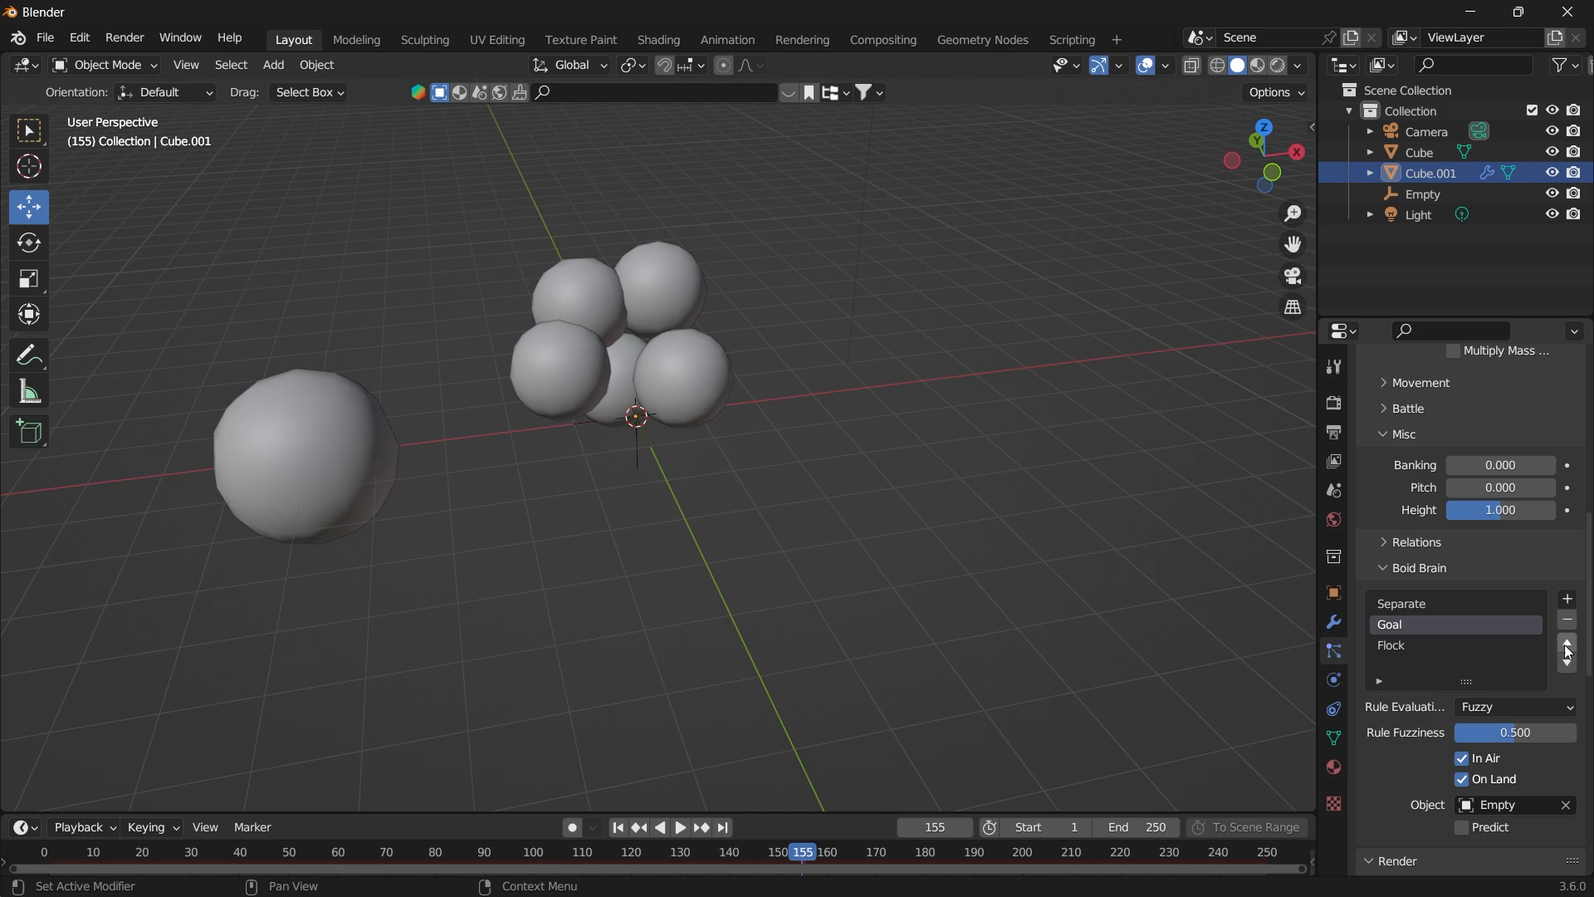
left_click(678, 828)
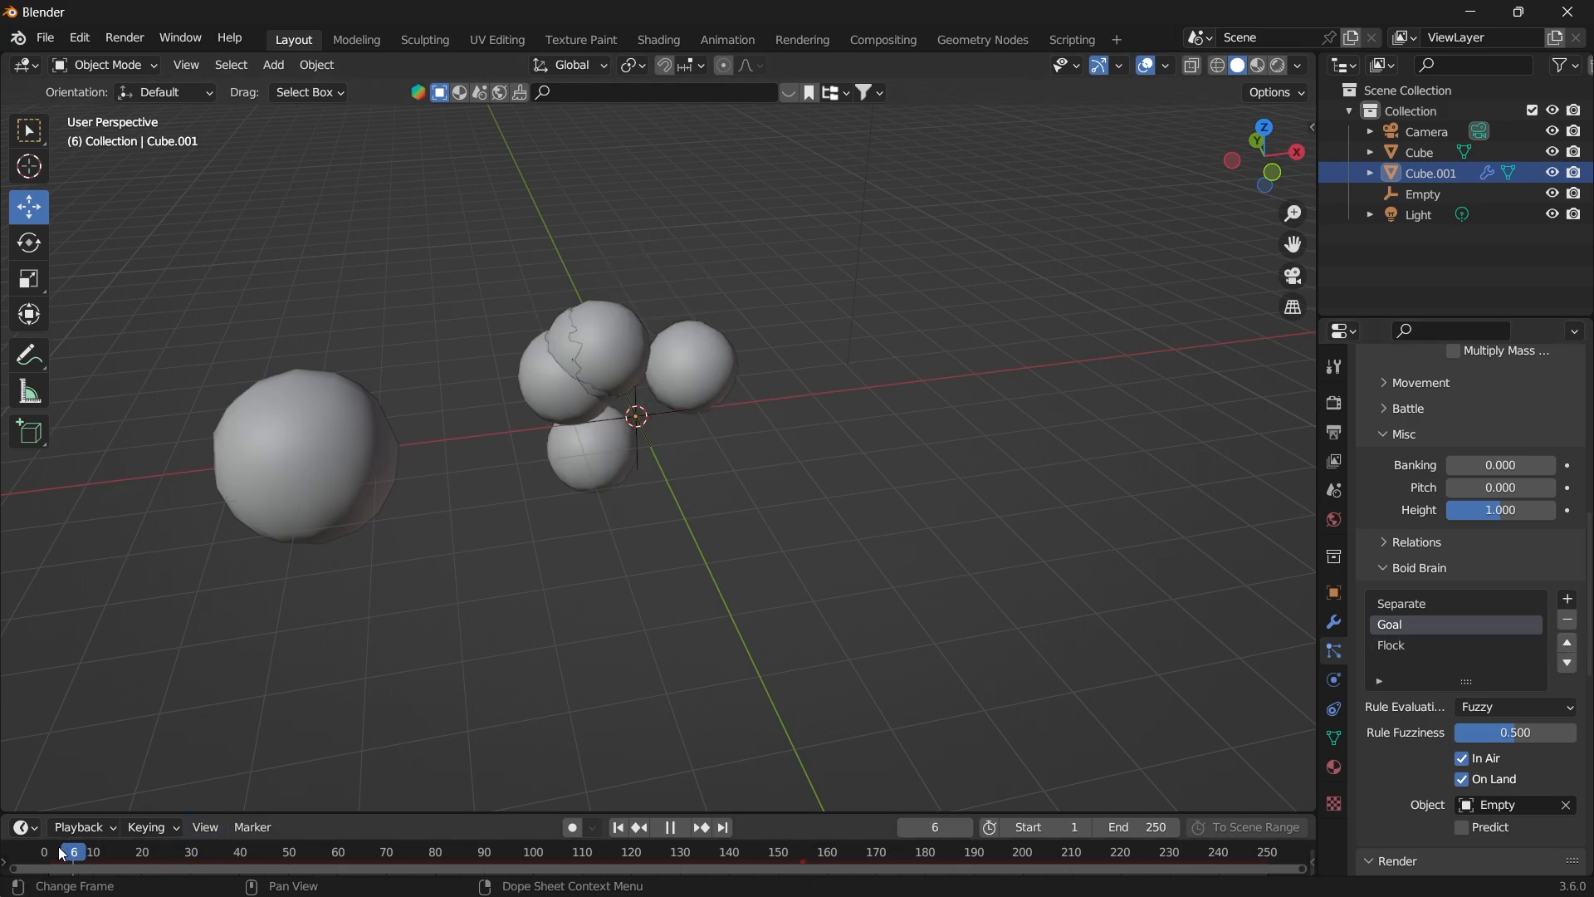
Set air personal space 1.1, max air acceleration 0.407, and scene end frame 400.
left_click(670, 827)
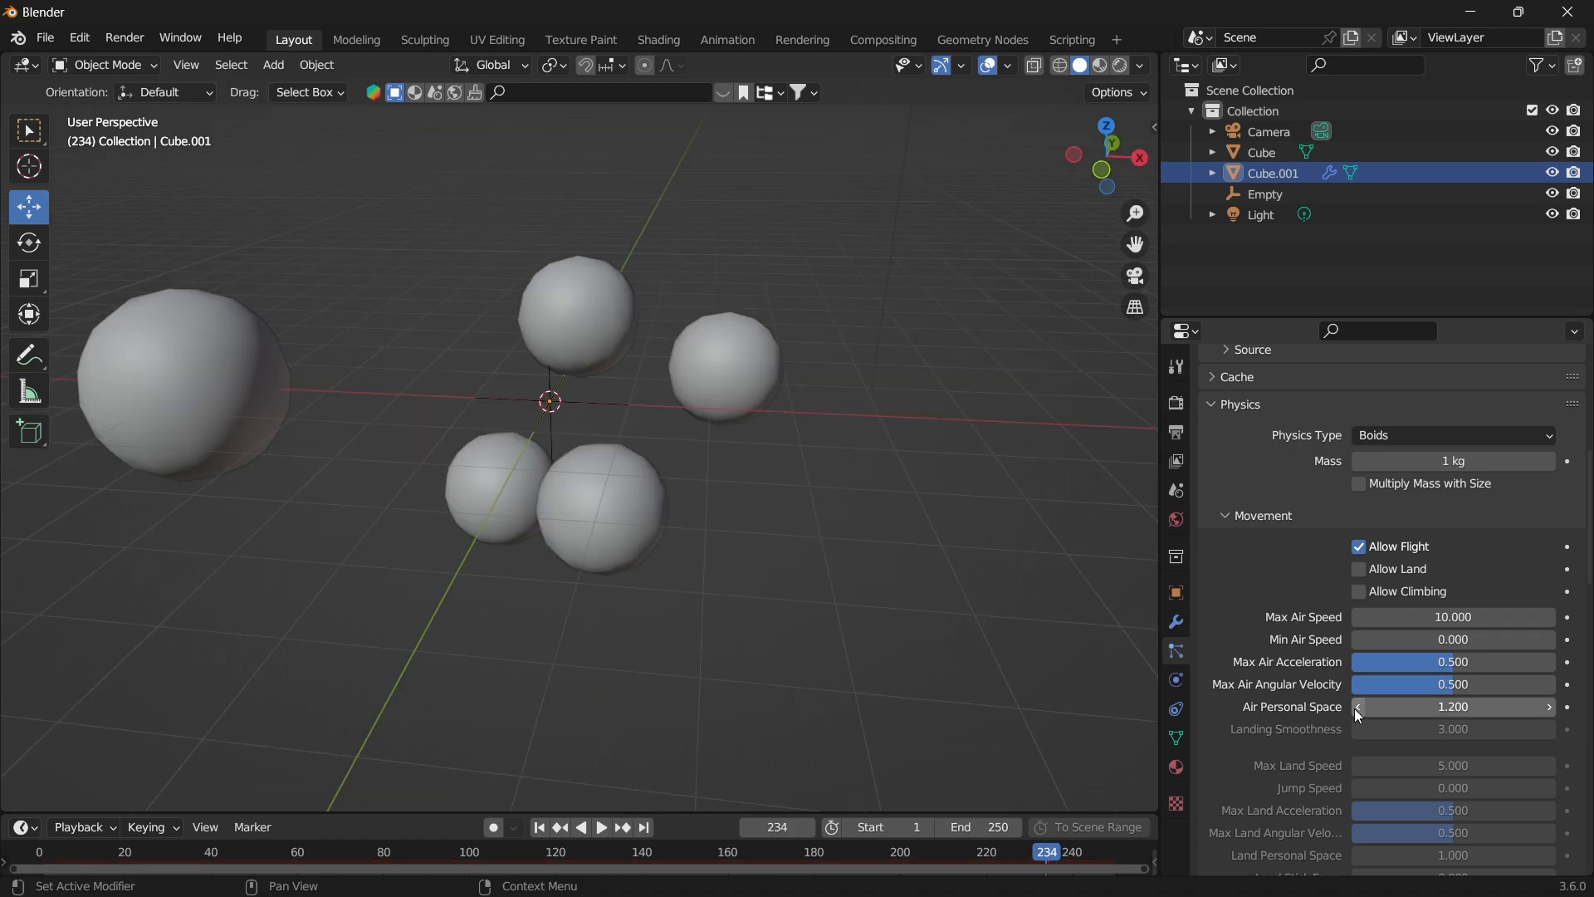
left_click(599, 827)
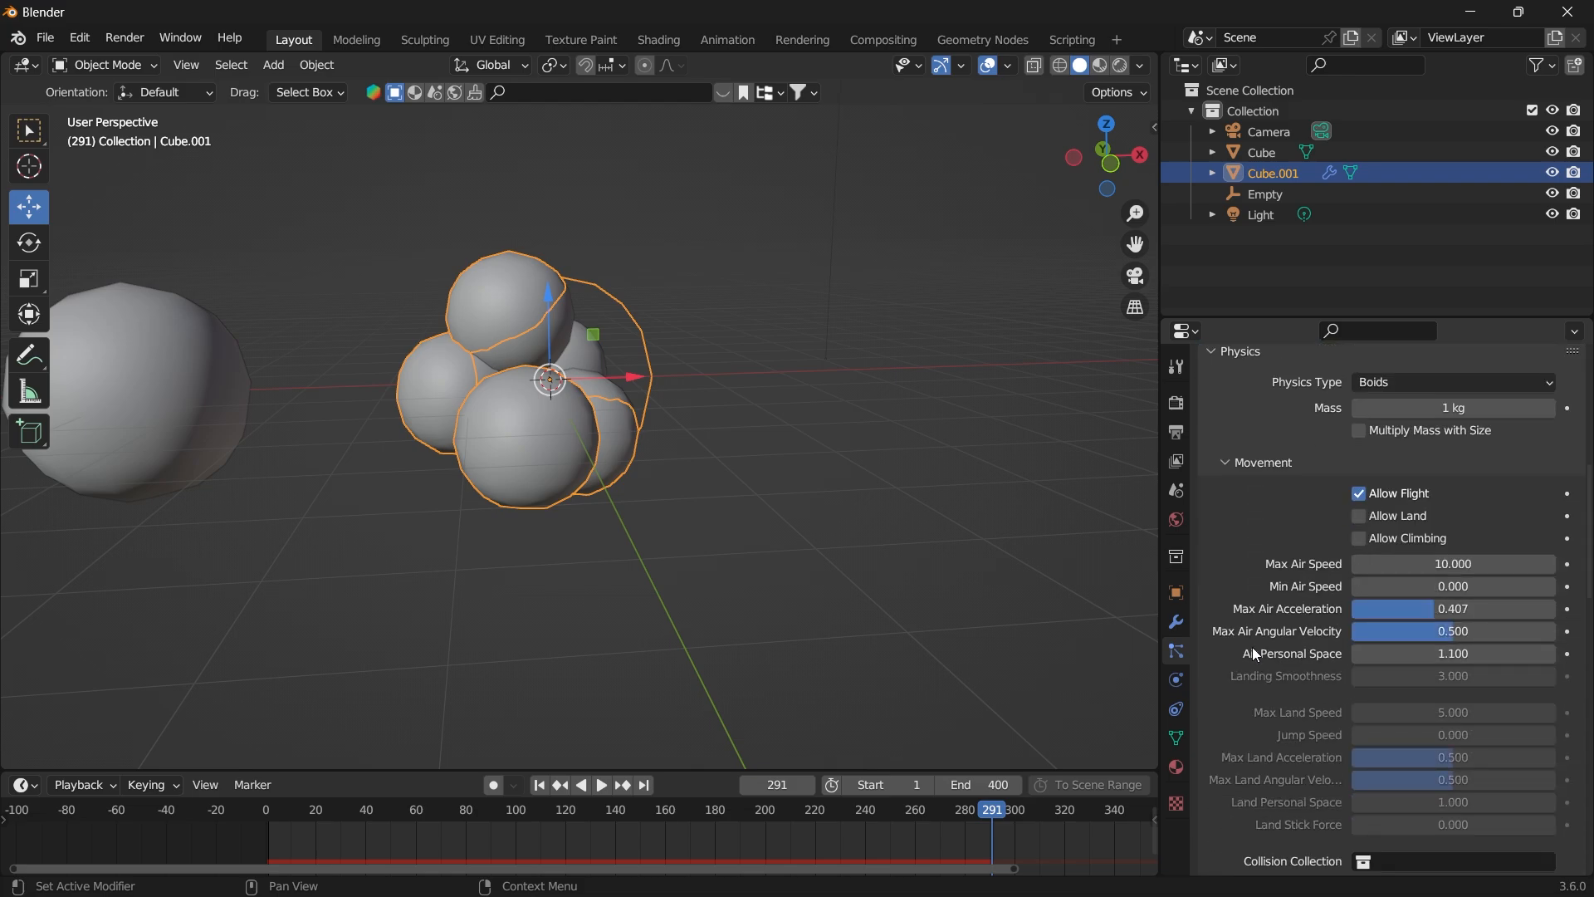
left_click(307, 808)
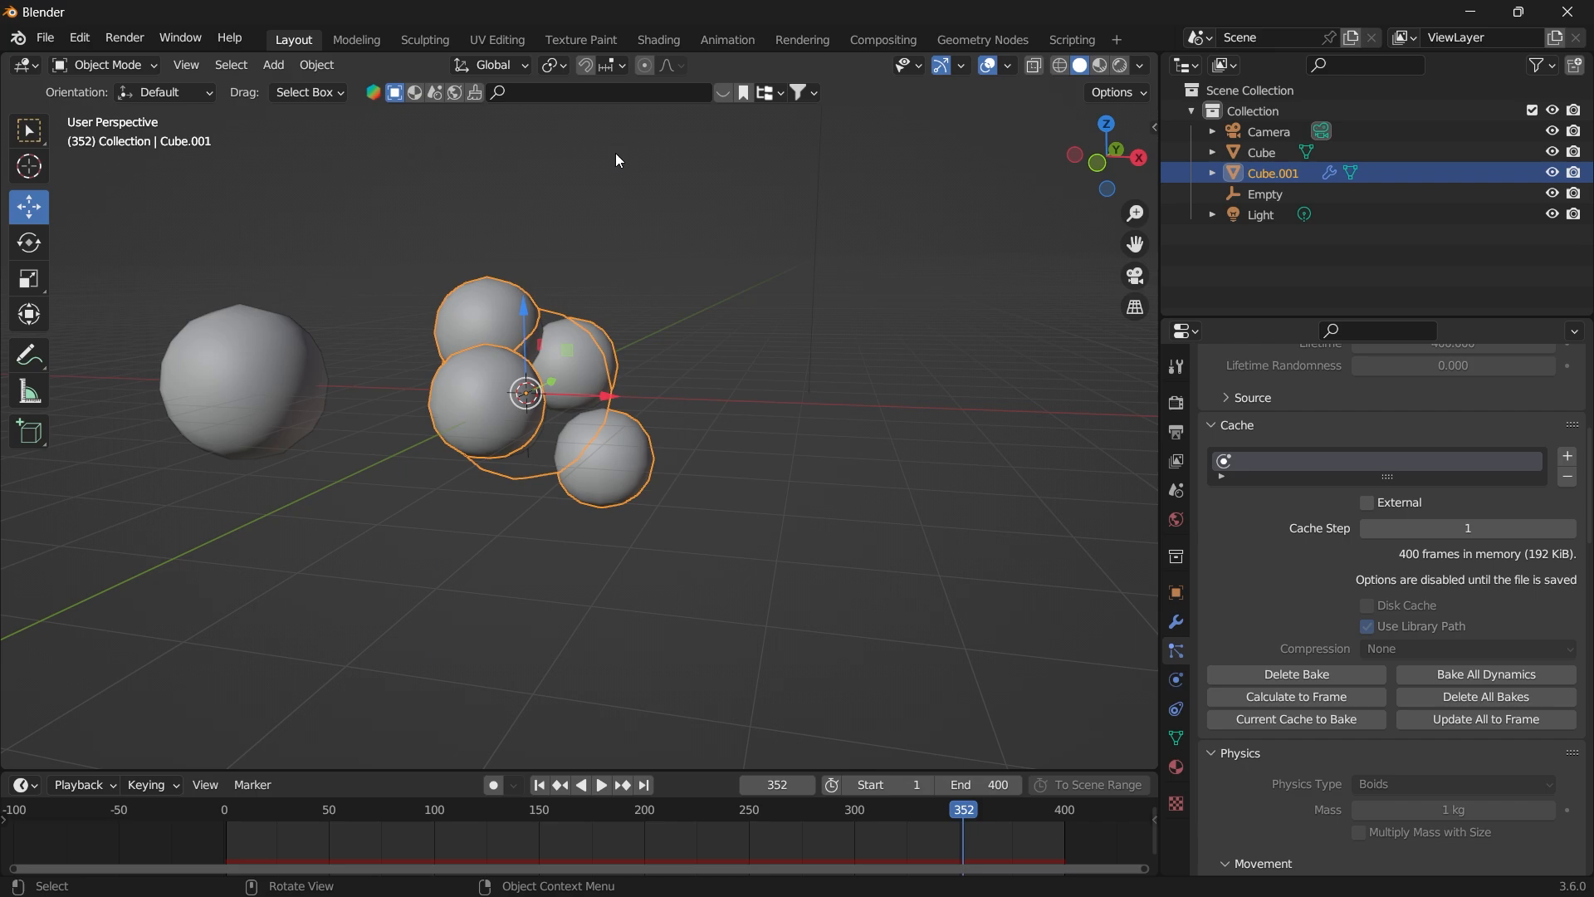
mouse_move(1066, 235)
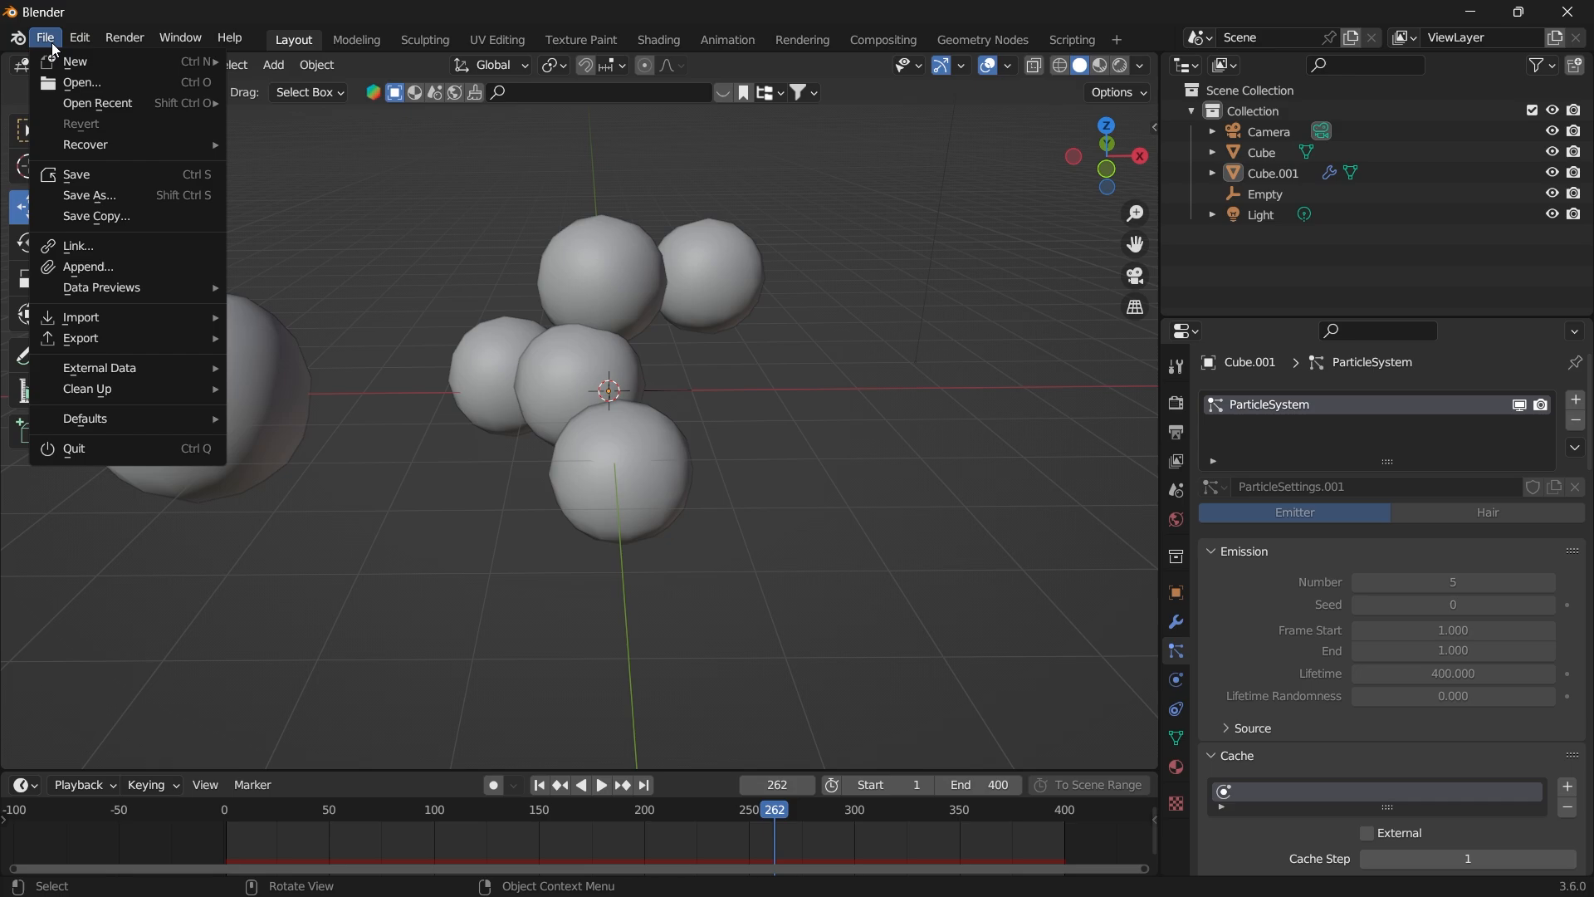
mouse_move(80, 338)
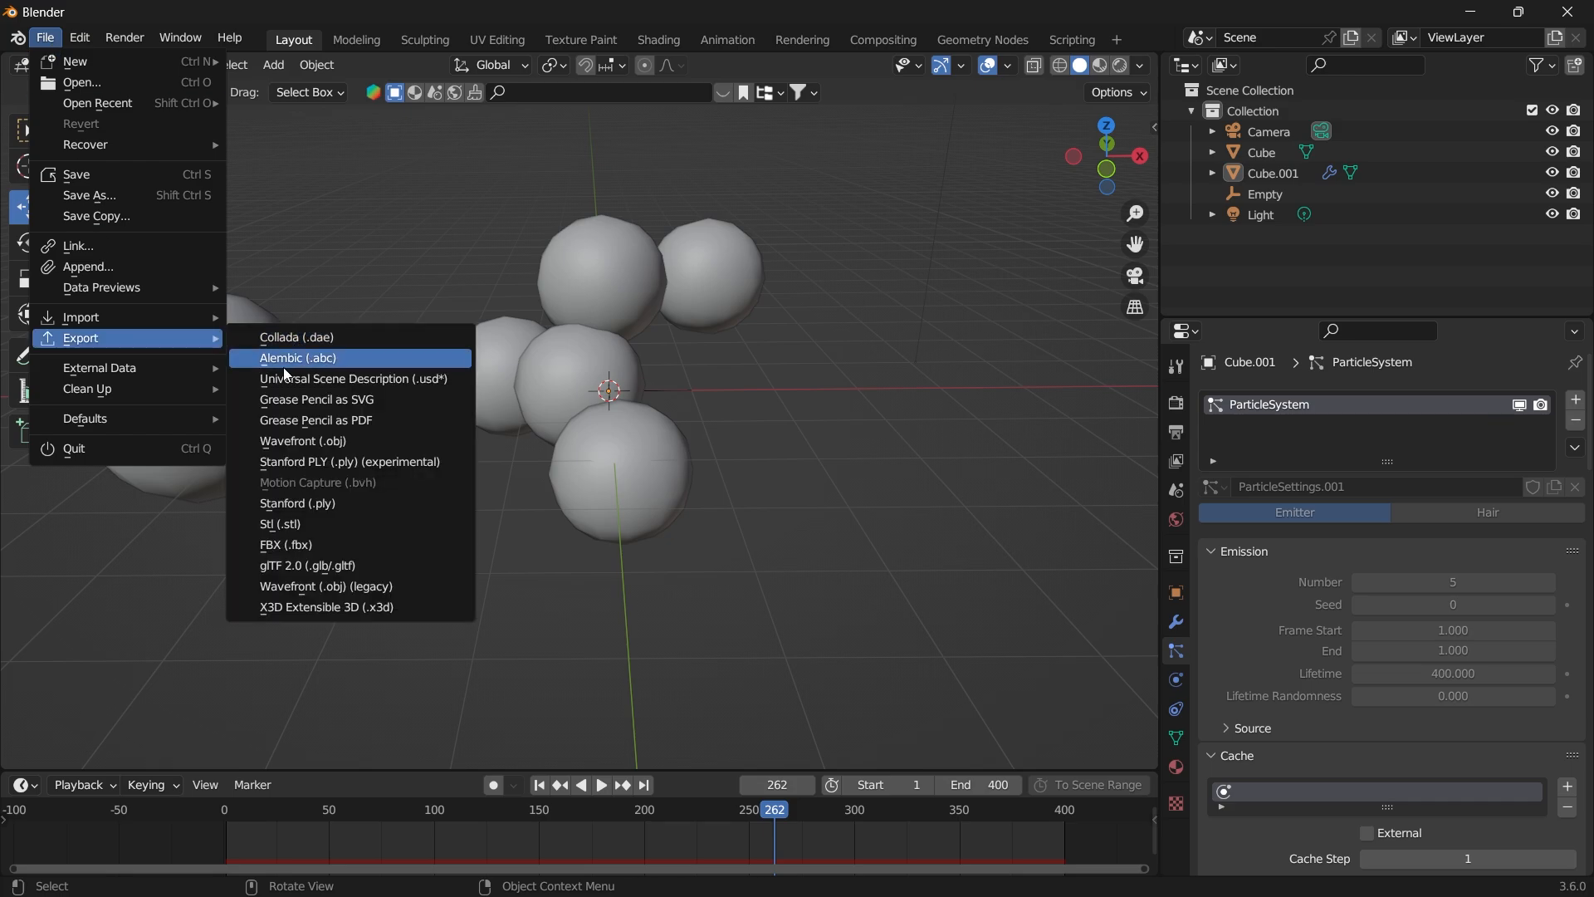
mouse_move(295, 357)
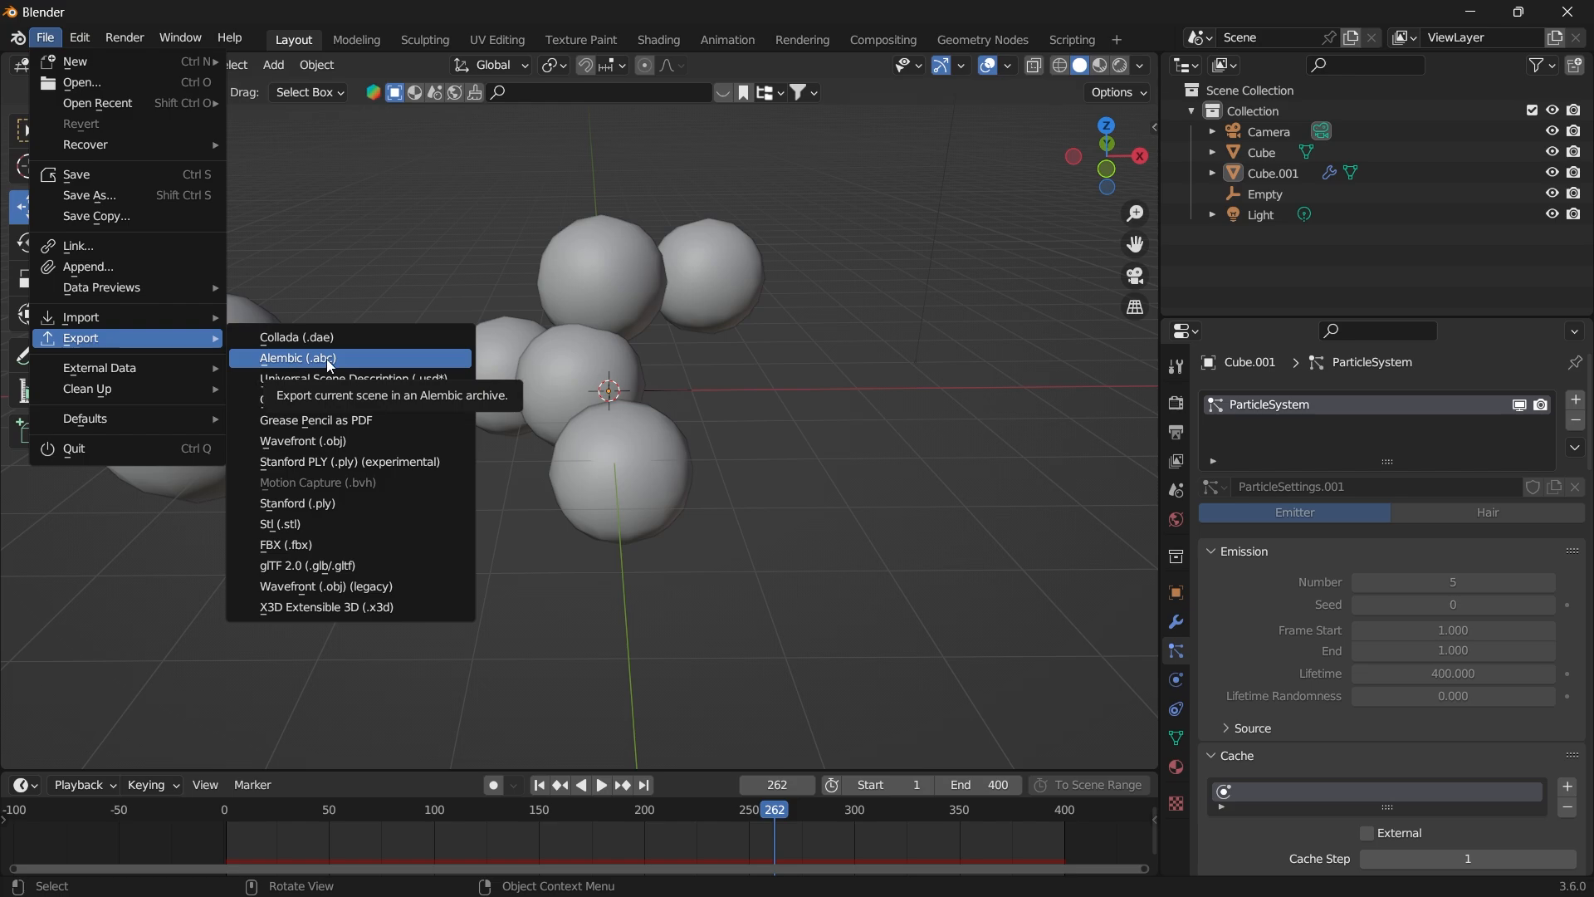
Start an Alembic (.abc) export of frames 1 to 400.
left_click(295, 357)
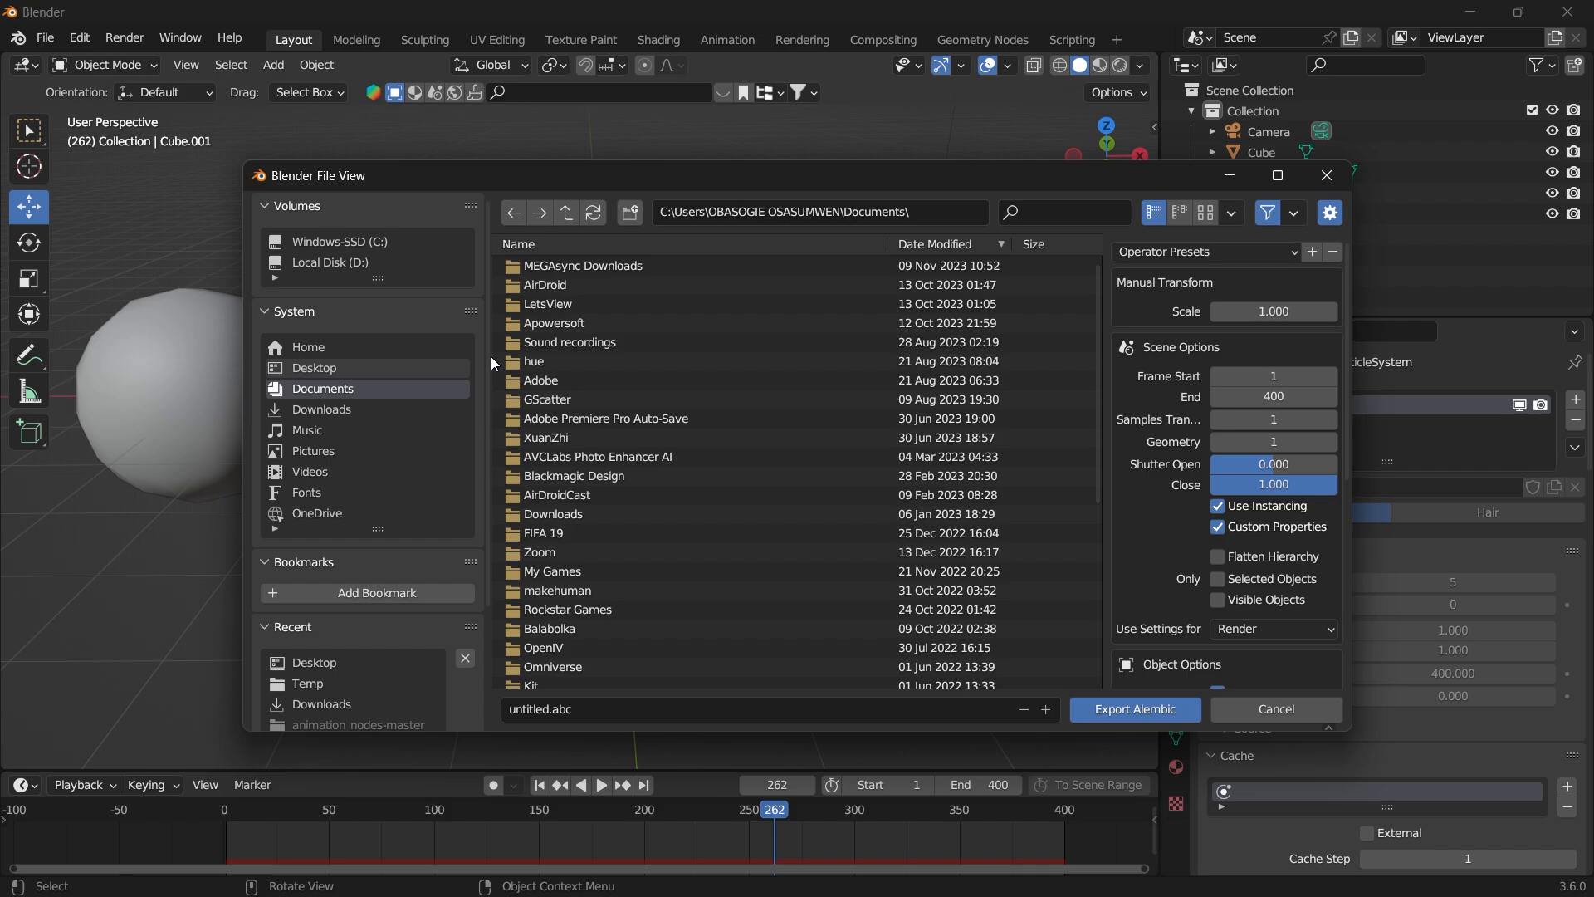
Point the Alembic export at the Desktop, selected objects only, naming it 'alien bal'.
left_click(313, 367)
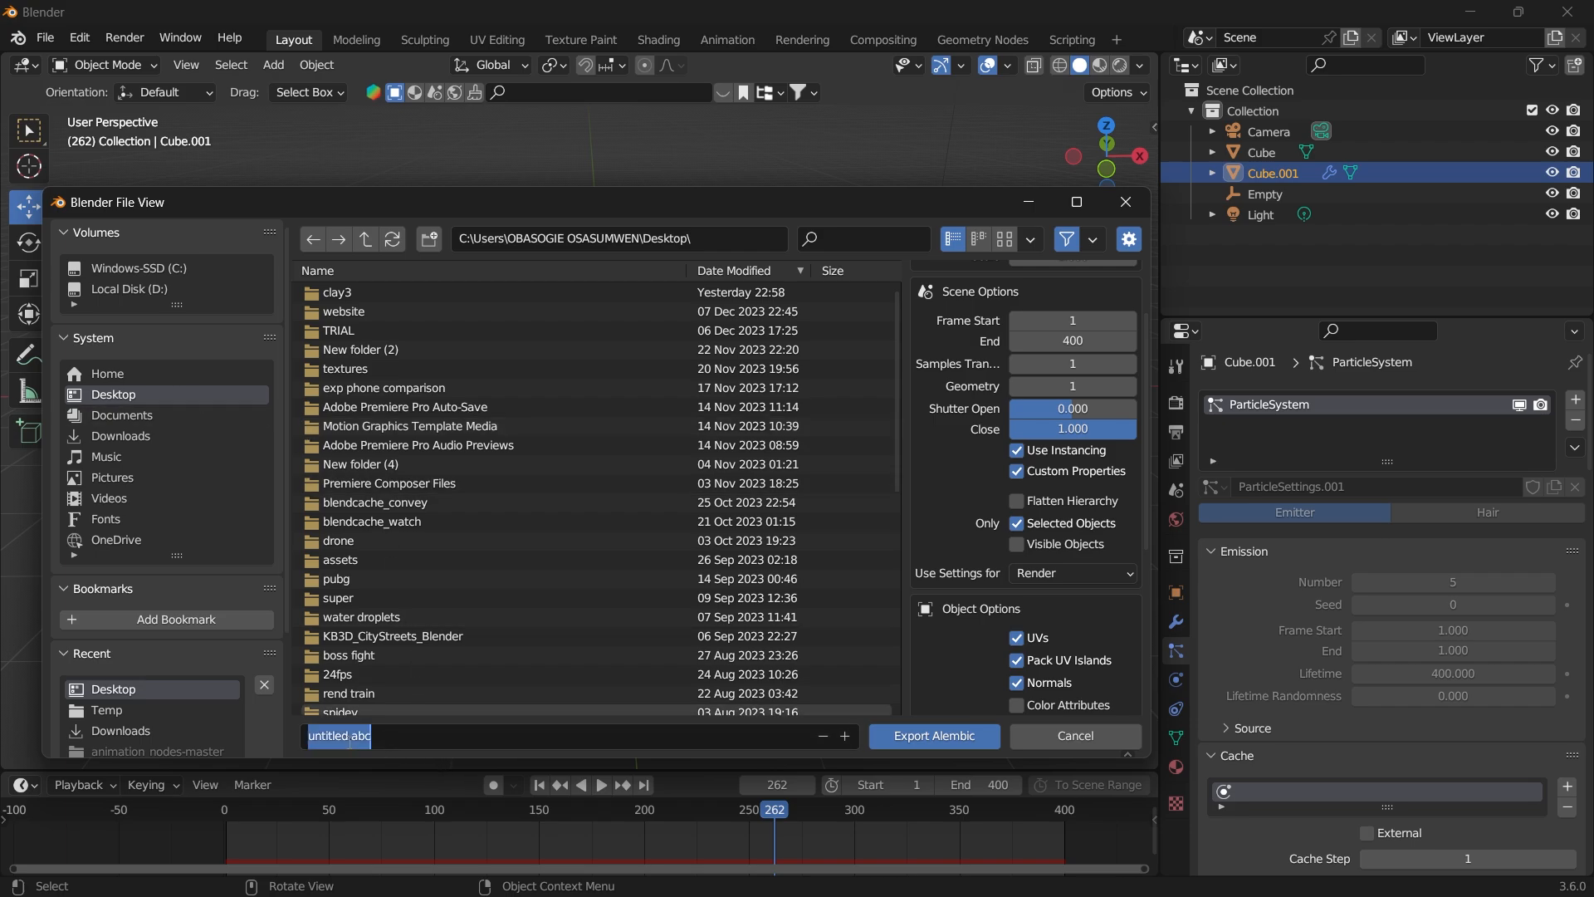
type("alien bal")
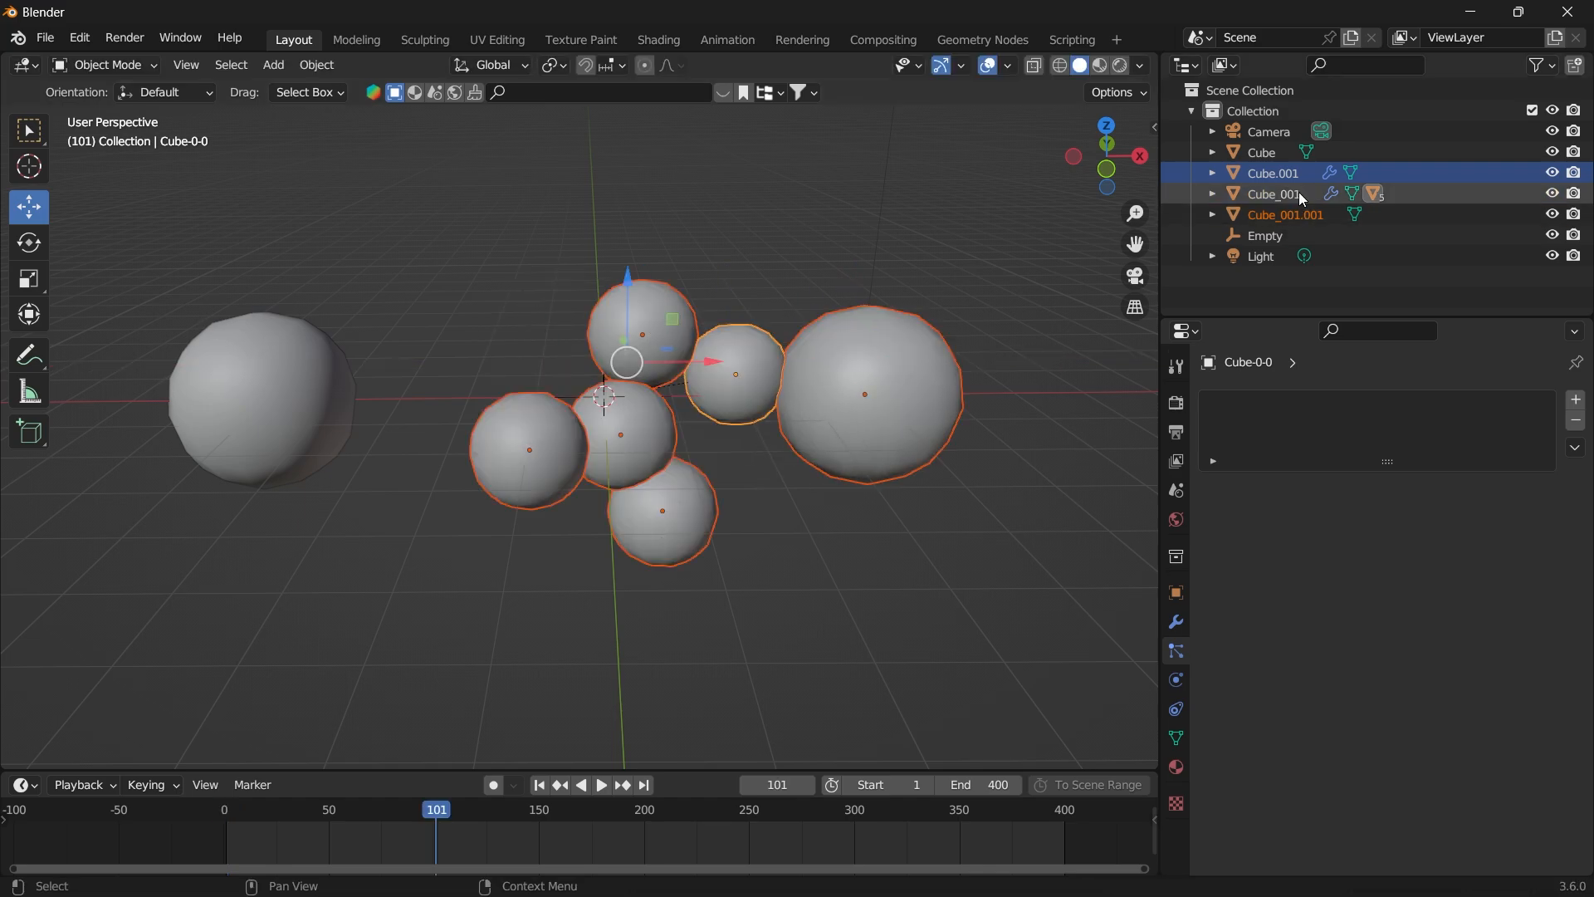
Select the emitter Cube.001 in the Outliner and move it about 5.47 m along X.
left_click(1213, 195)
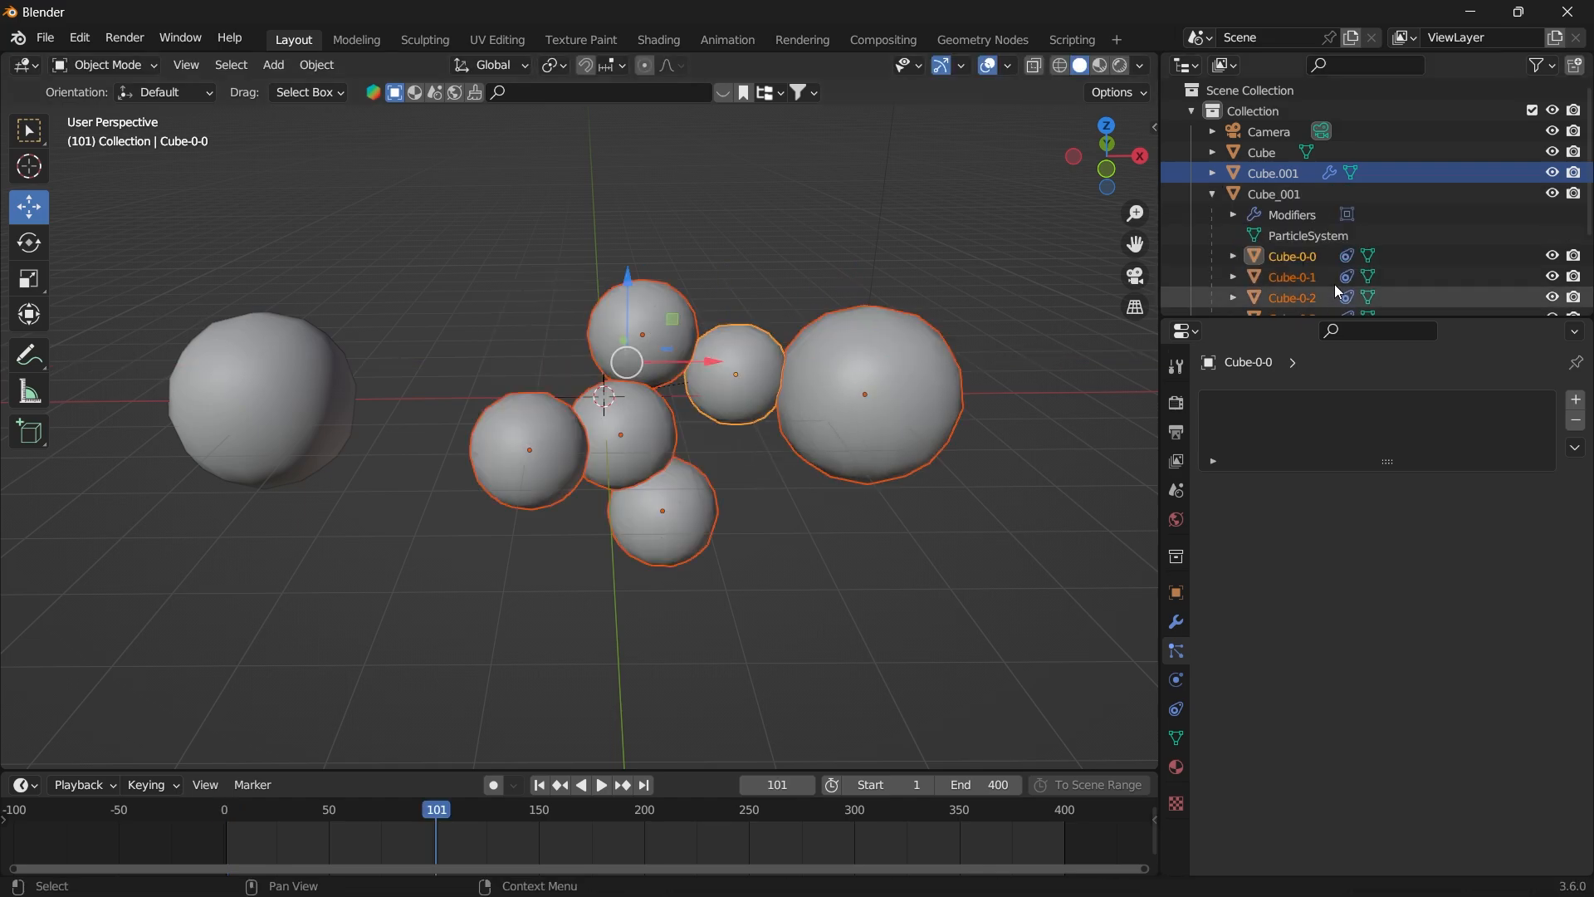
left_click(1291, 277)
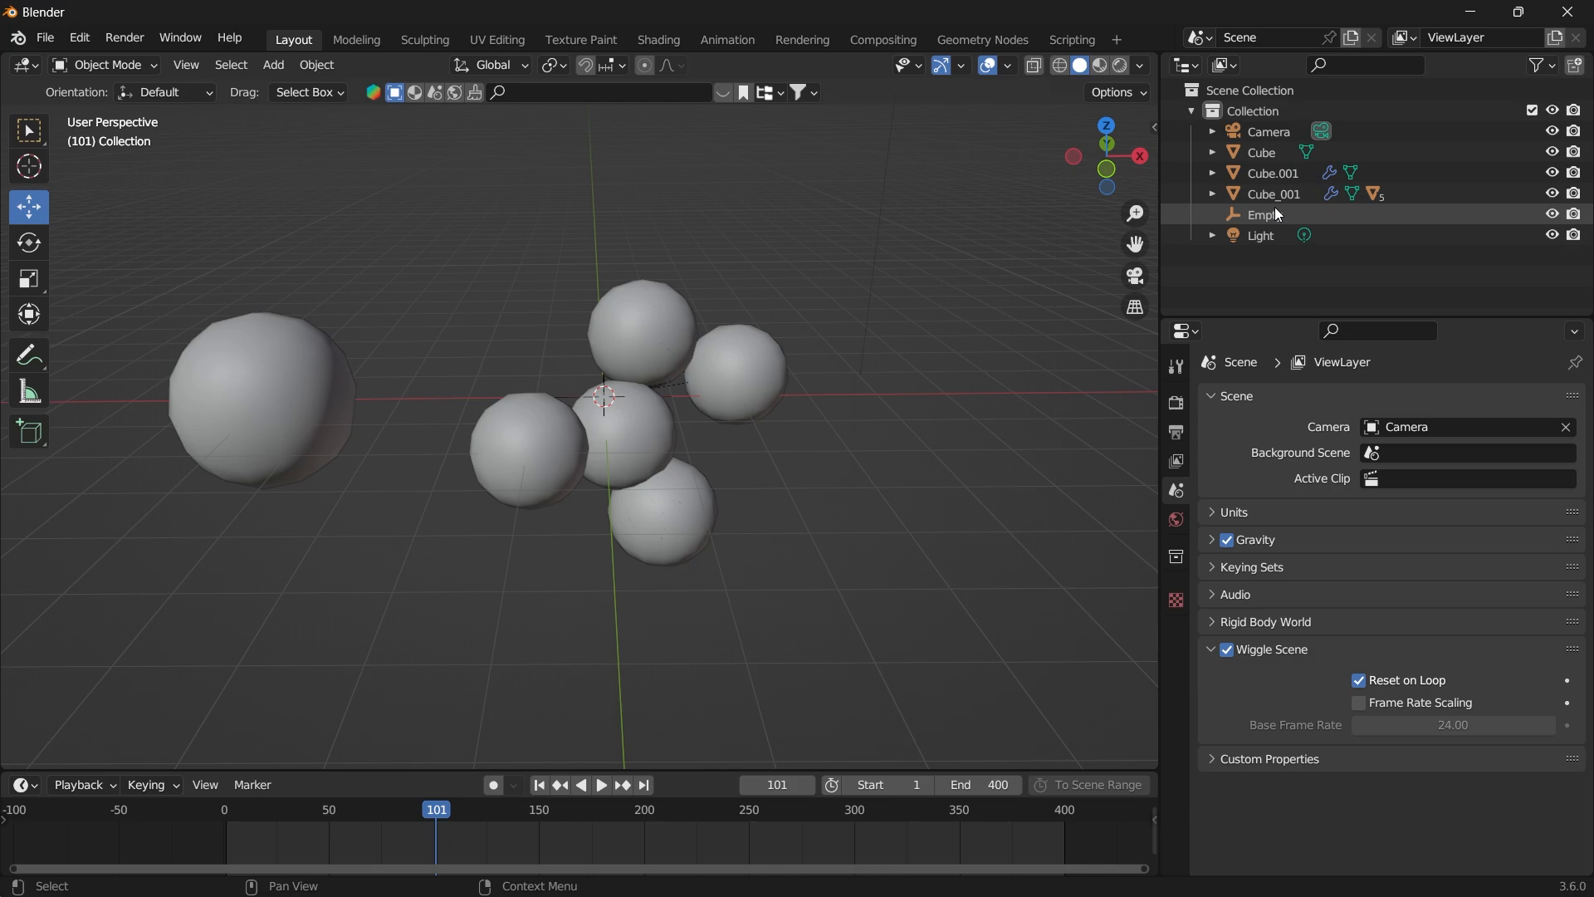
left_click(1272, 173)
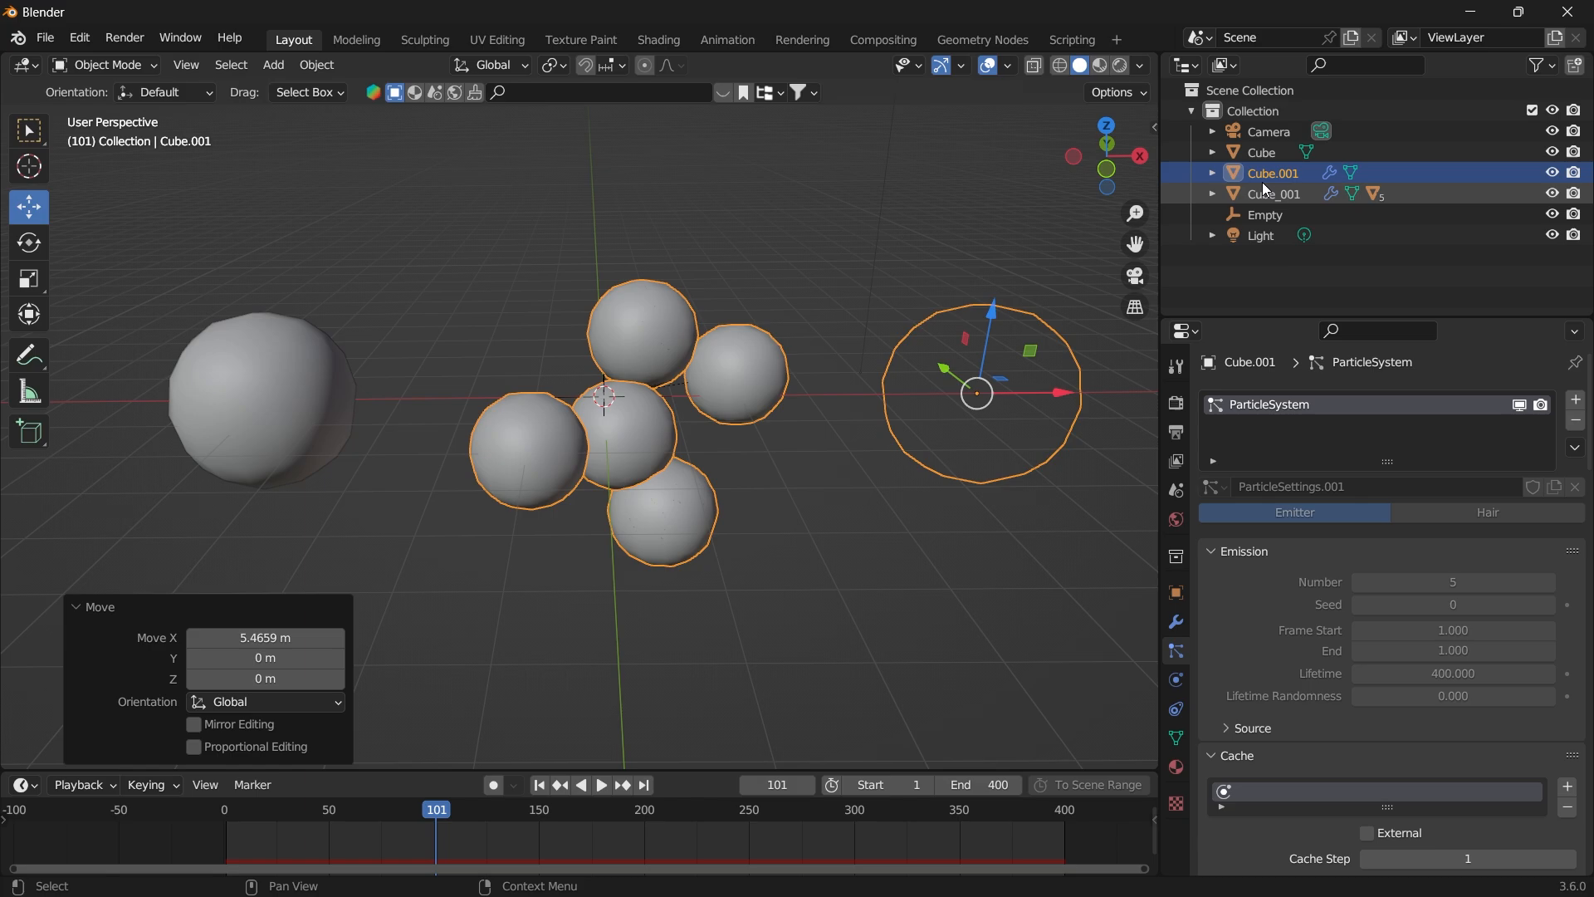
left_click(1024, 411)
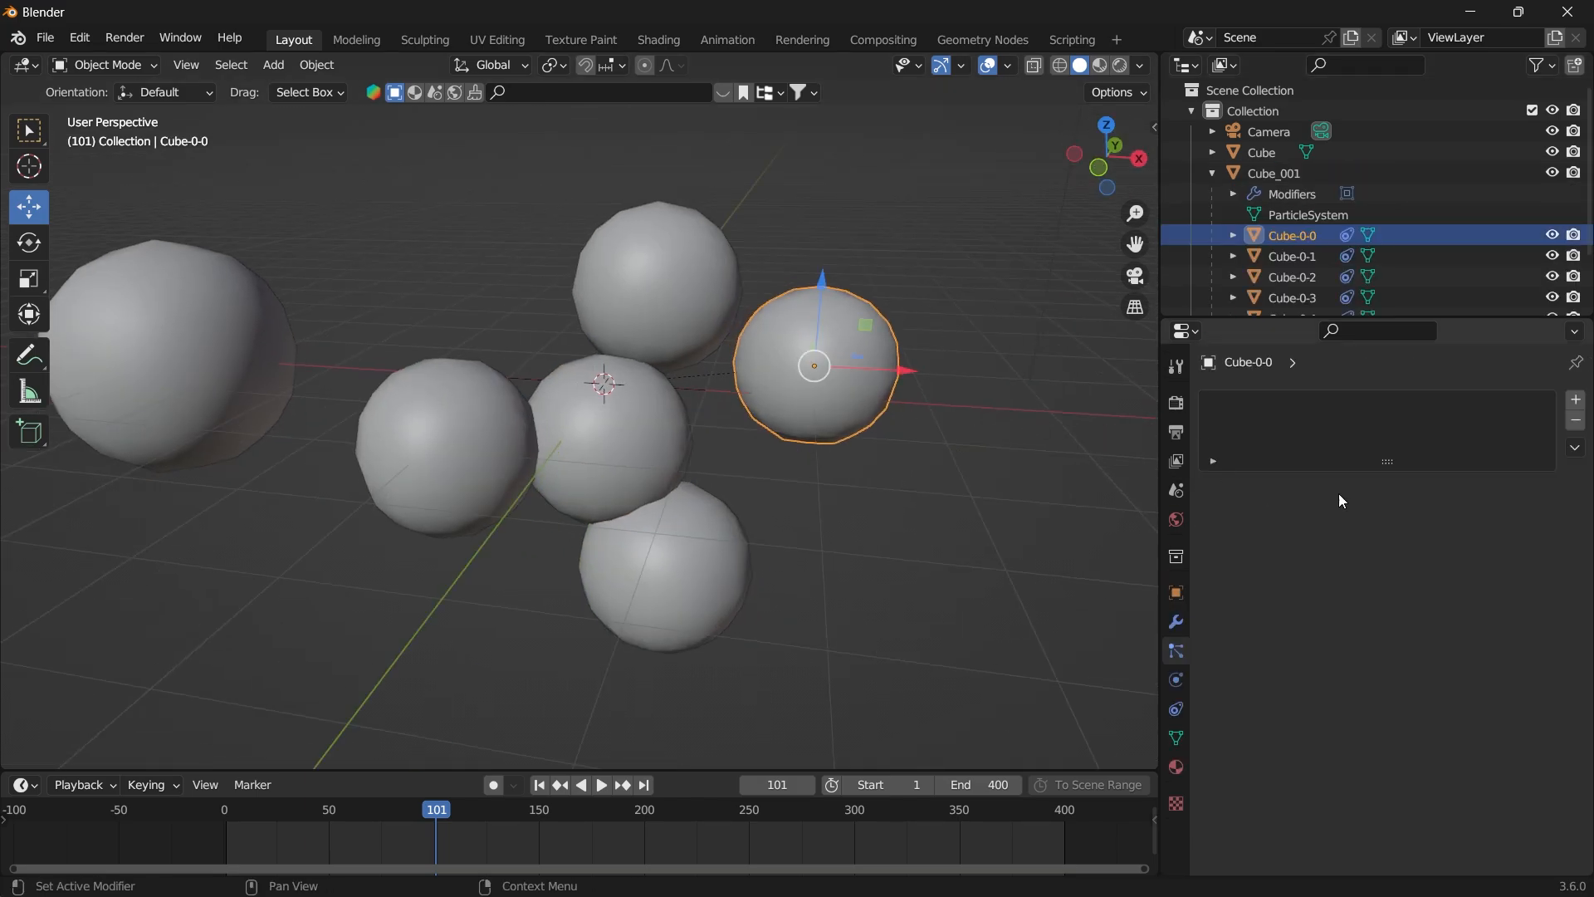
Enable Collision physics on the particle spheres Cube-0-0 through Cube-0-3.
left_click(1174, 621)
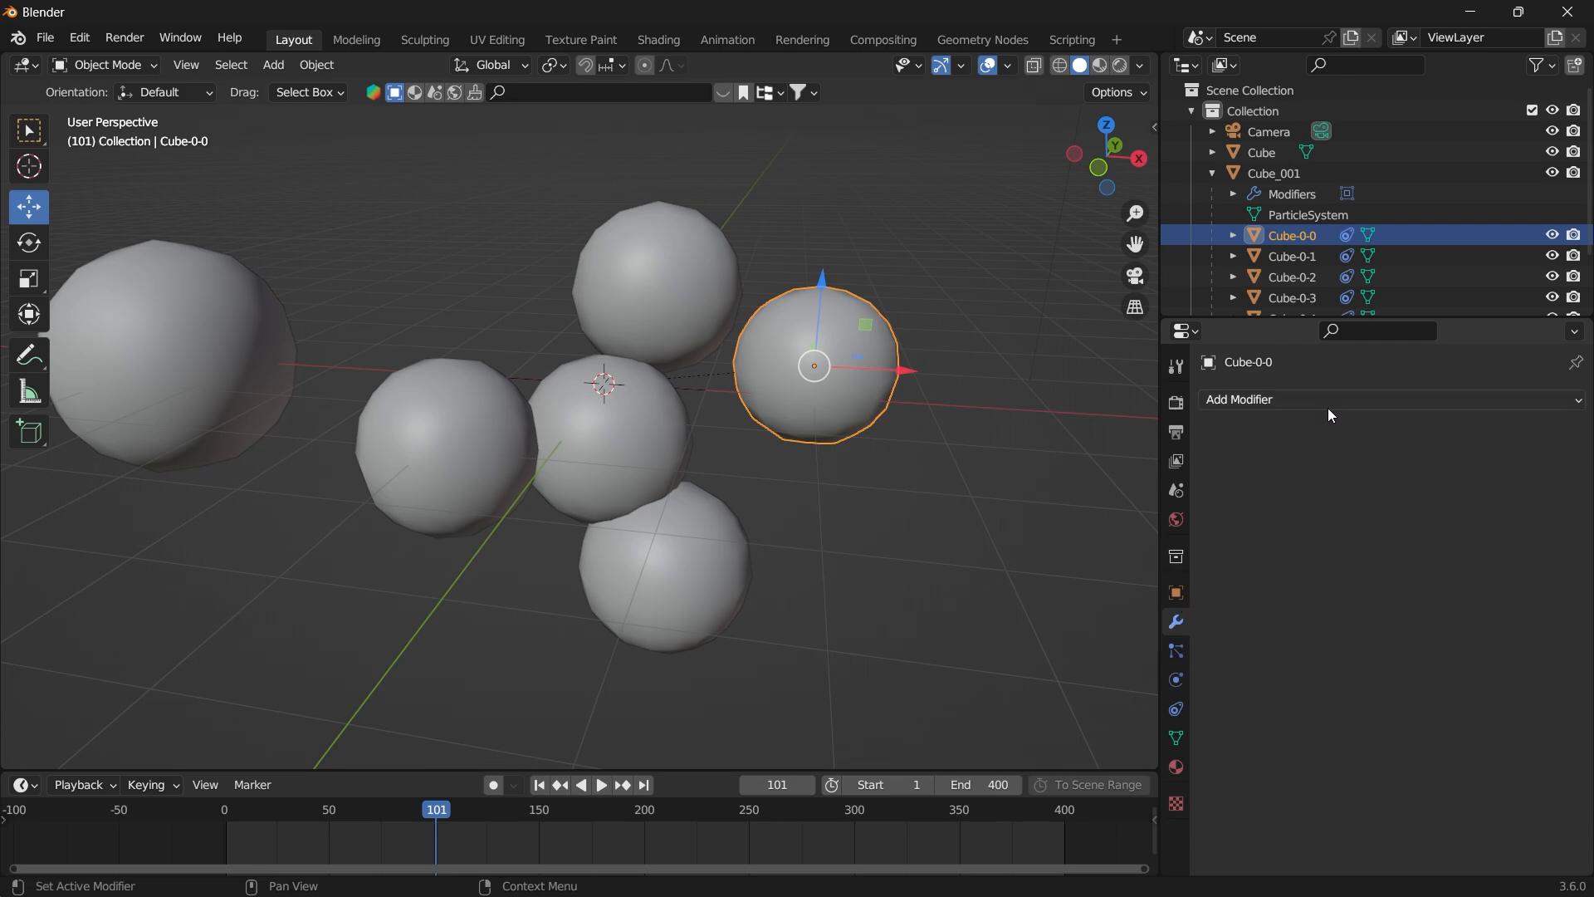
left_click(1239, 399)
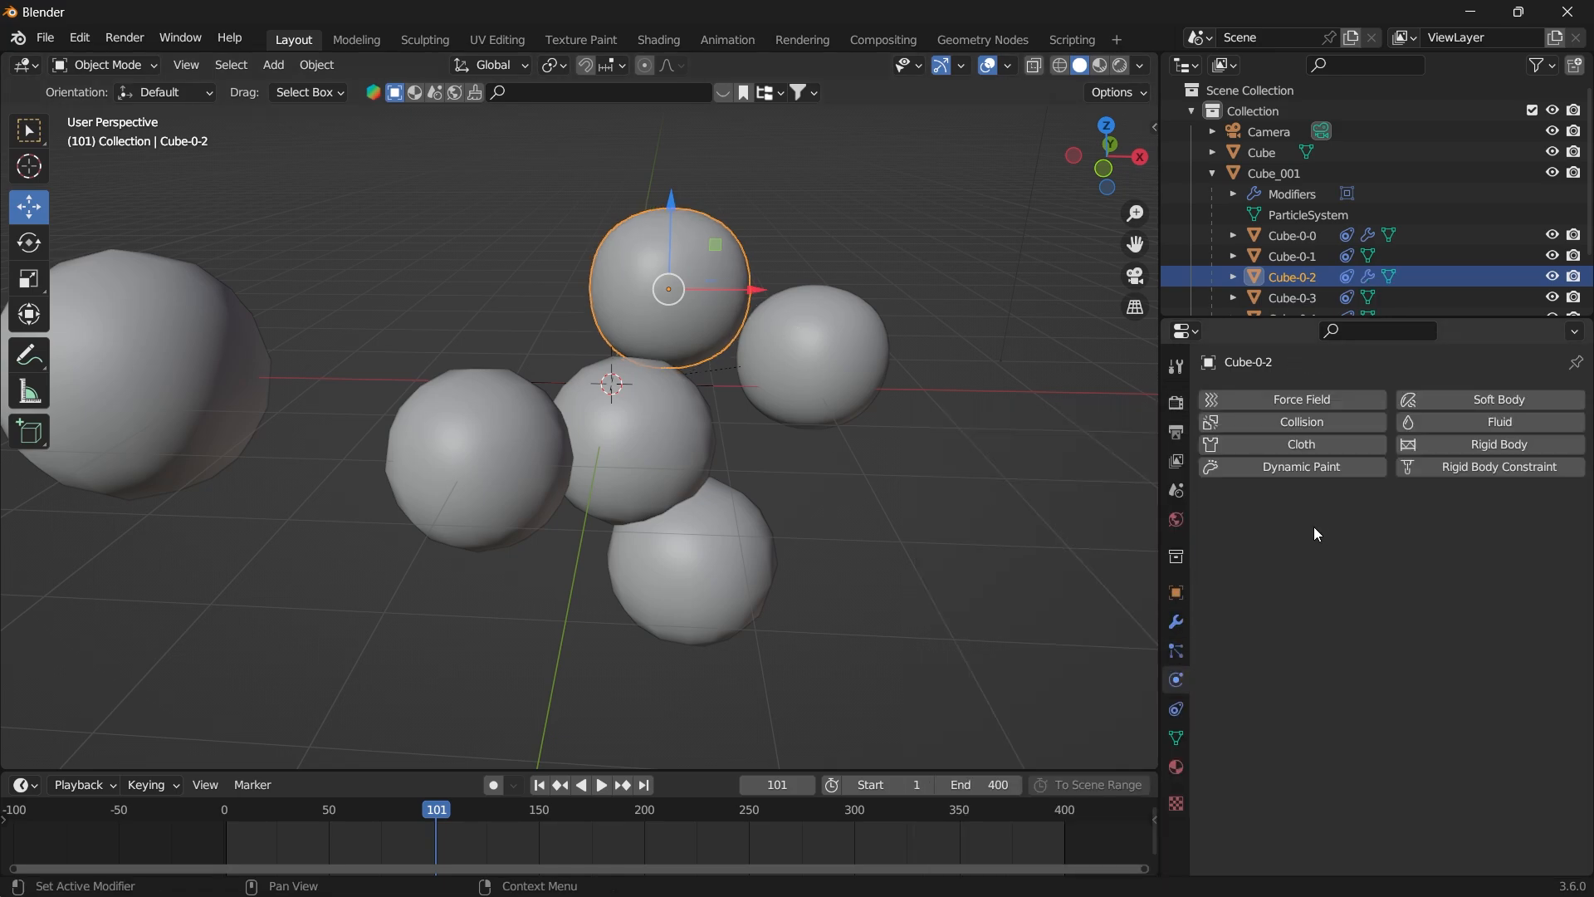
left_click(1292, 298)
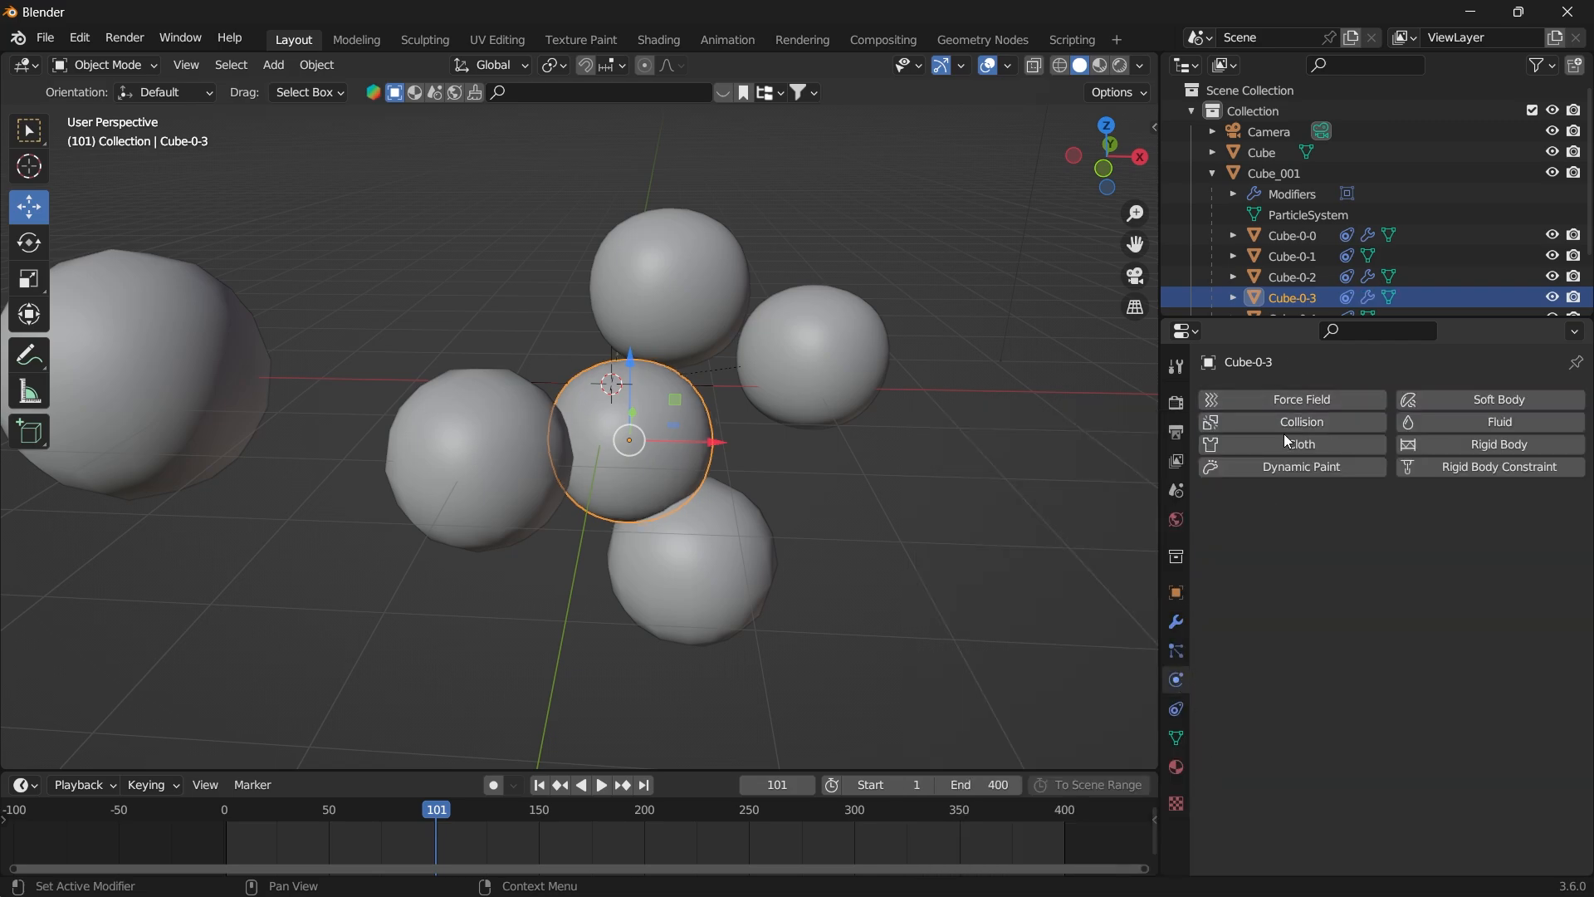
left_click(1292, 255)
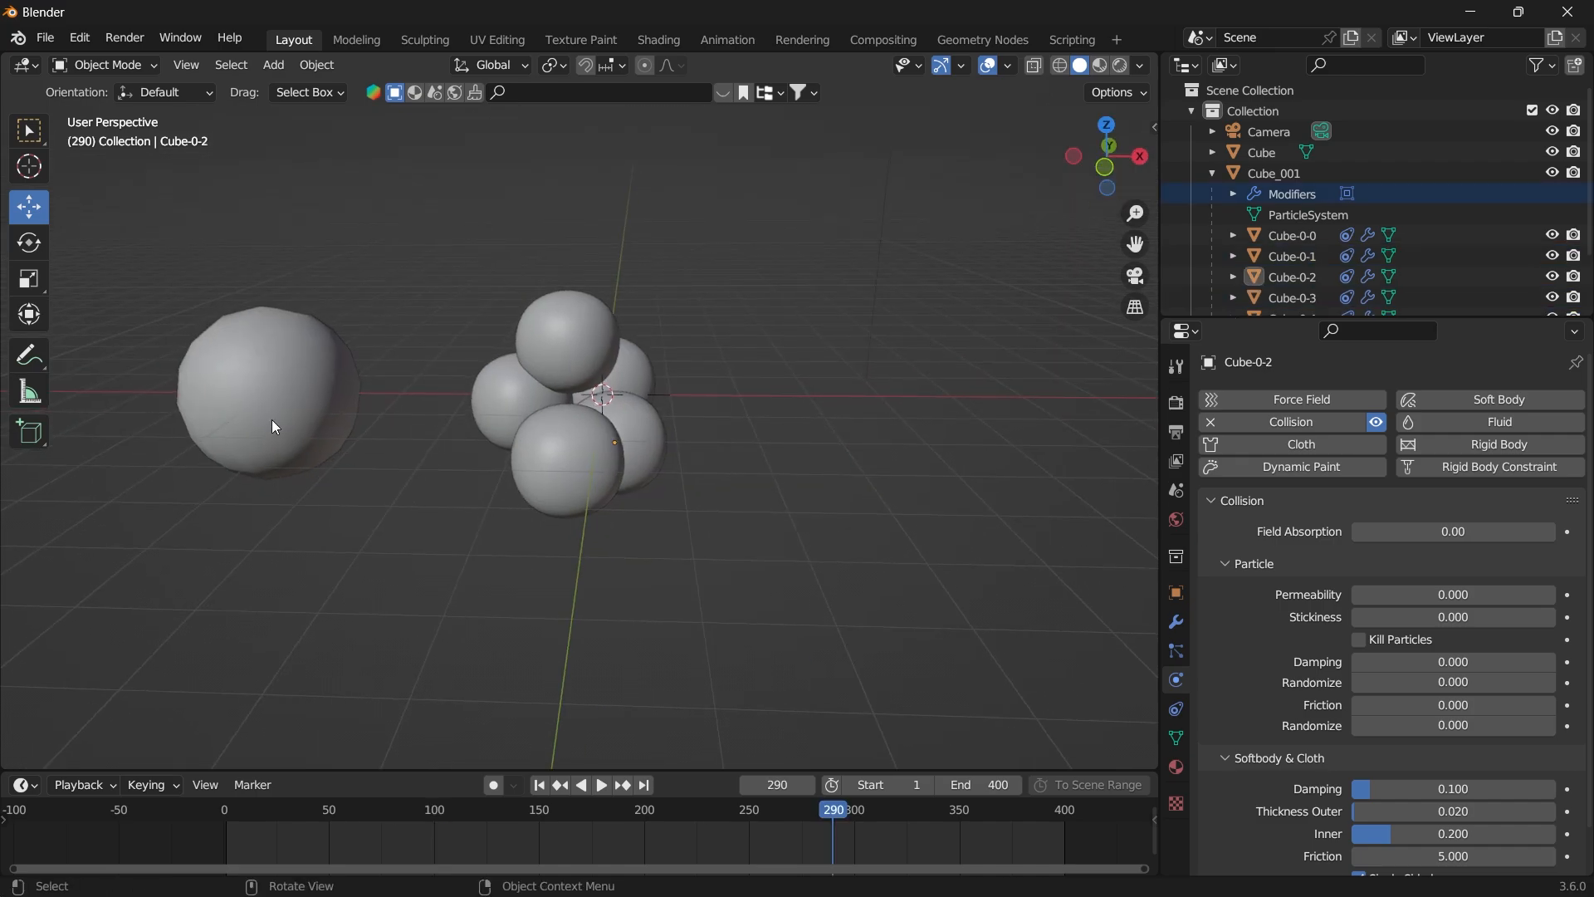
Duplicate the left sphere into Cube.001 at the centre and give it a level-2 Subdivision modifier.
right_click(271, 425)
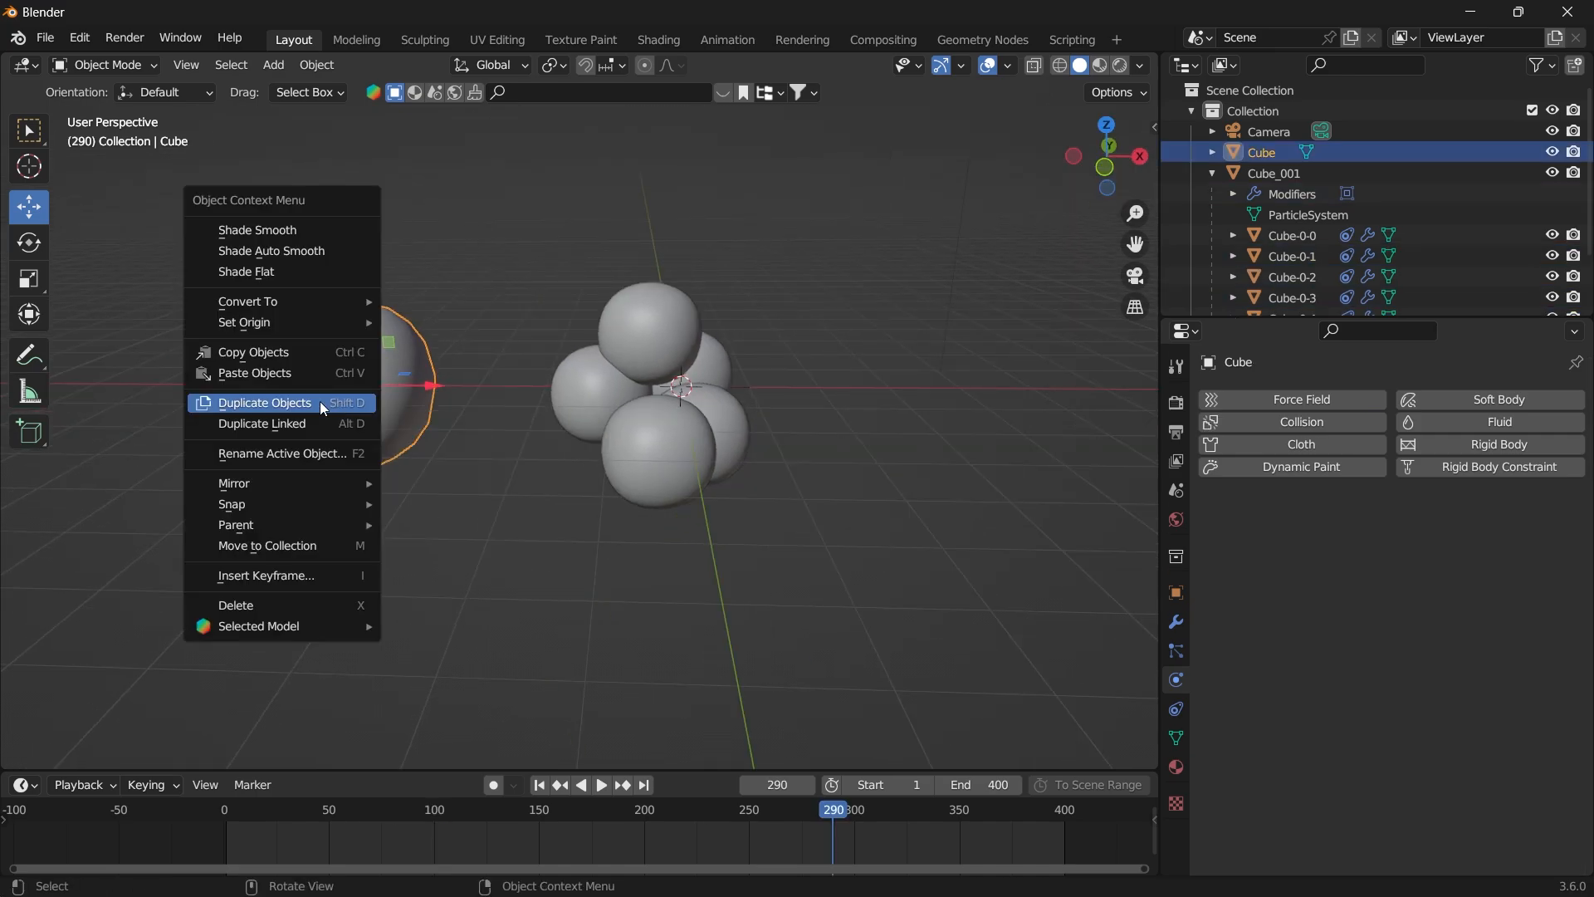
left_click(264, 402)
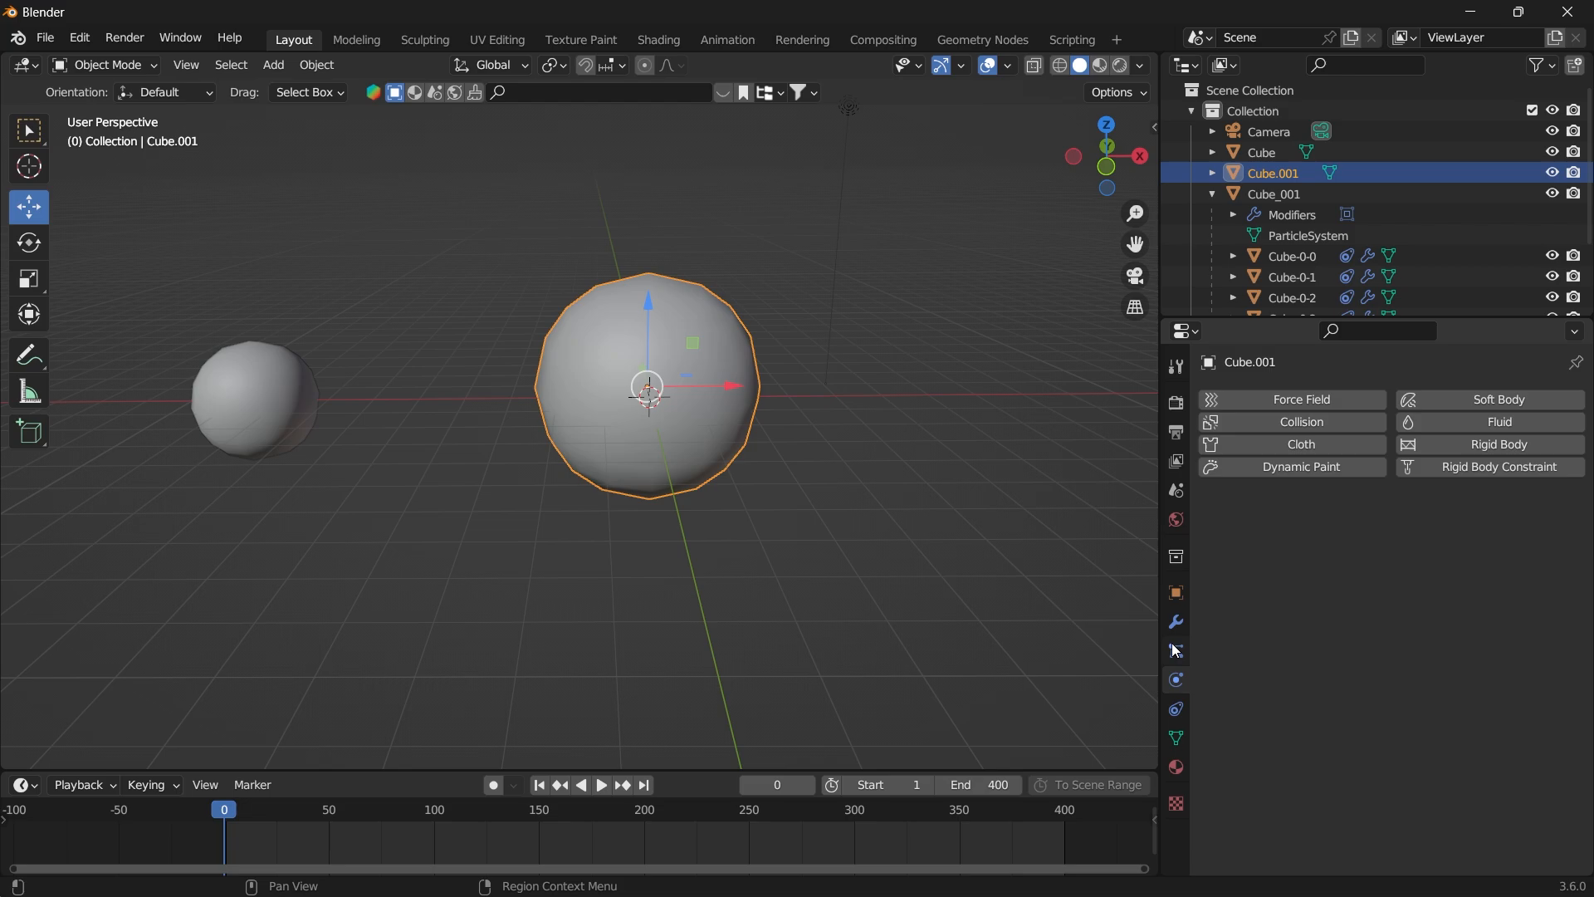
left_click(1174, 621)
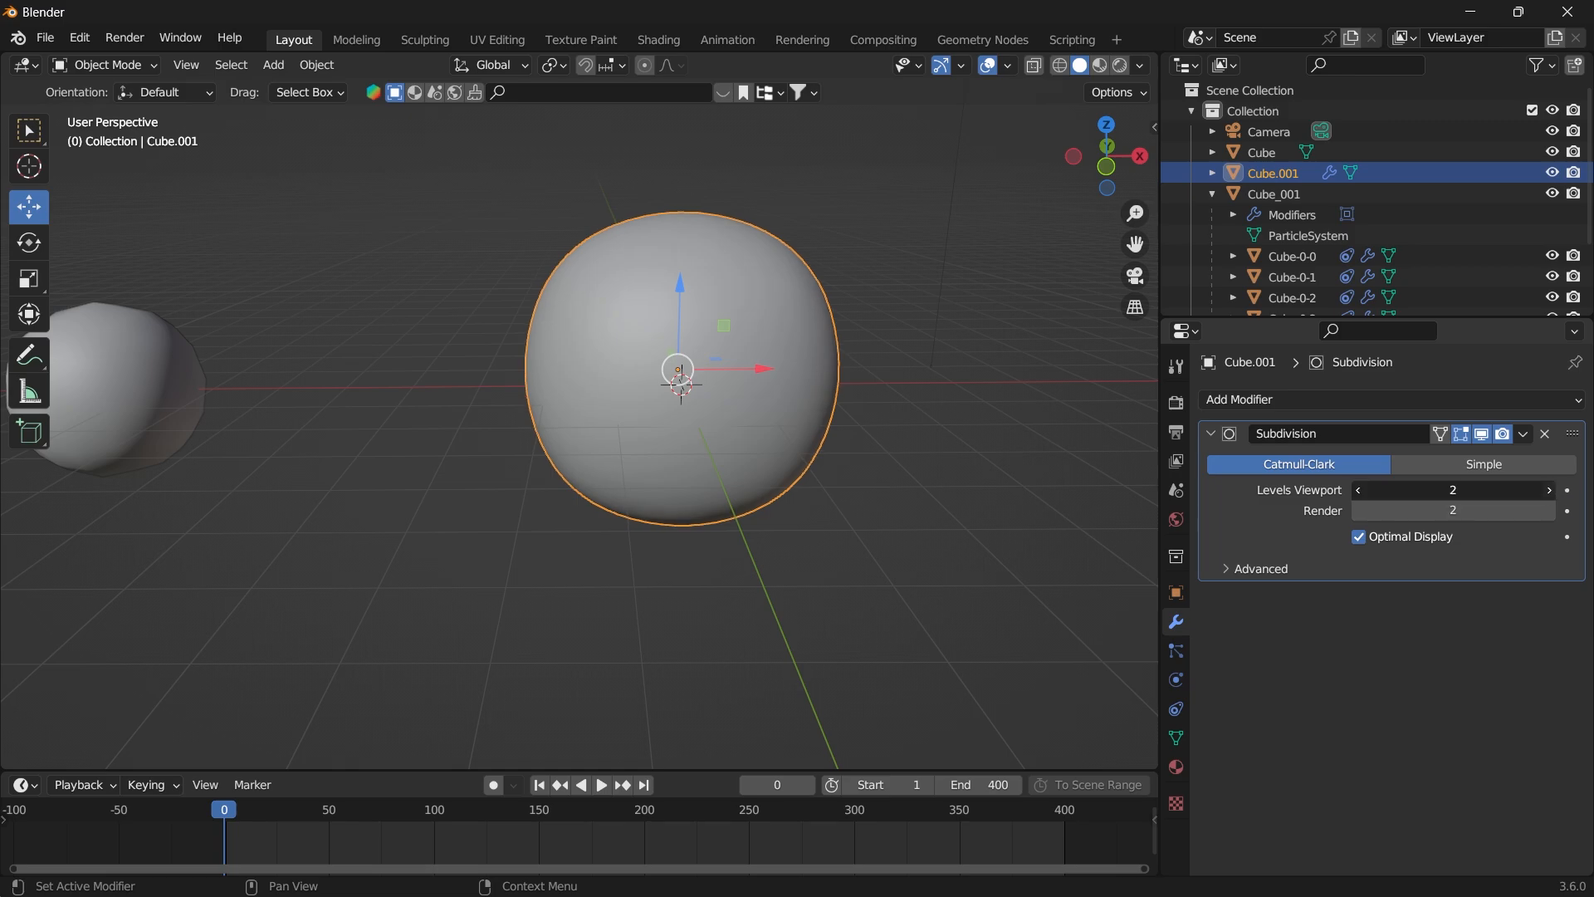
left_click(1546, 489)
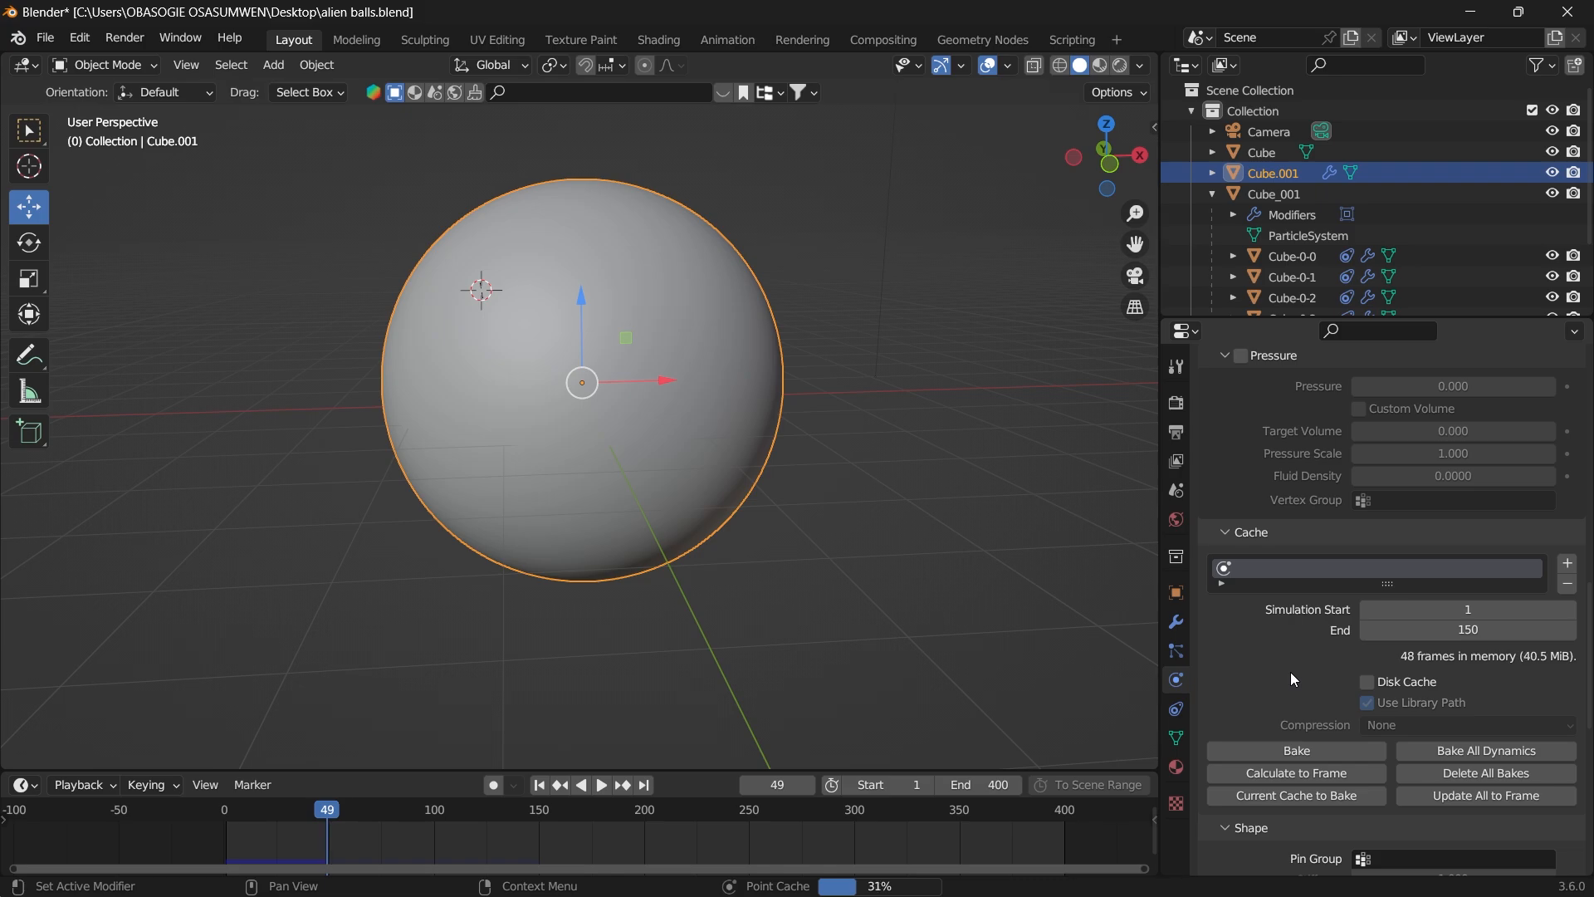
Play and step the timeline so Cube.001's cloth simulation caches its frames.
left_click(599, 784)
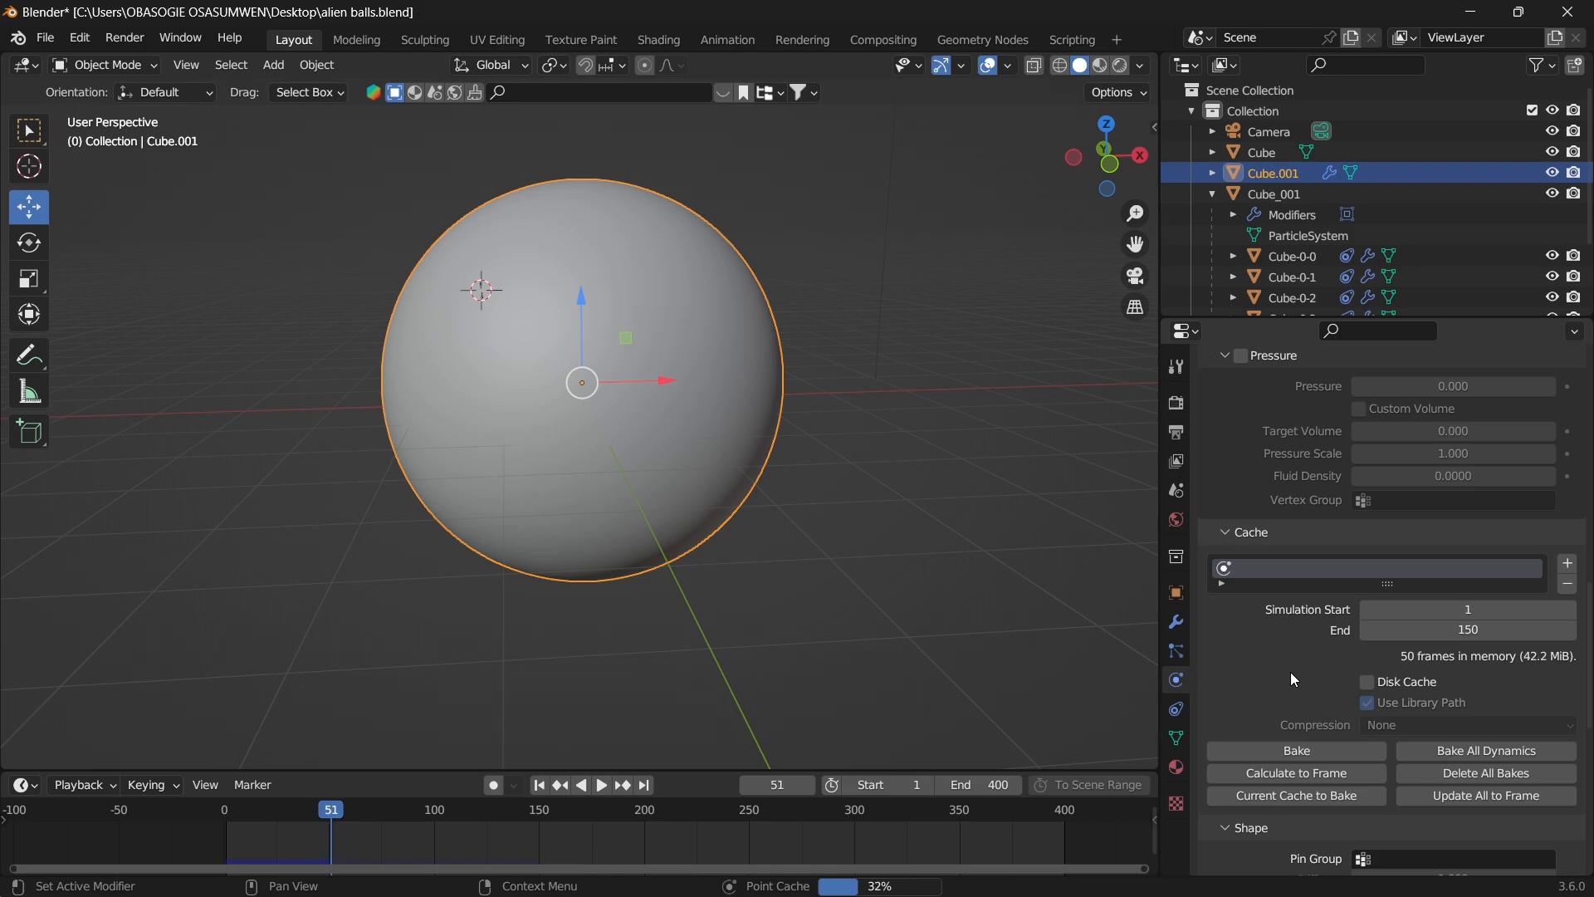
left_click(599, 784)
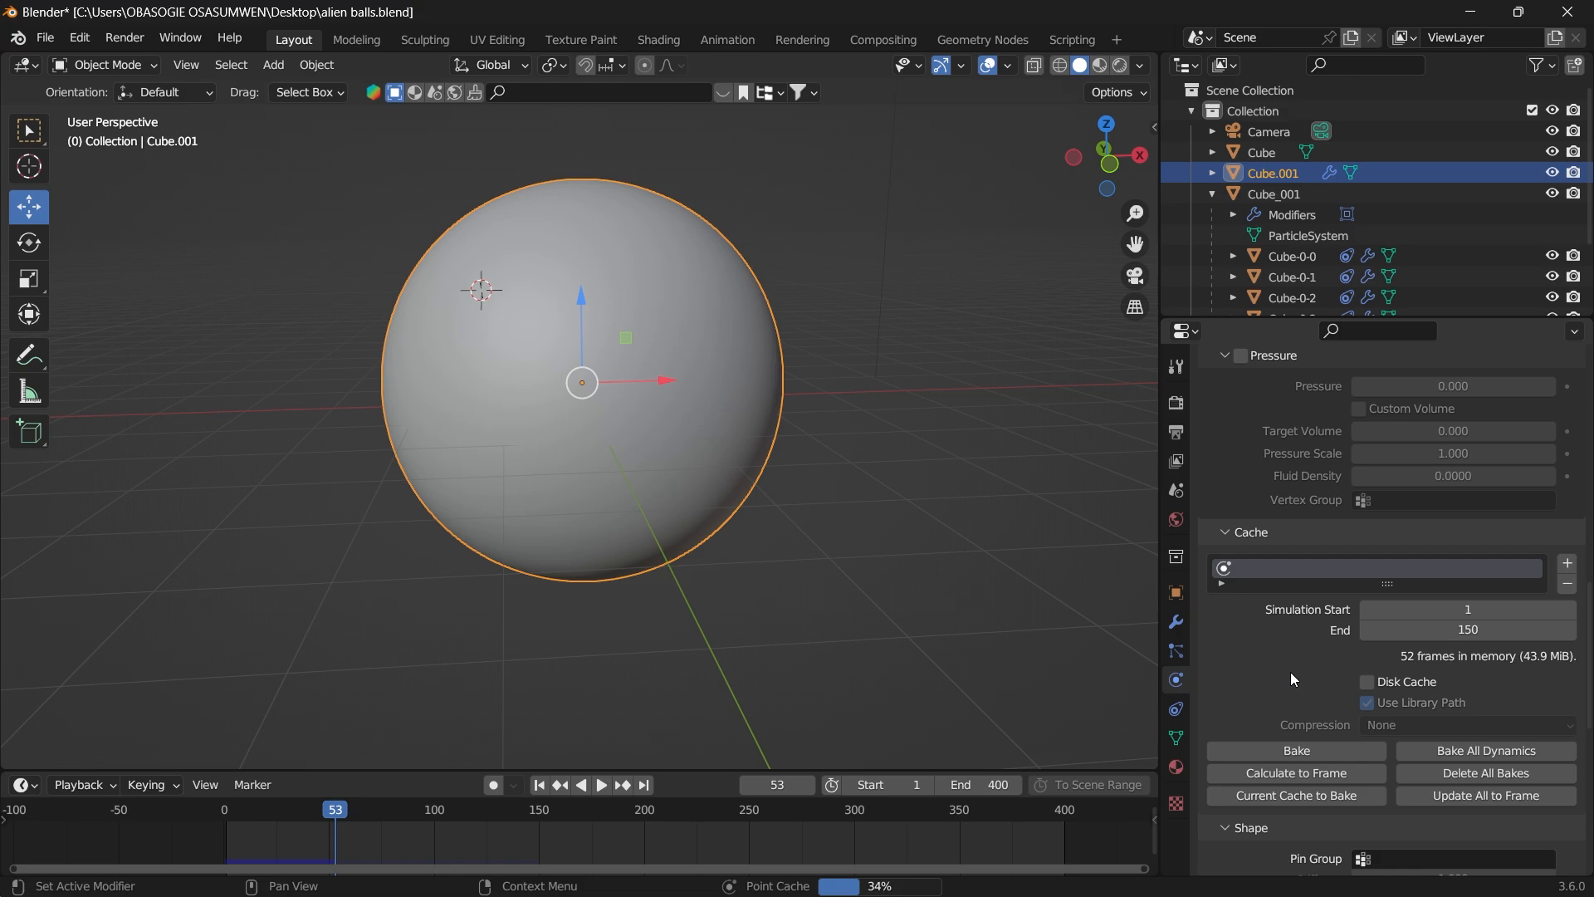
left_click(600, 784)
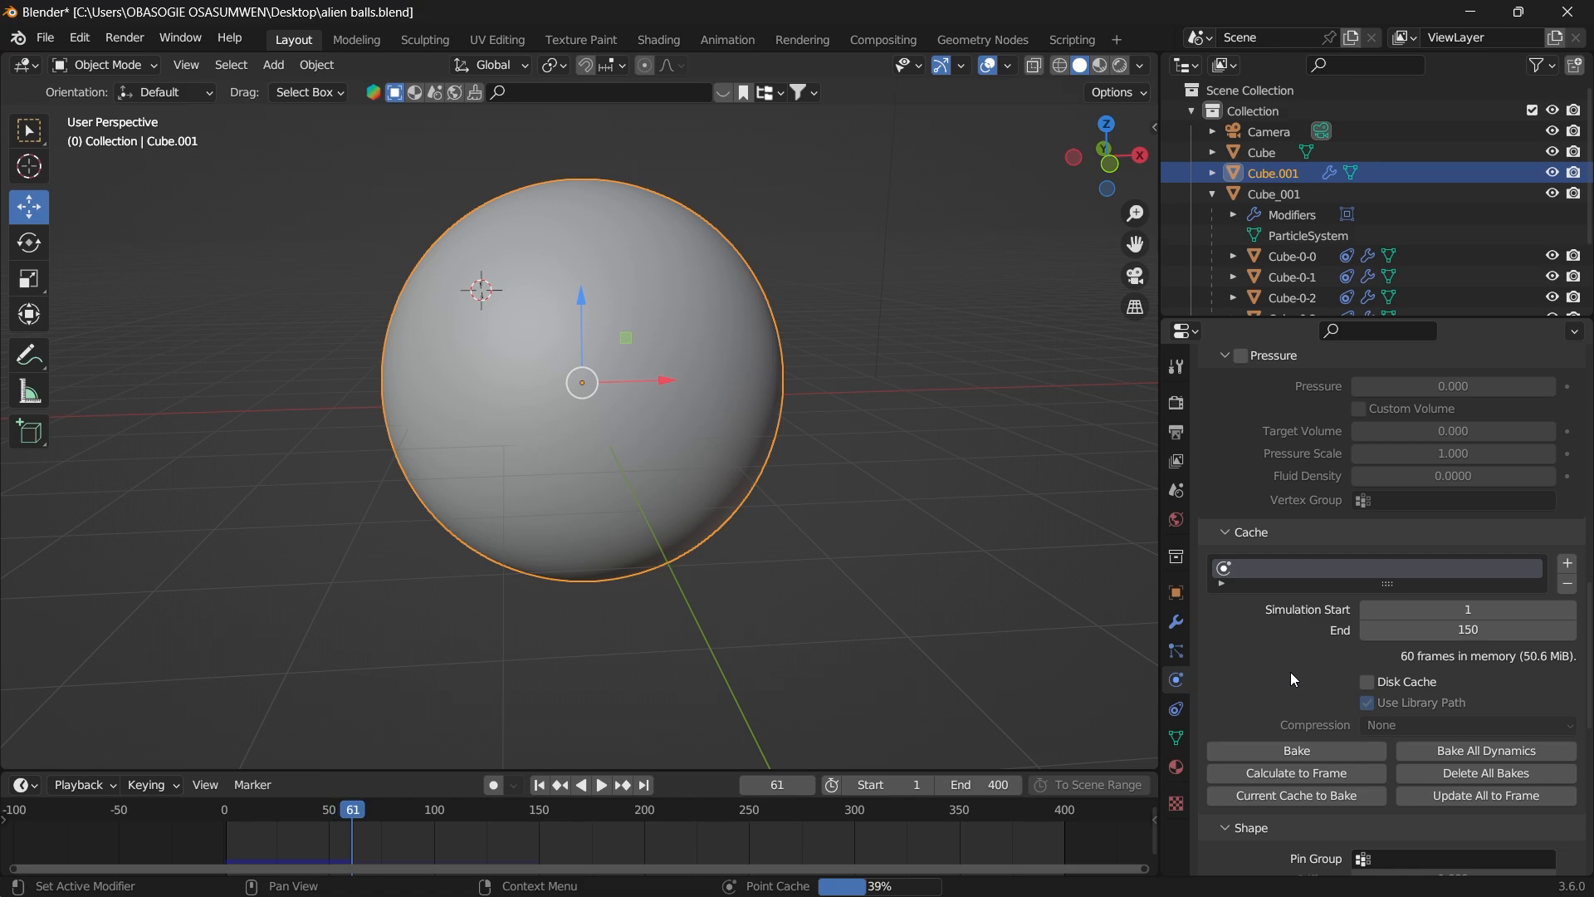
left_click(601, 784)
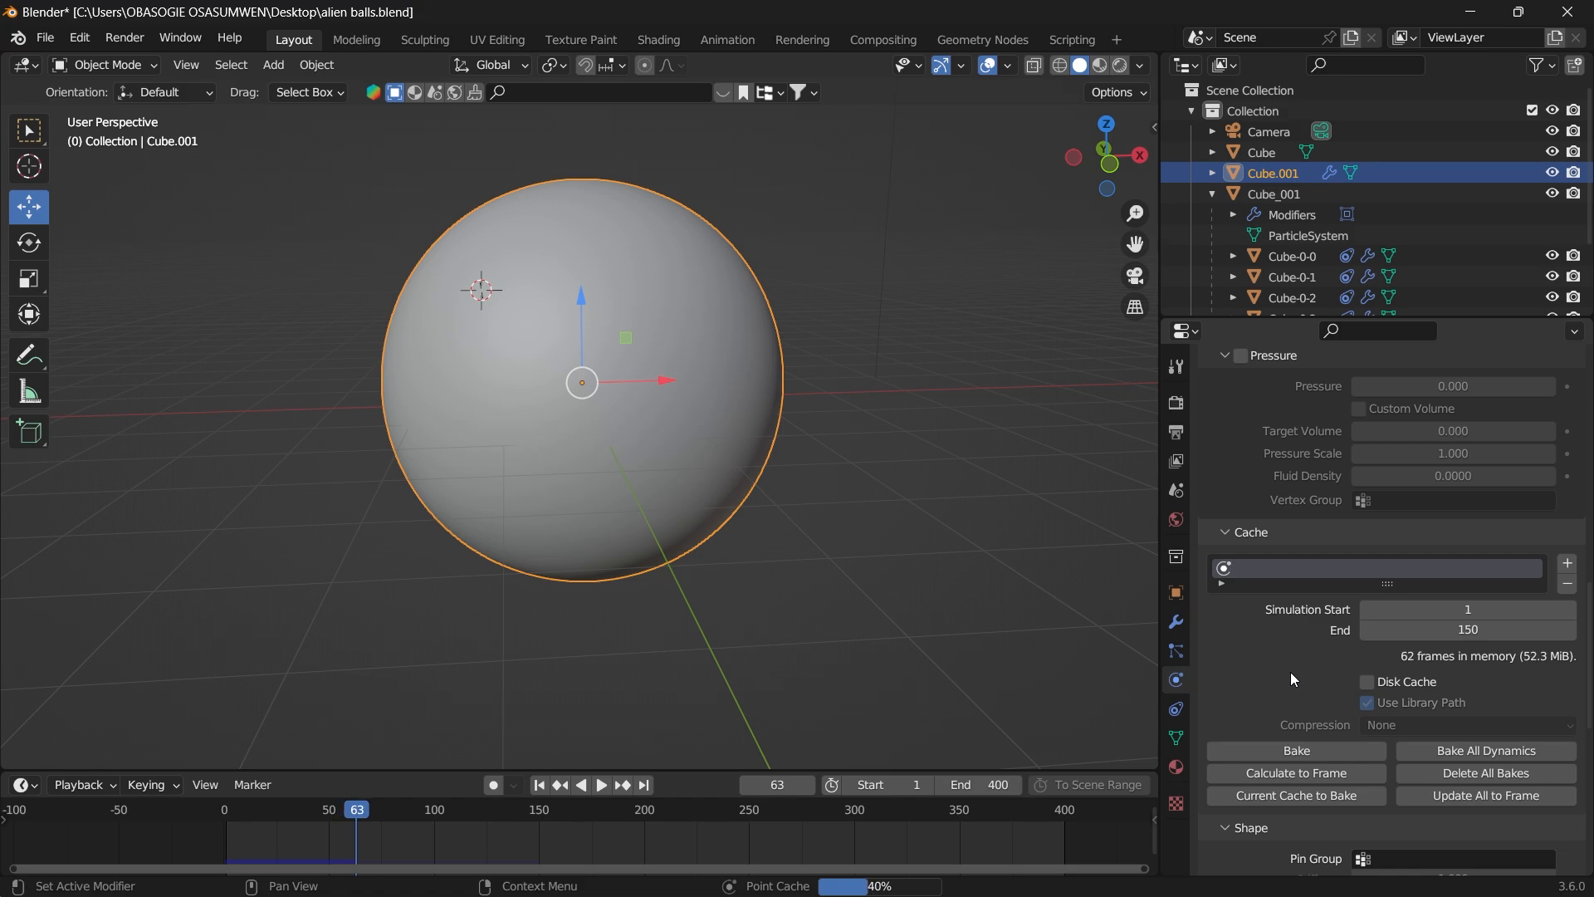
left_click(599, 784)
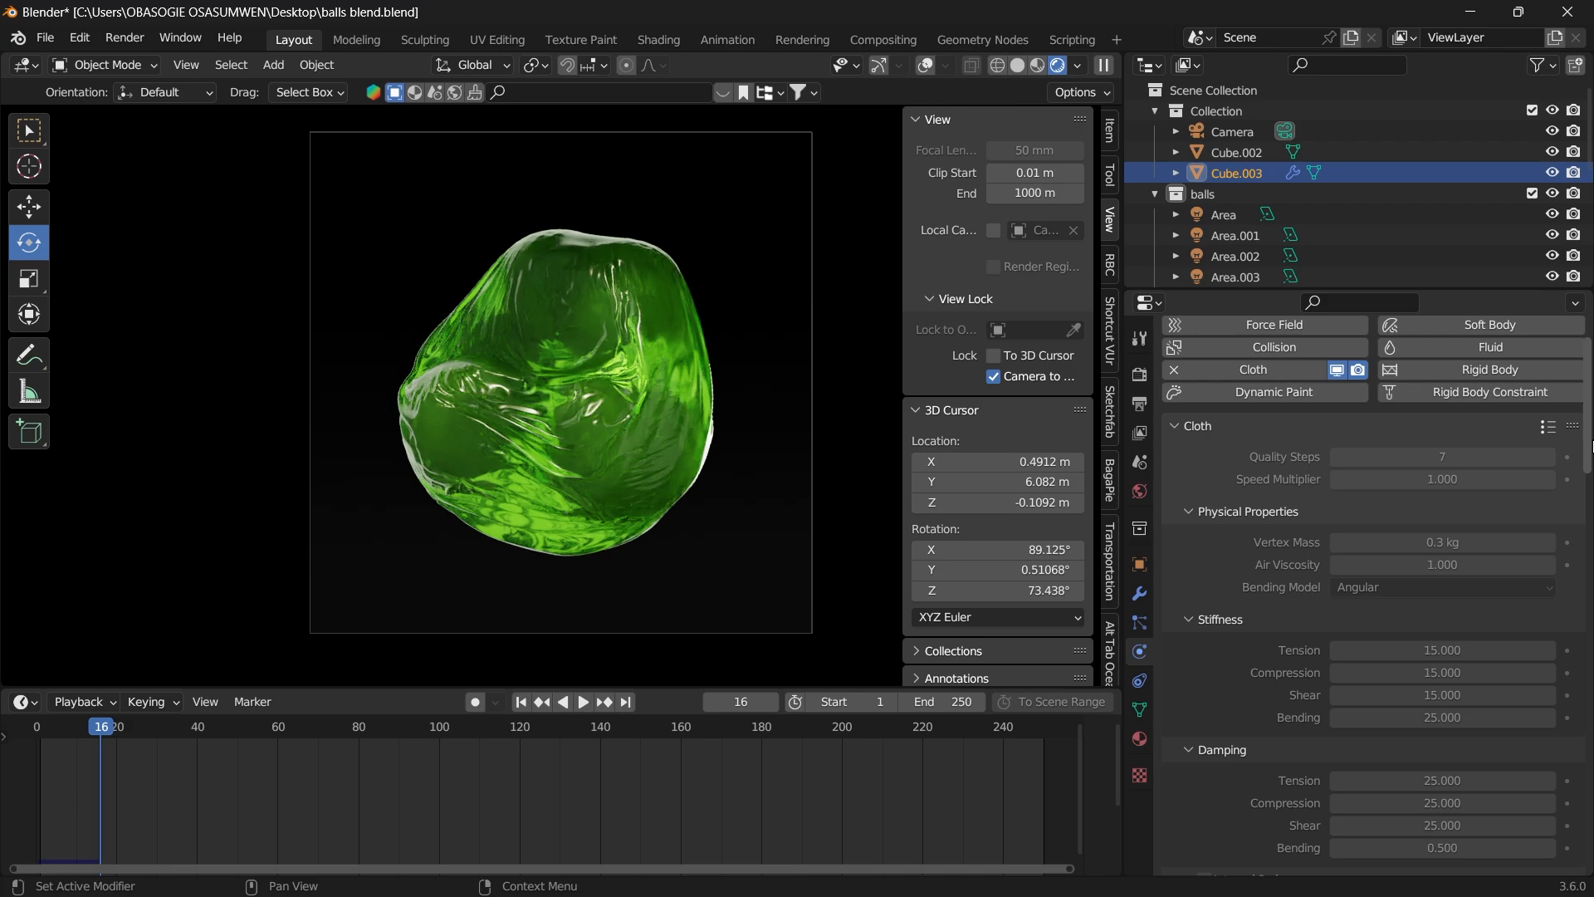
scroll("down", 3)
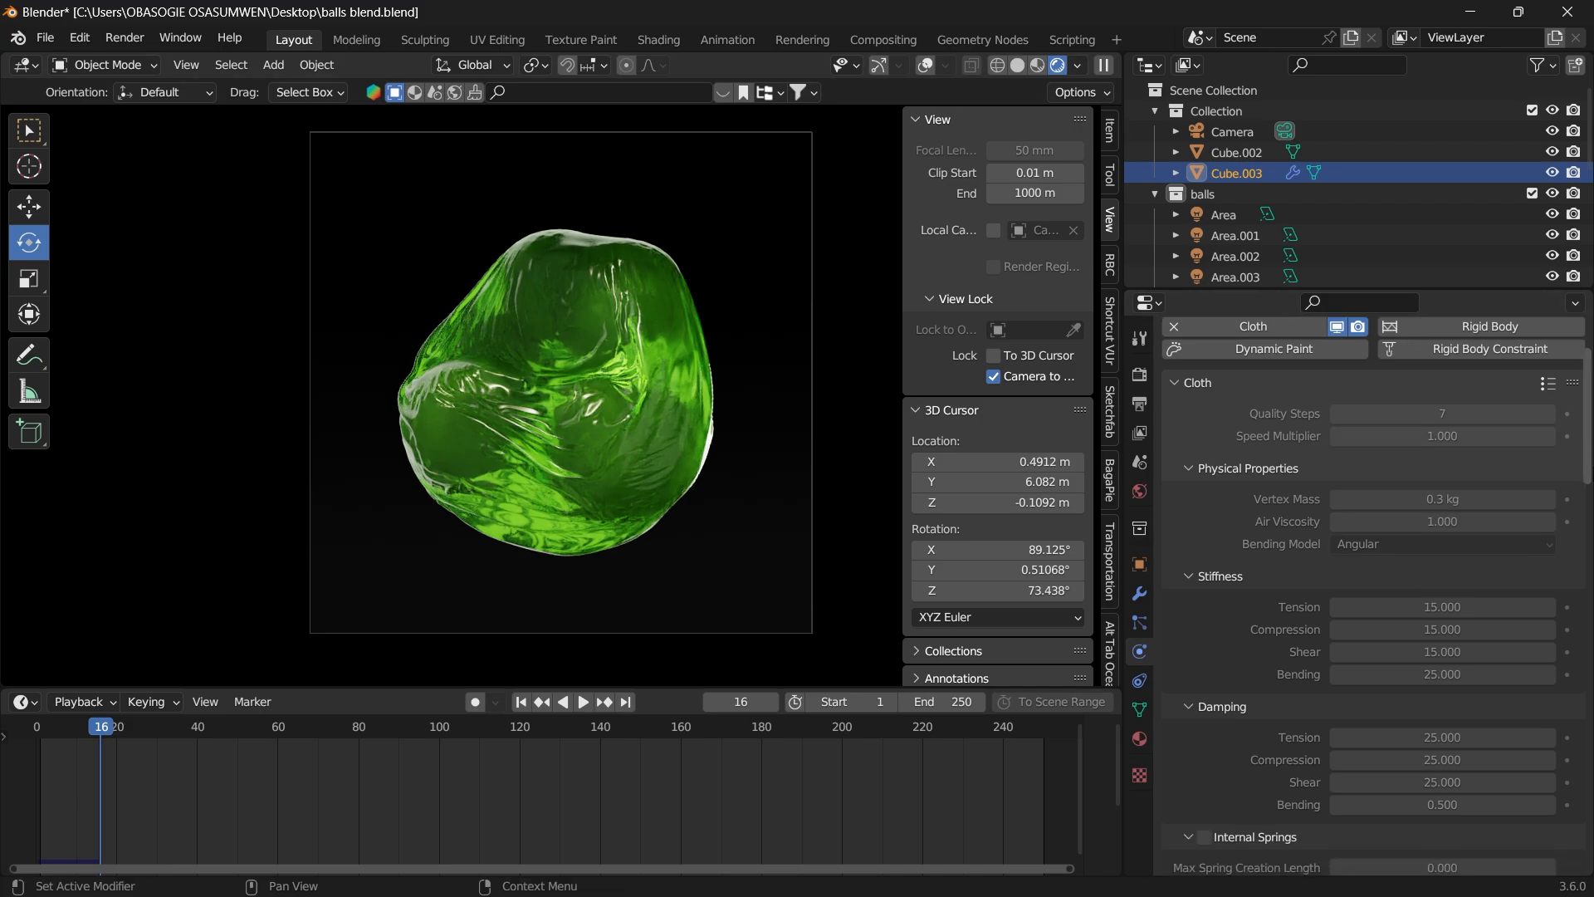
scroll("down", 3)
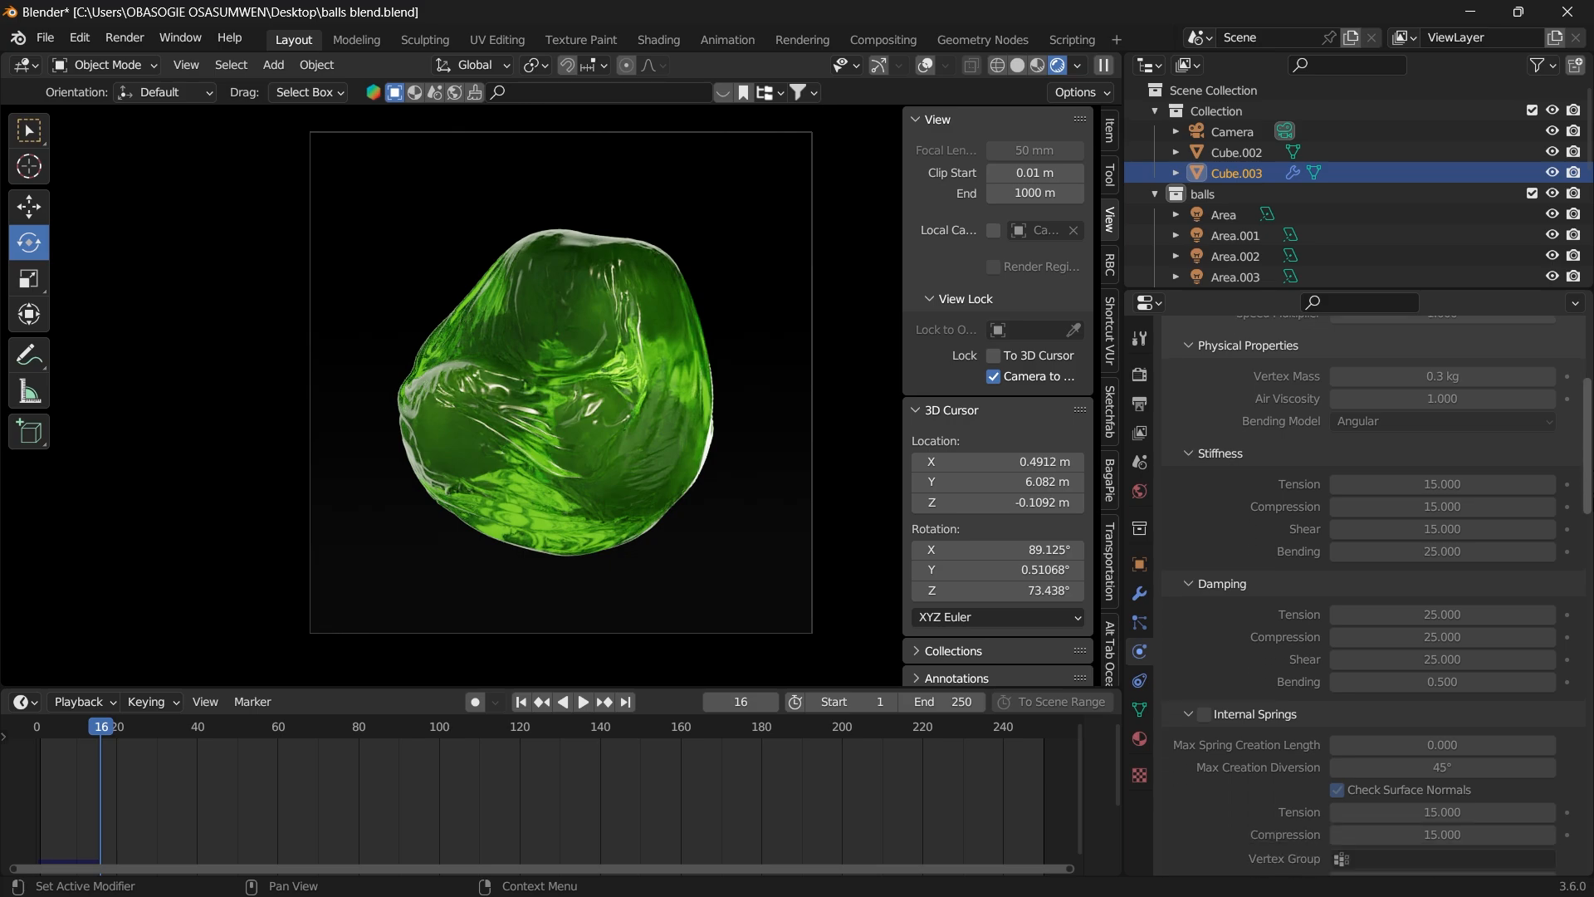
scroll("down", 3)
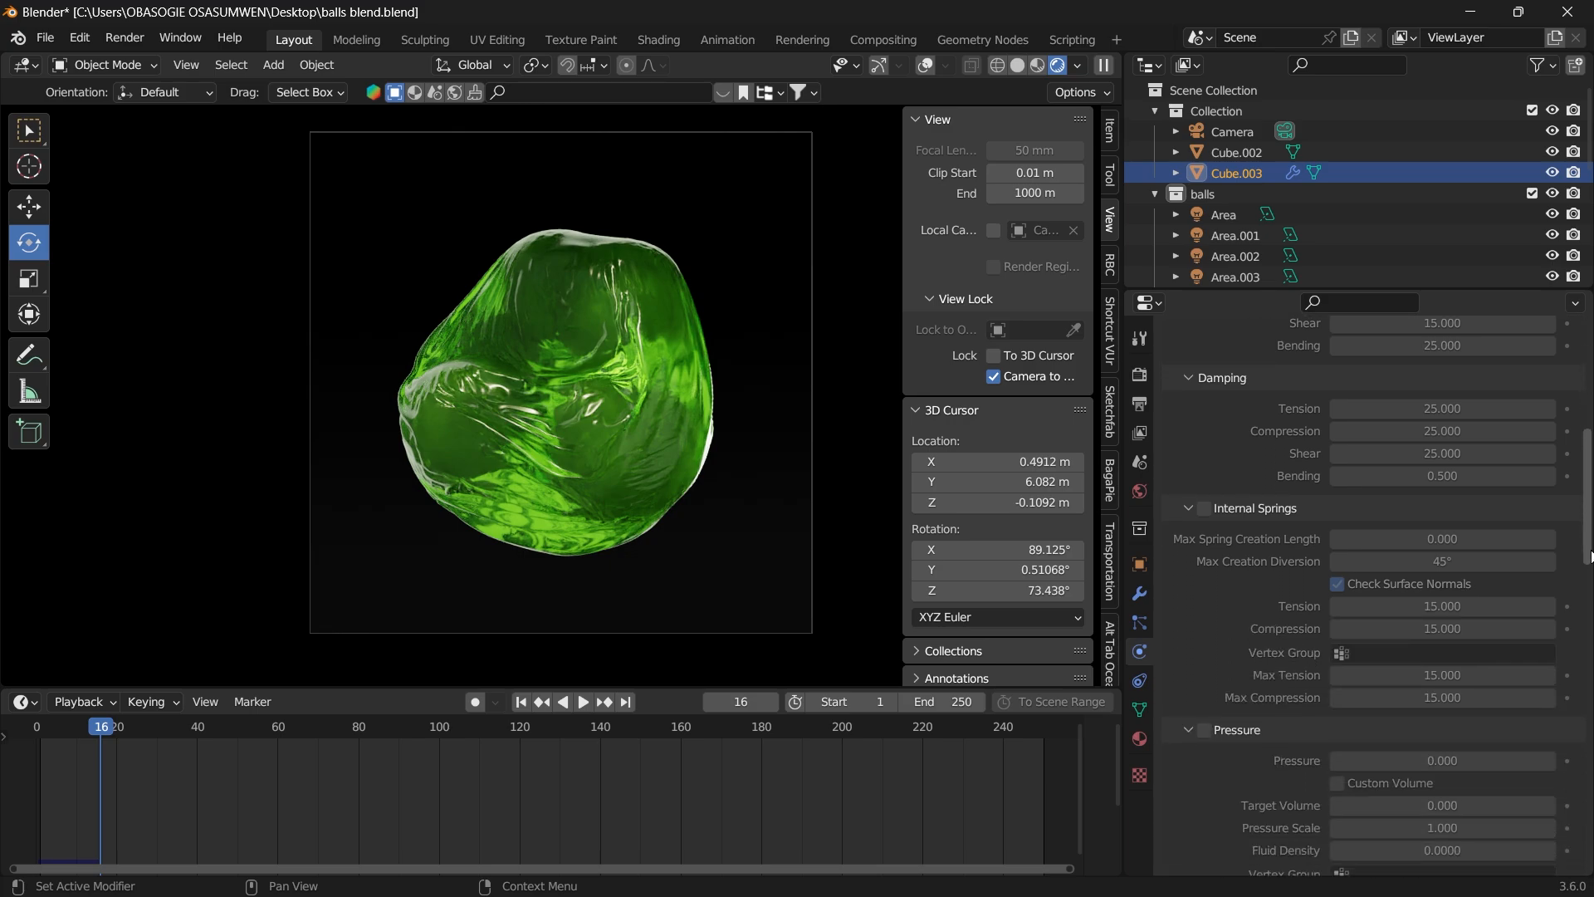
scroll("down", 3)
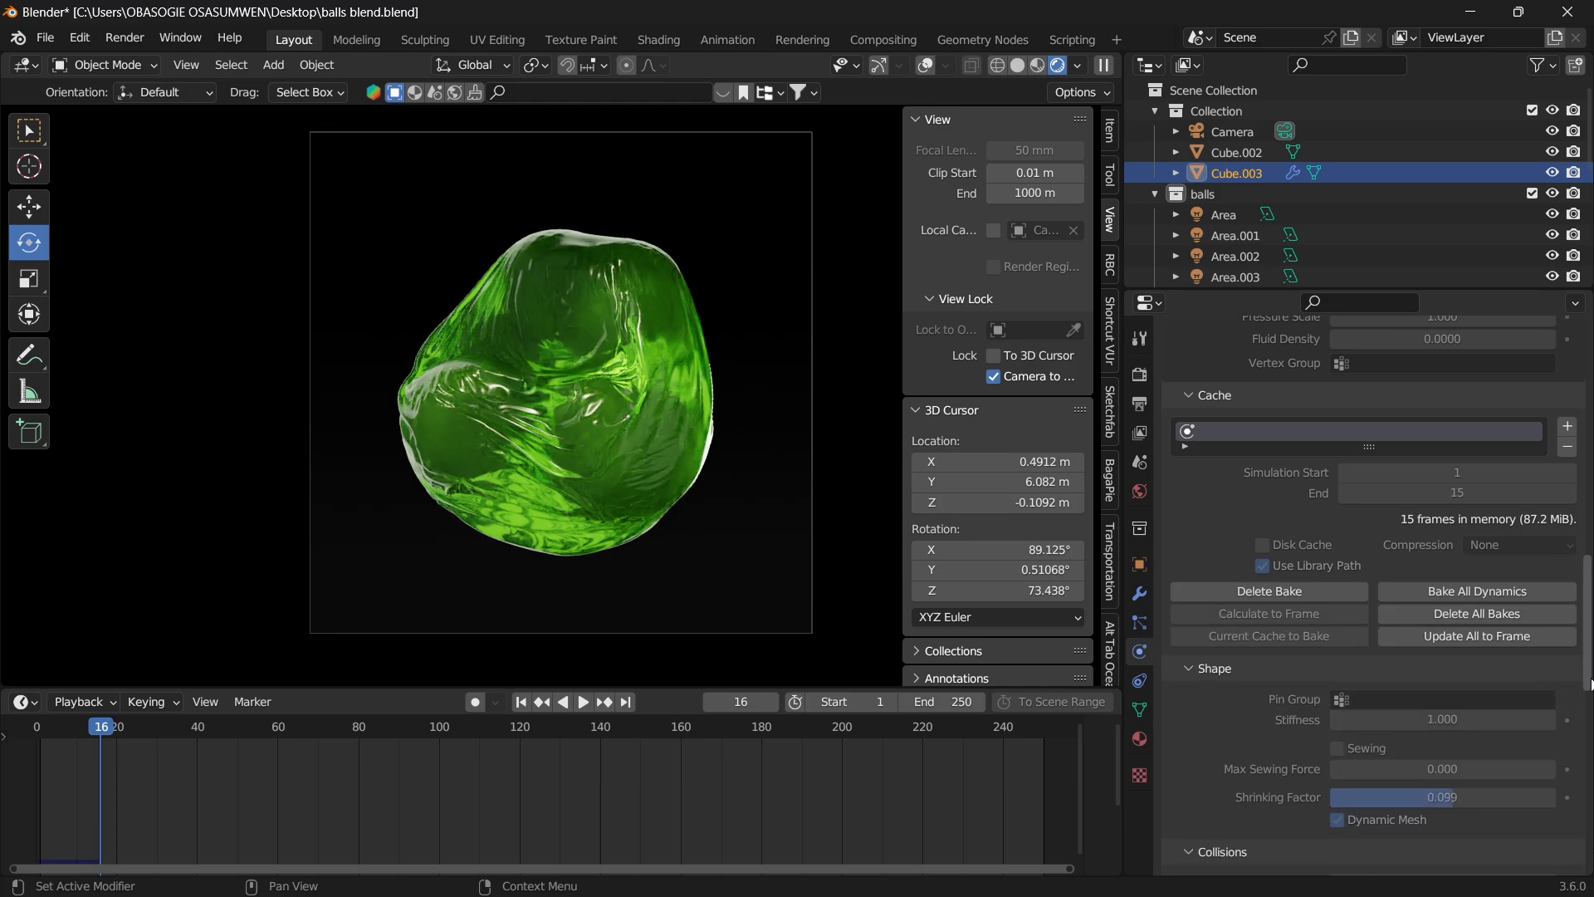
scroll("down", 3)
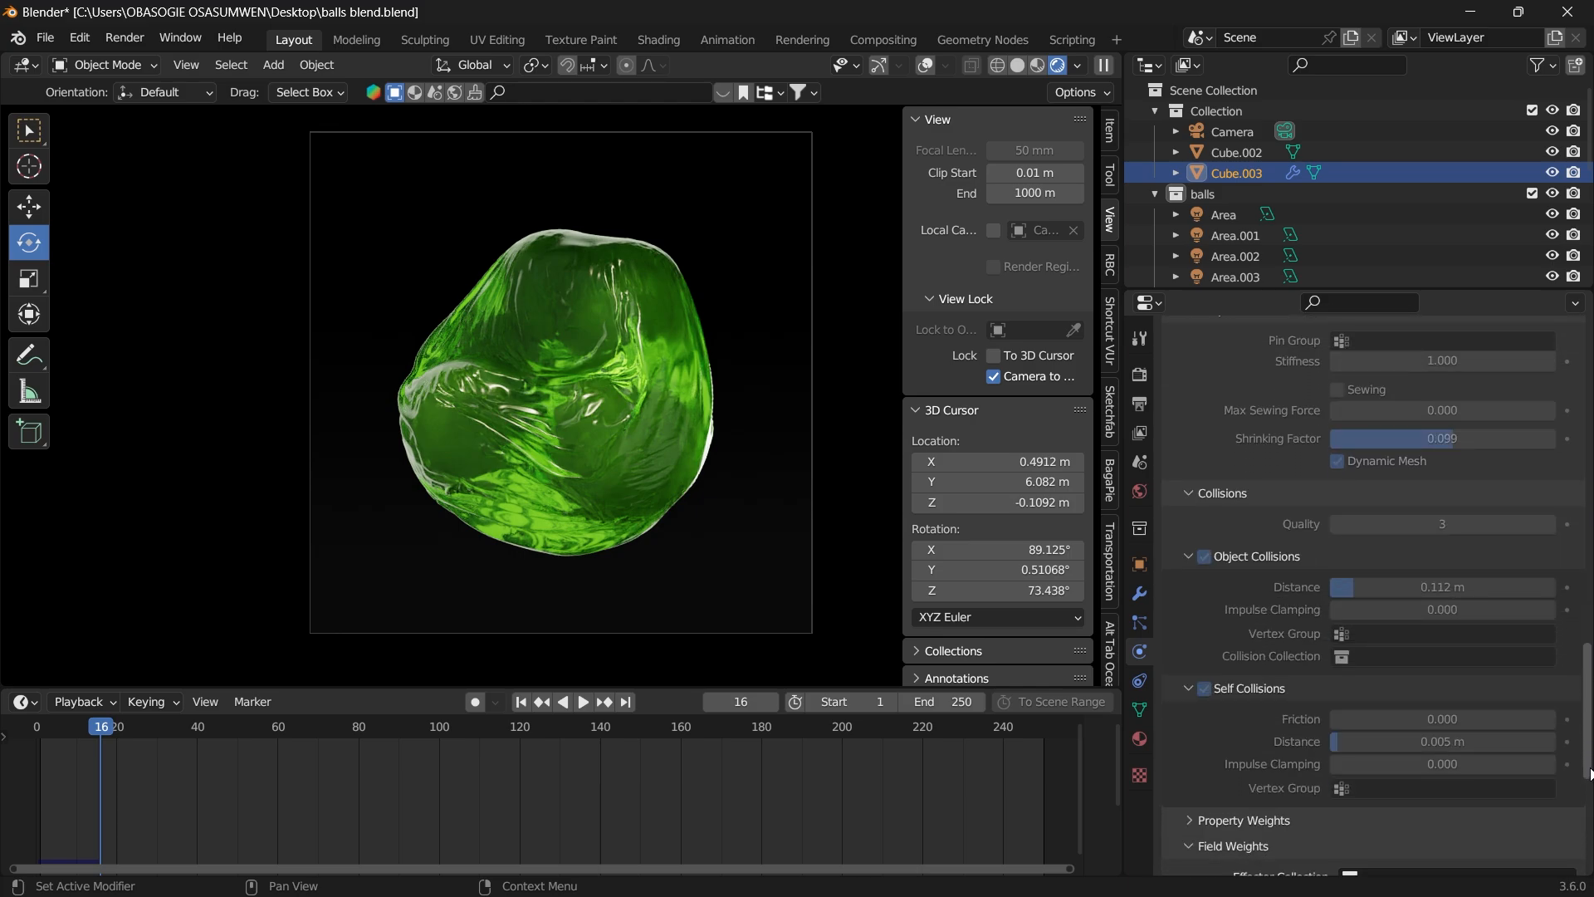
scroll("down", 3)
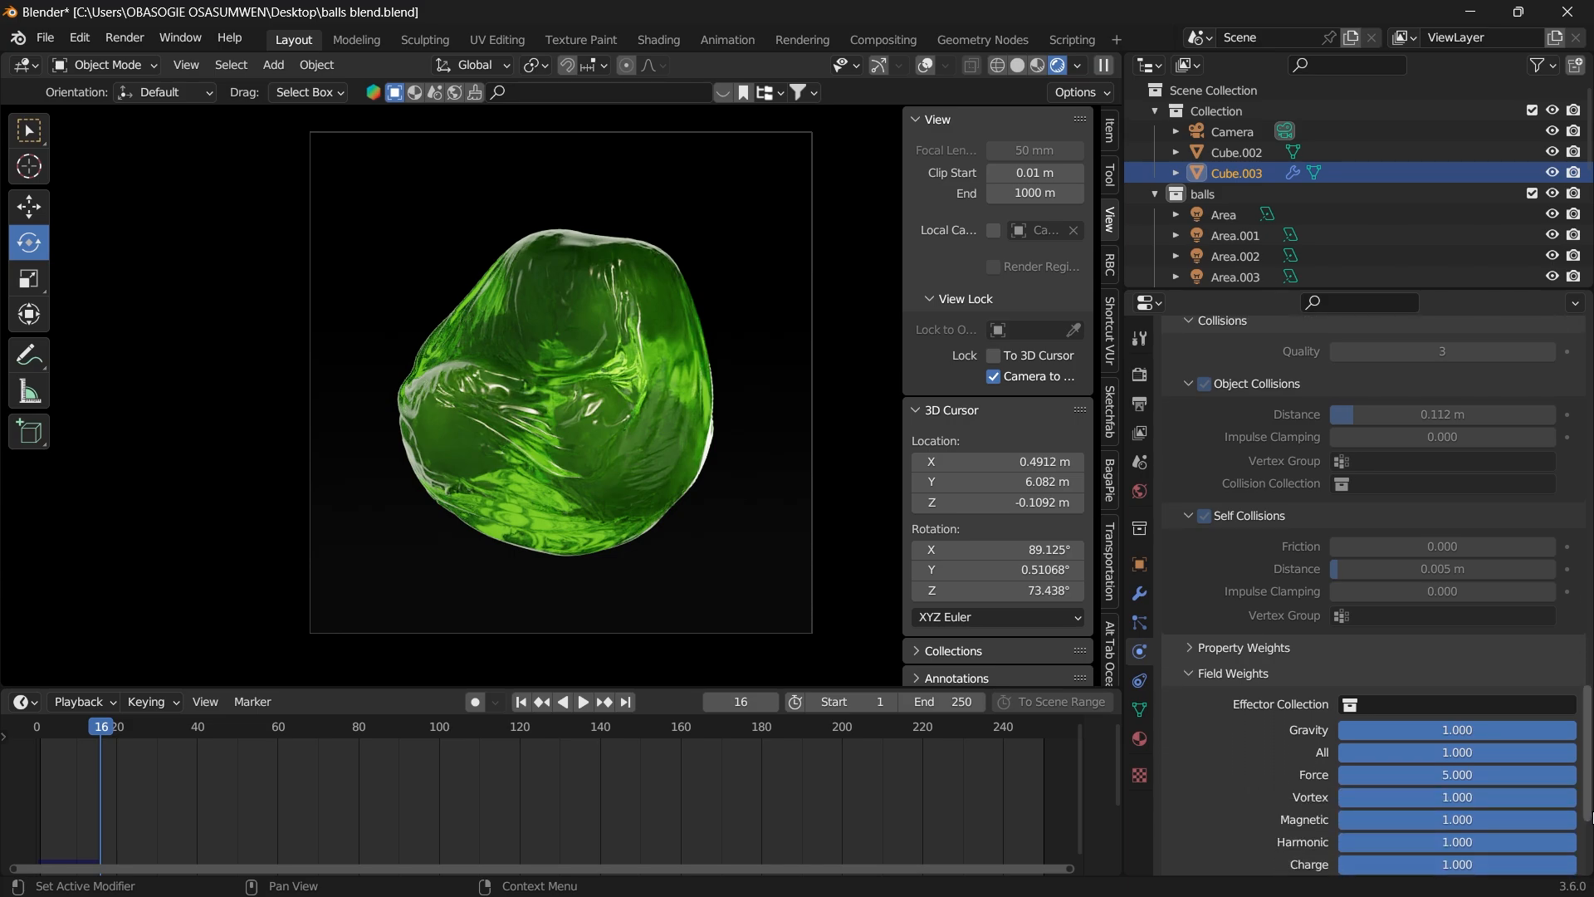
scroll("up", 3)
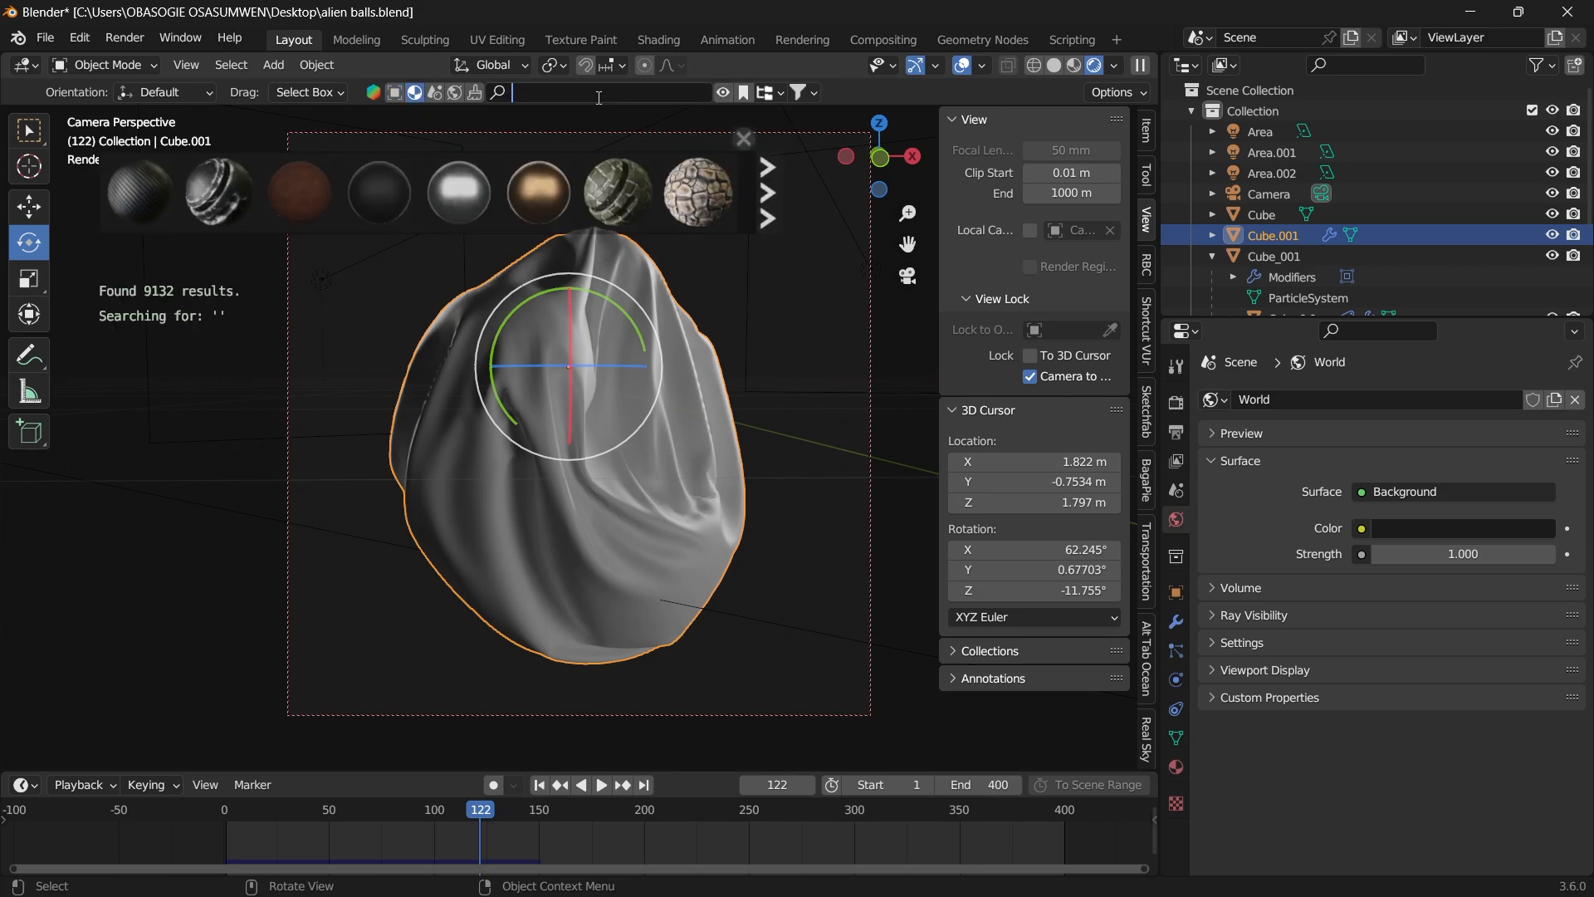
Search the material library for 'translucent plastic' and pick the matching result.
type("translusent plastic")
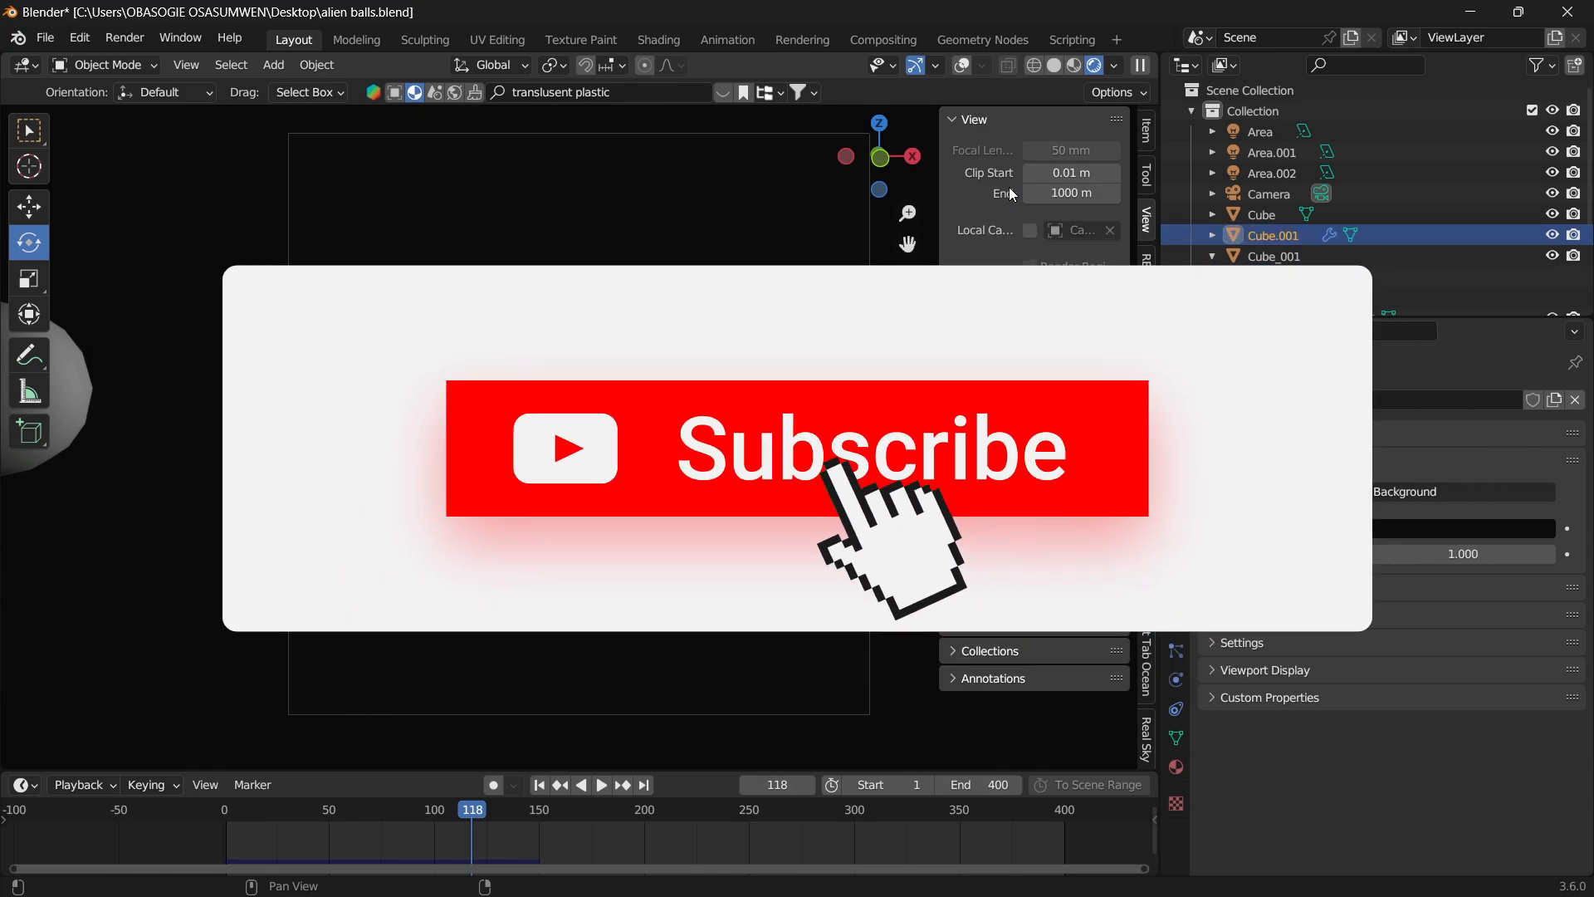
left_click(797, 448)
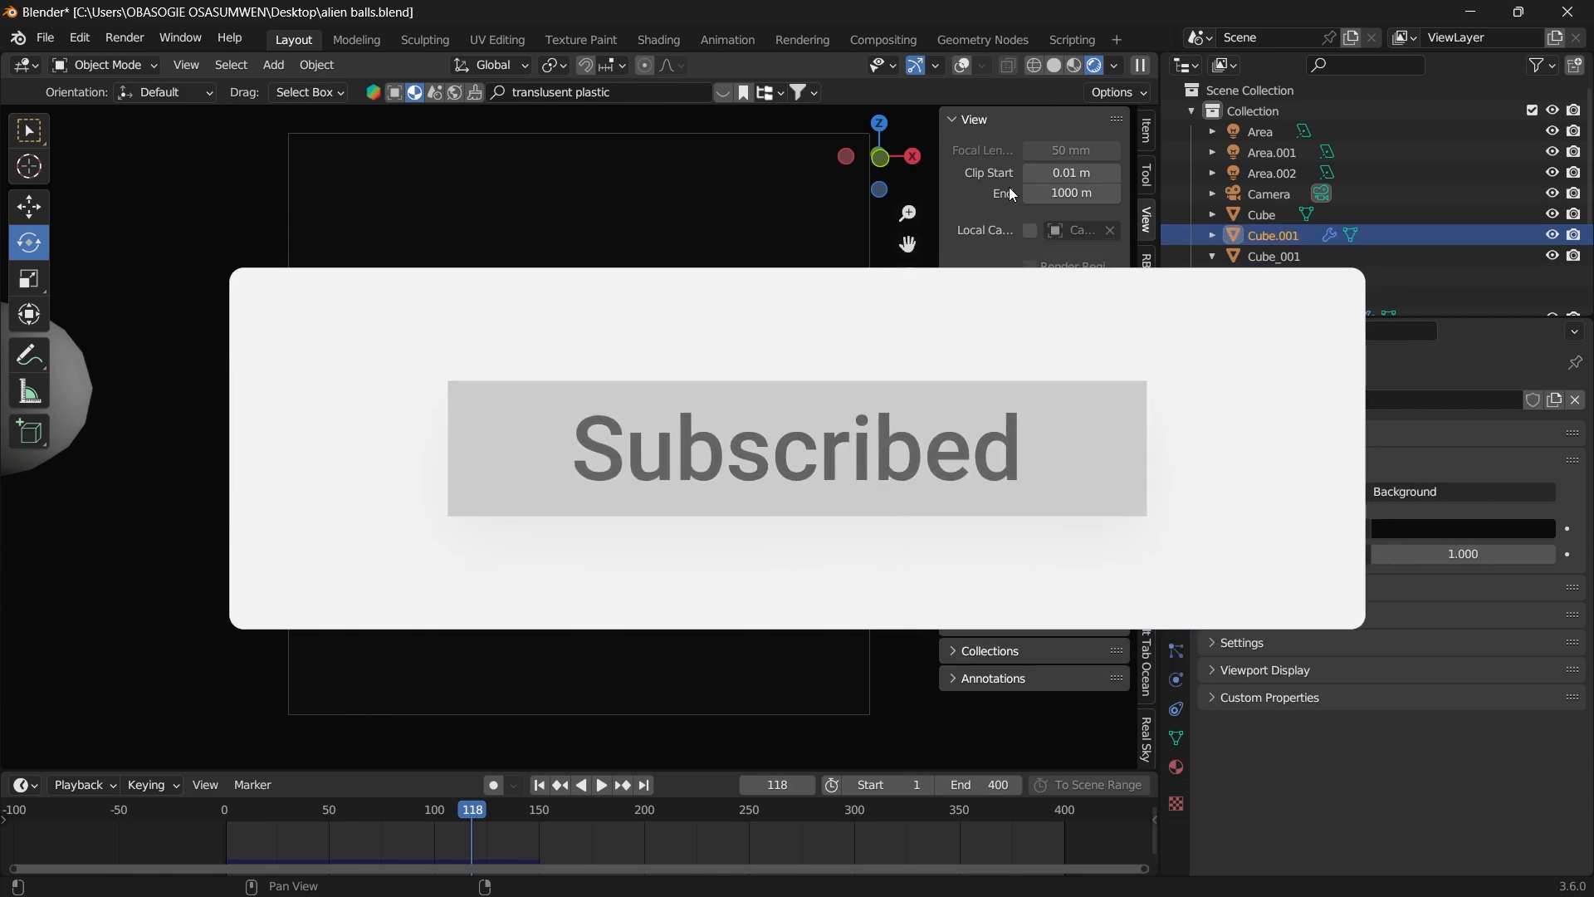